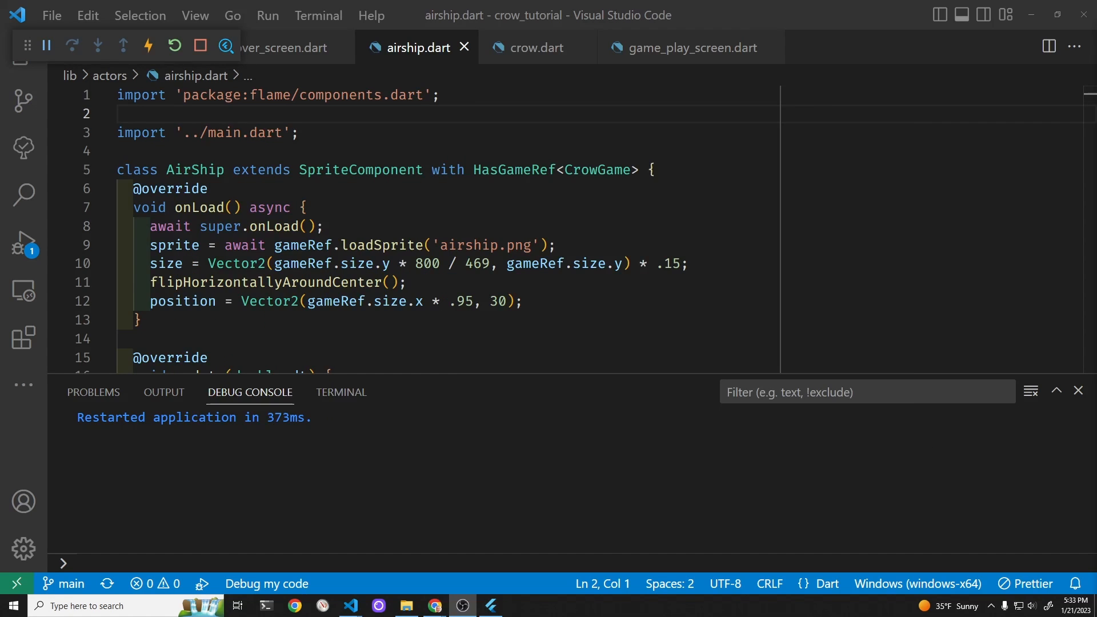
mouse_move(684, 173)
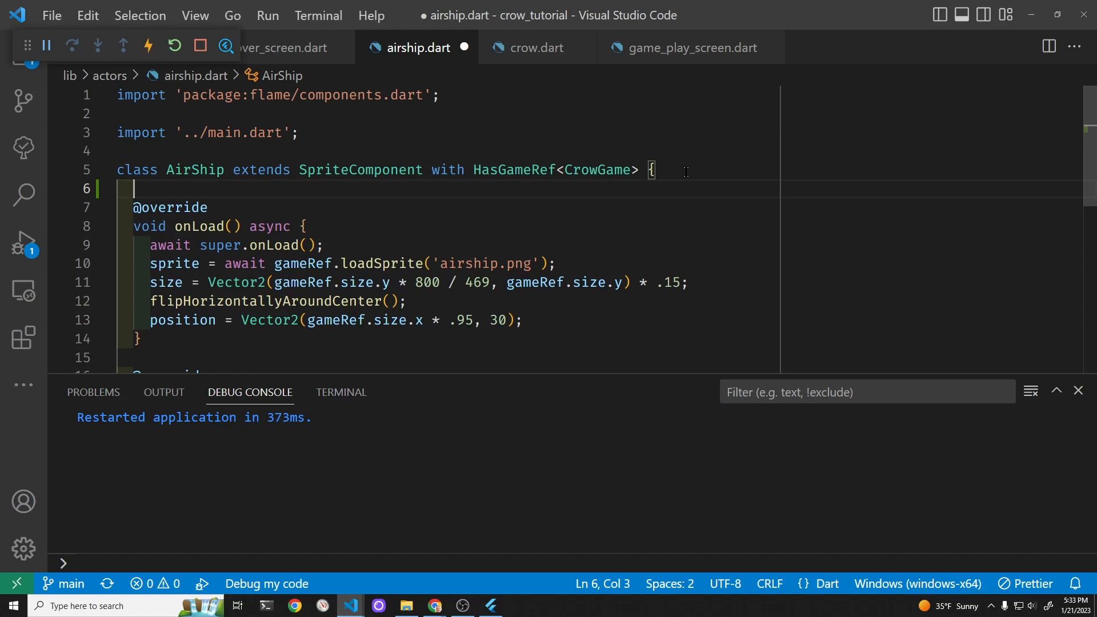
Step: Declare 'final _random = Random();' in AirShip and import dart:math via Quick Fix
type("final")
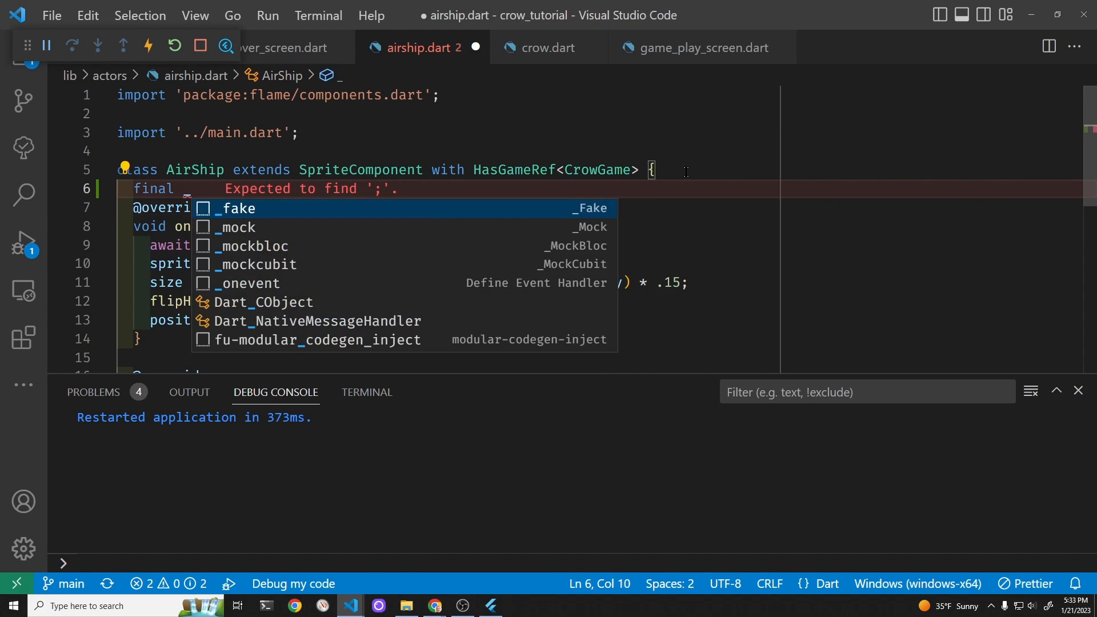
type("_random")
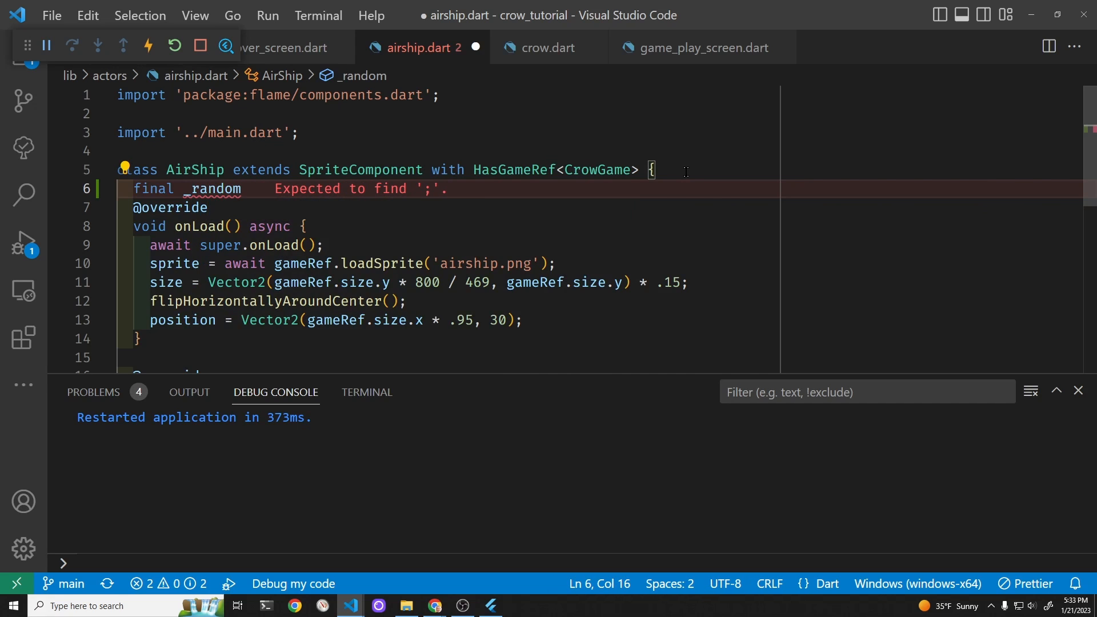
type("= Random")
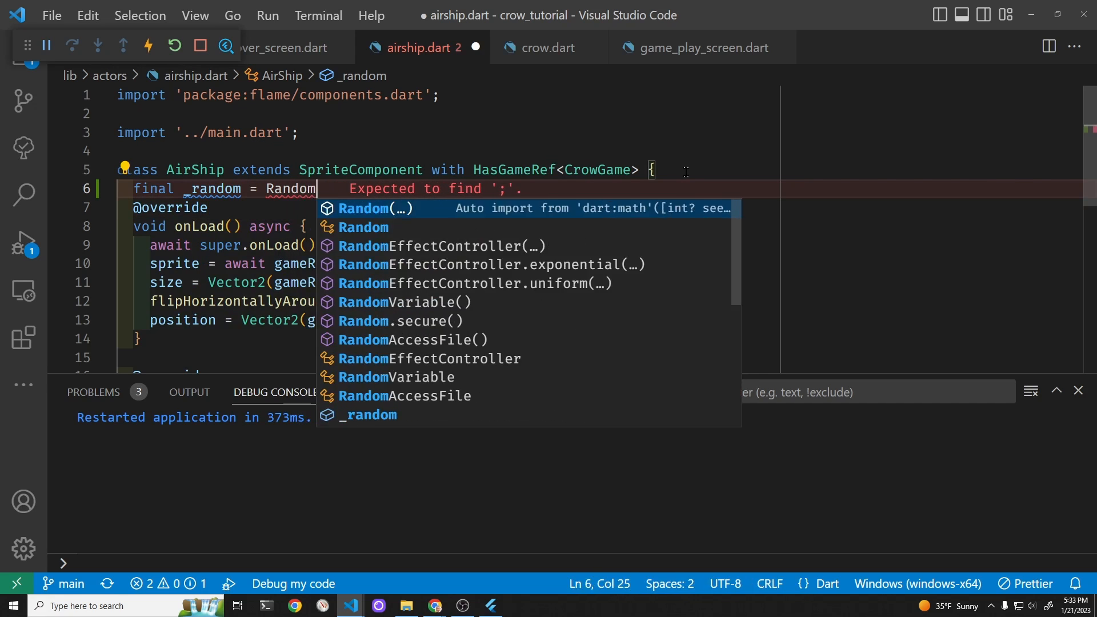
type("();")
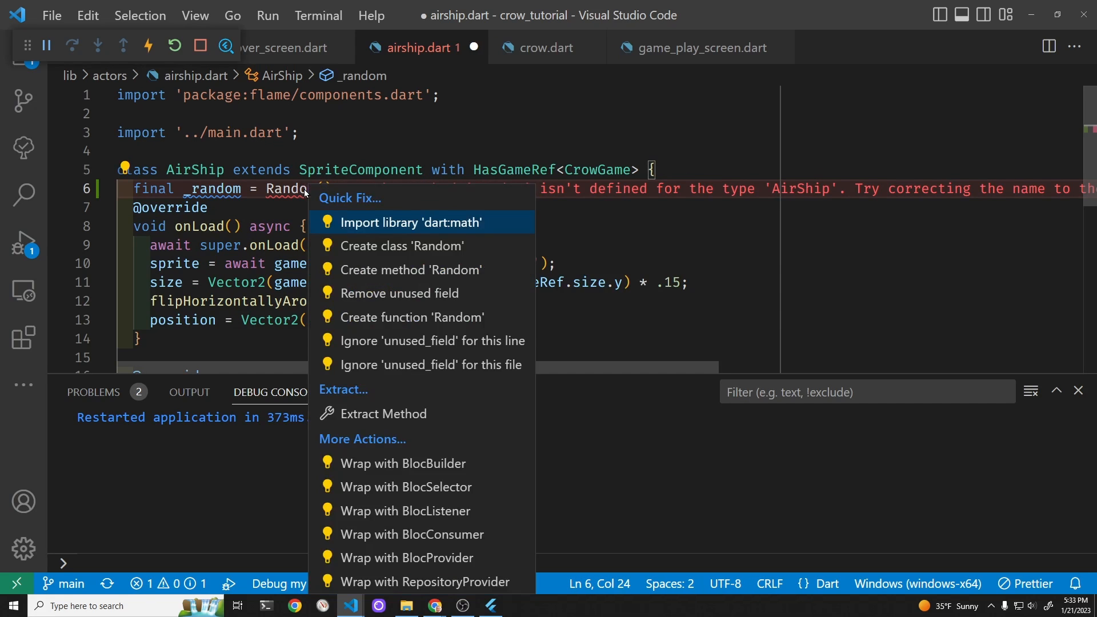
left_click(411, 223)
type("double P")
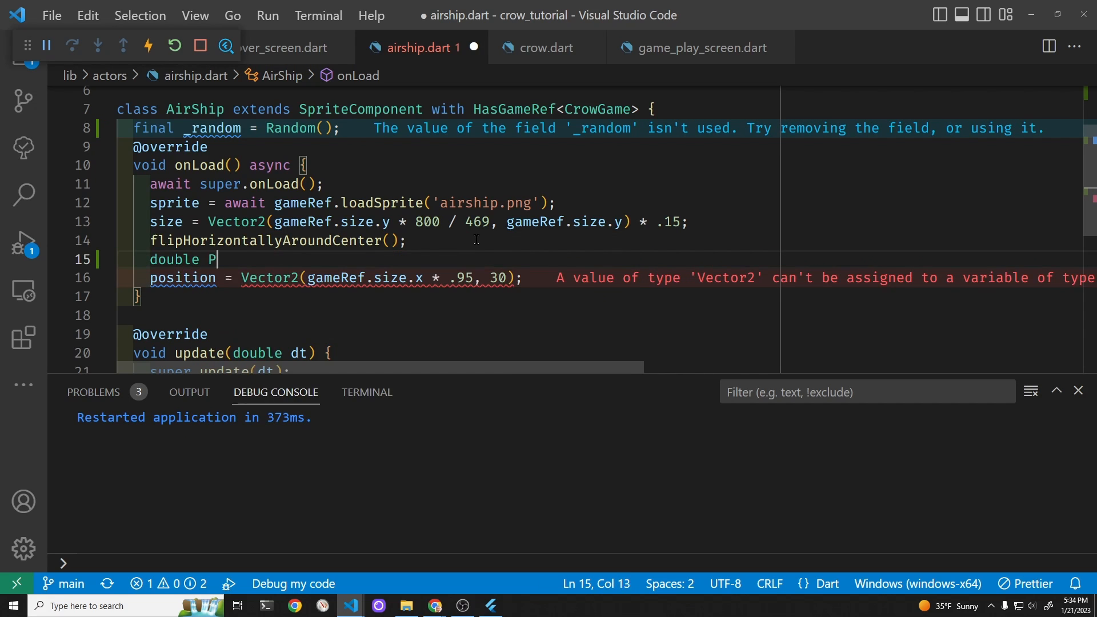
Step: Add 'double yPosition = _random.nextDouble() * game.size.y;' in onLoad
type("yPosi")
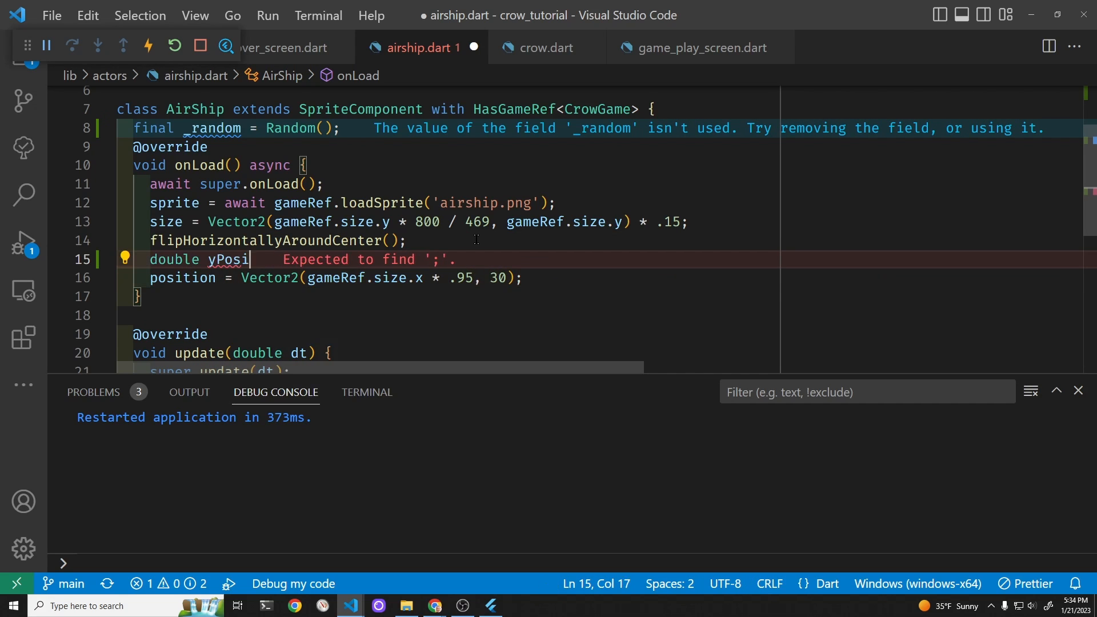
type("tion =")
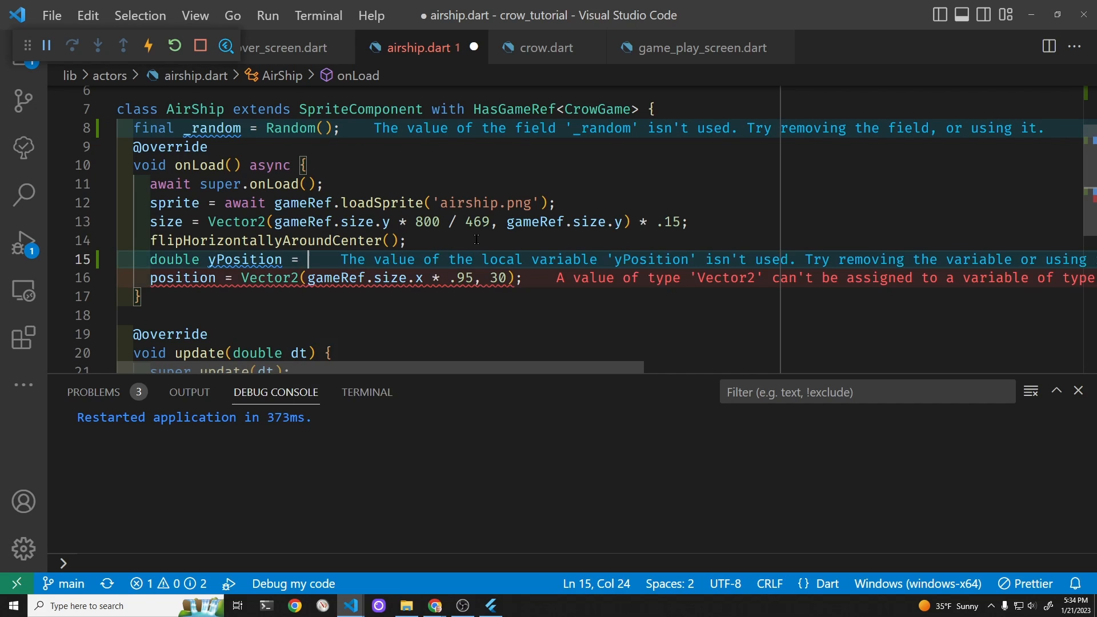
type("_random")
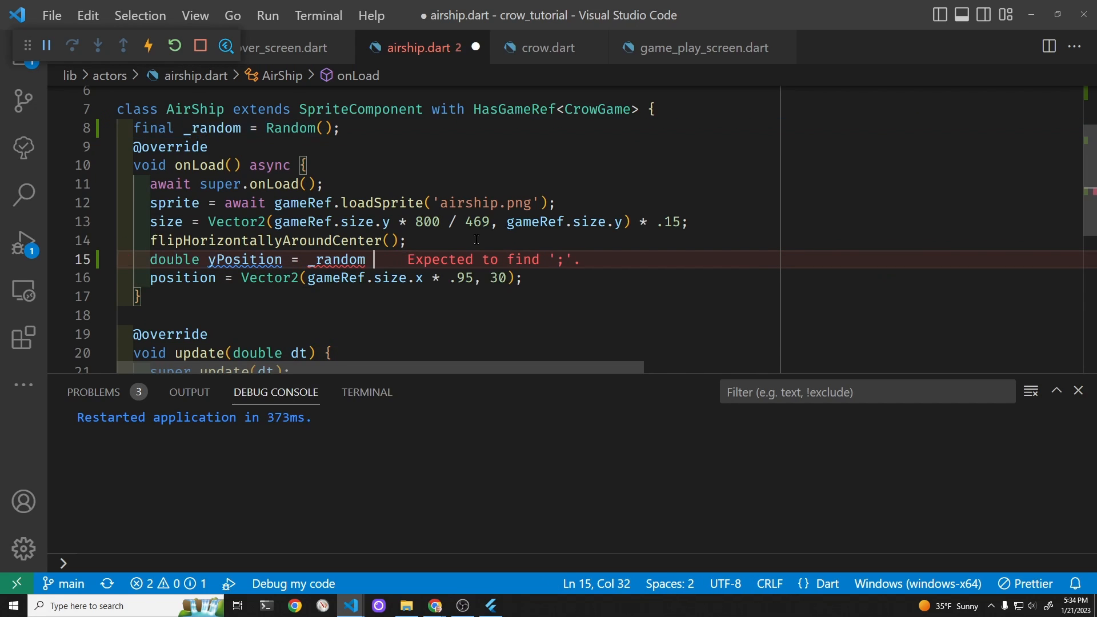
type(".nextDouble(")
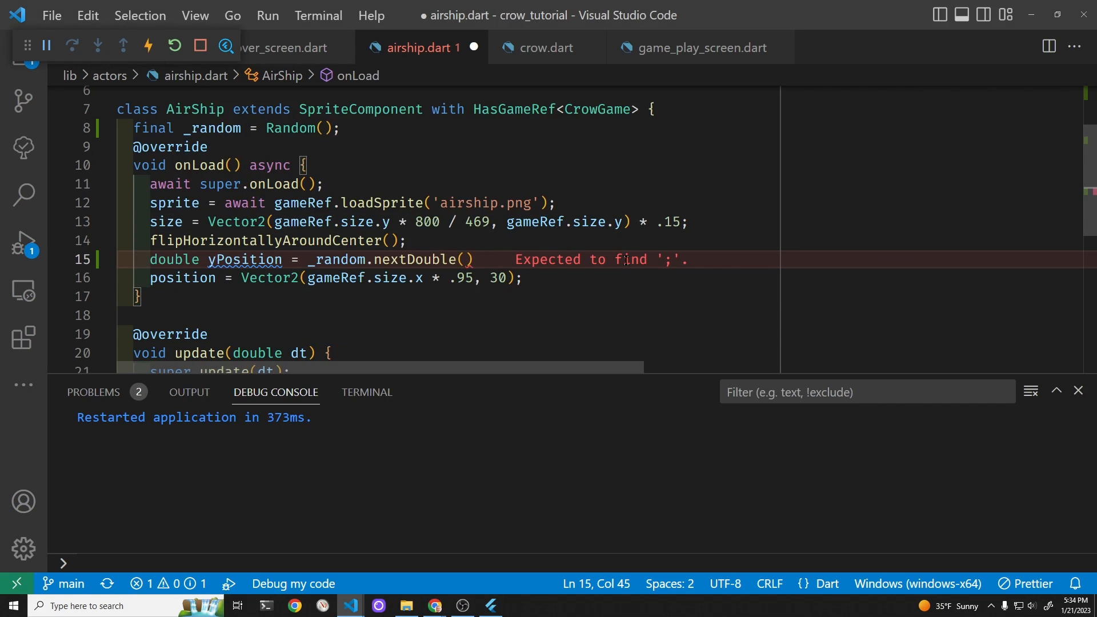
type("* game.")
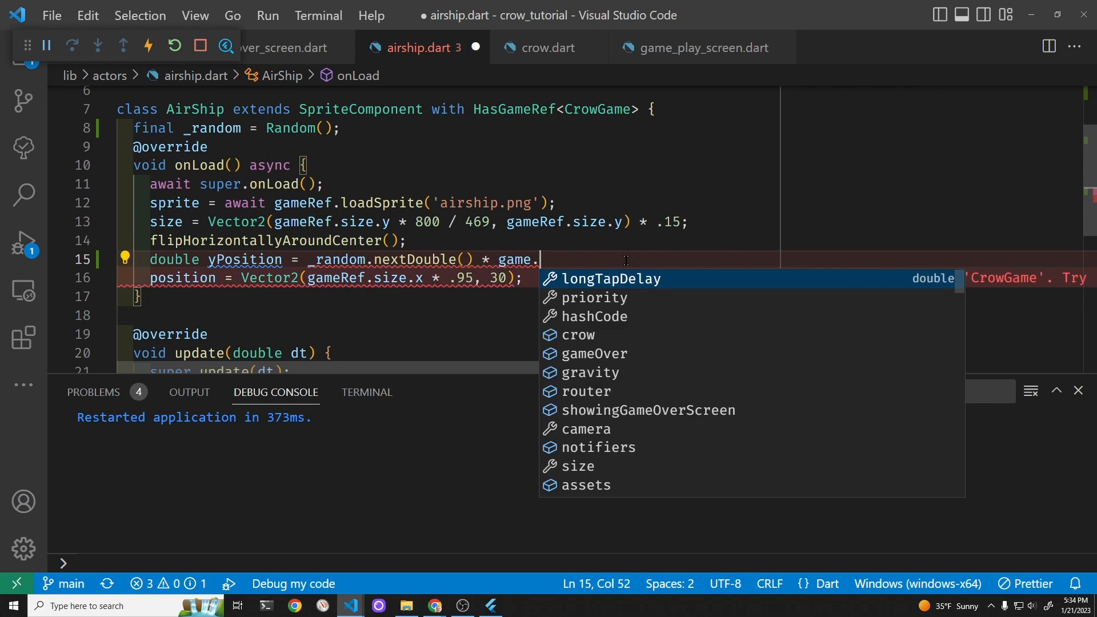
type("si")
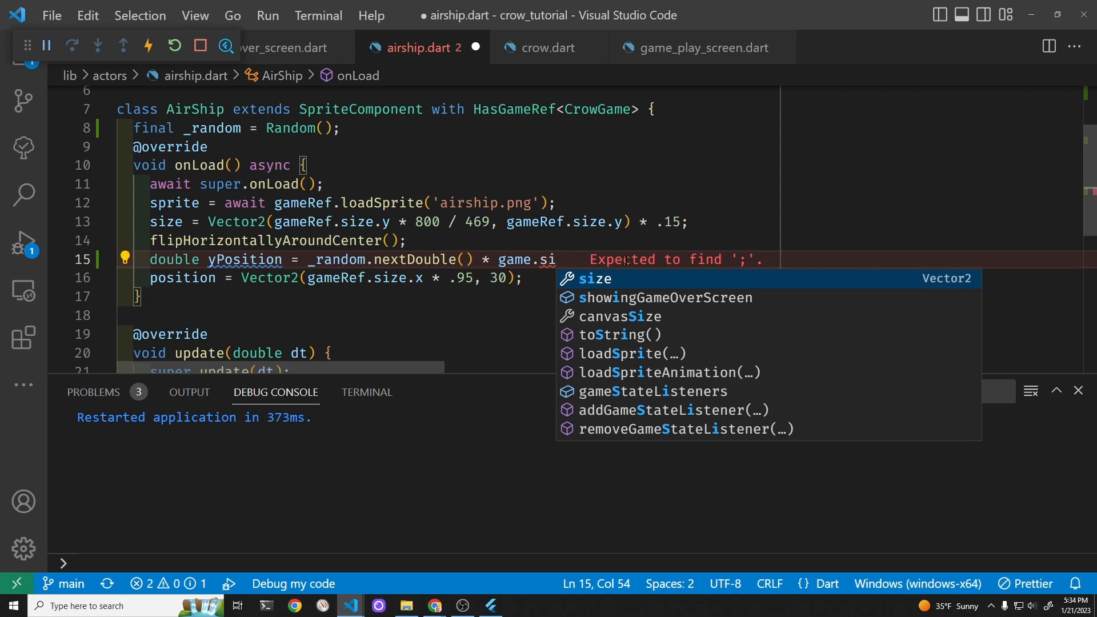
mouse_move(615, 222)
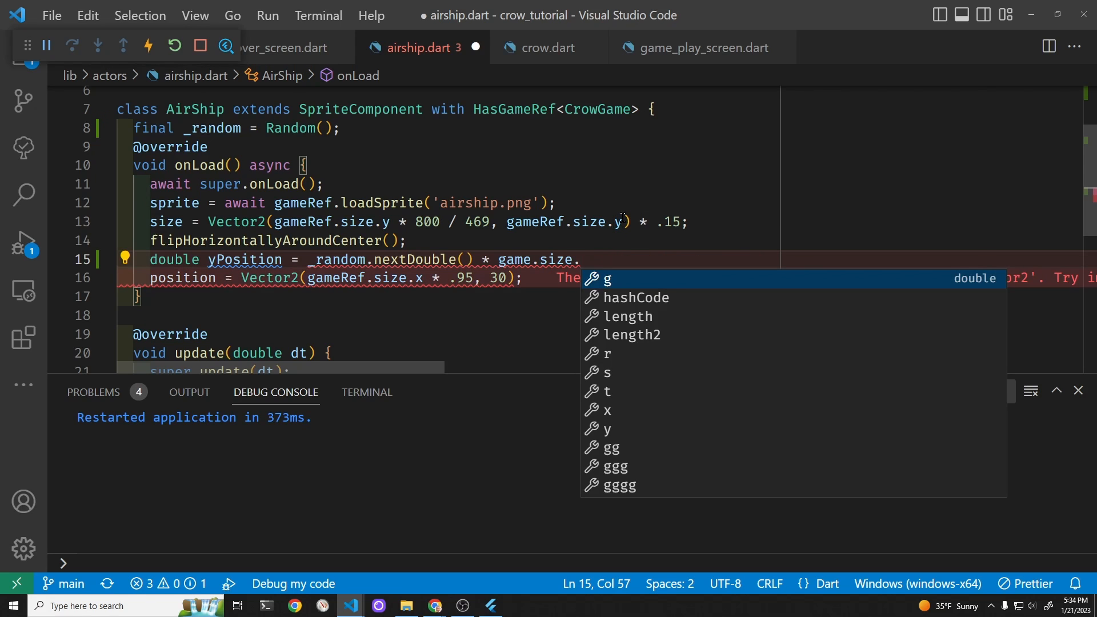
type("y;")
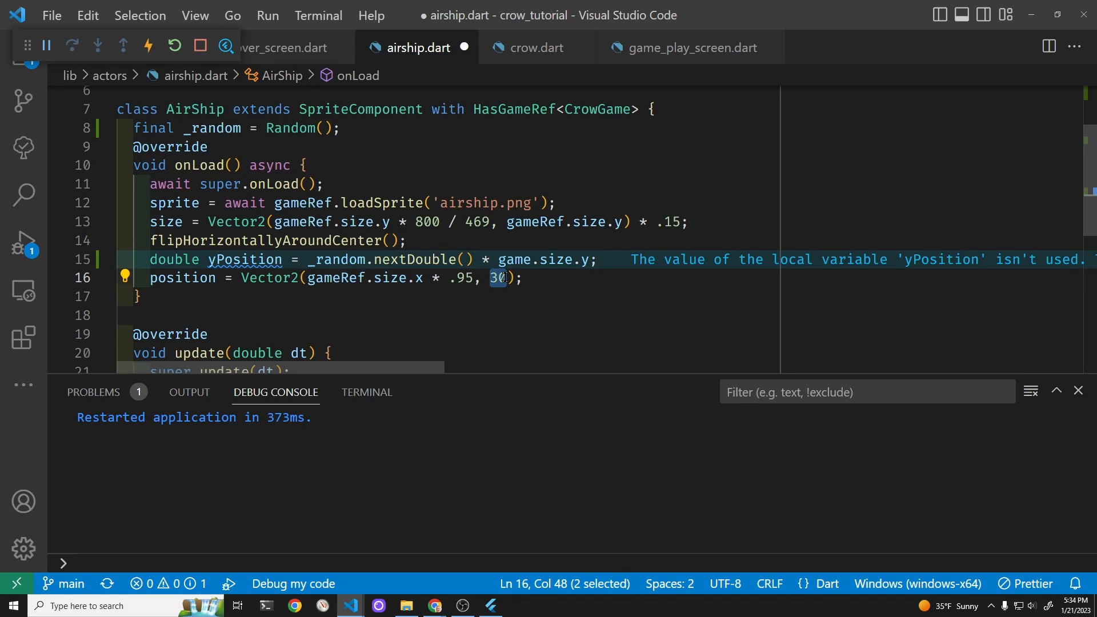
Step: Replace the fixed 30 in the position Vector2 with yPosition
type("_")
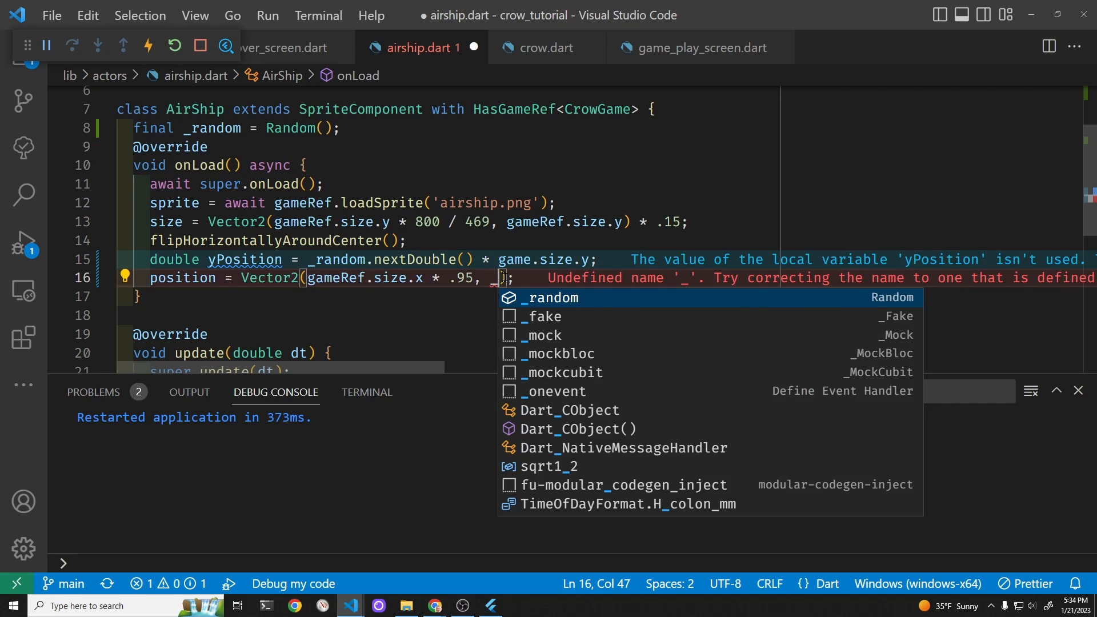
type("y")
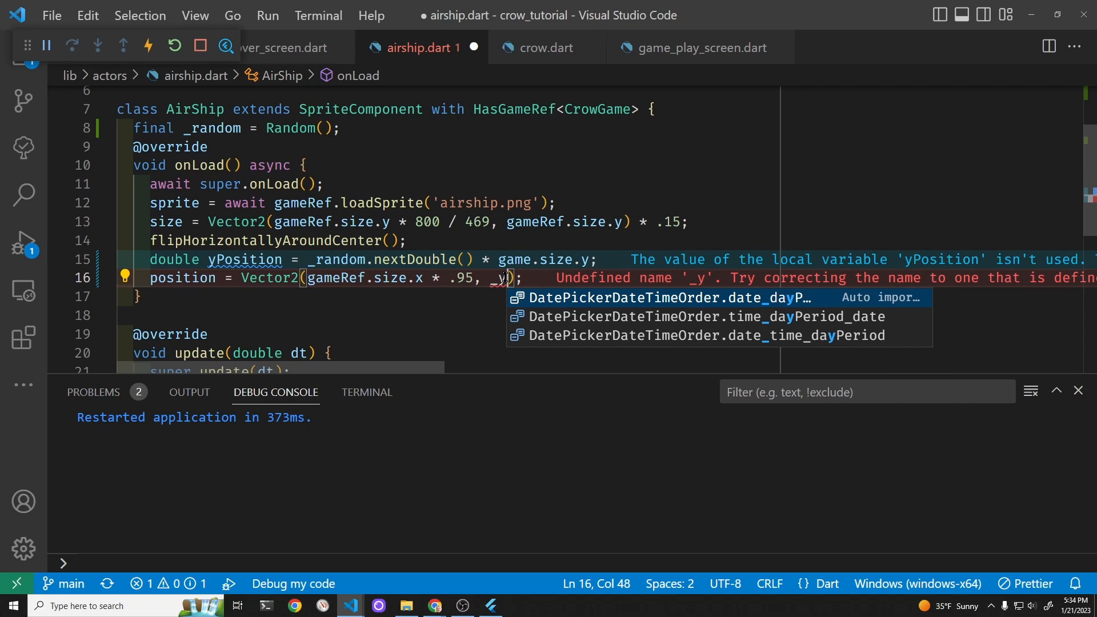
type("p")
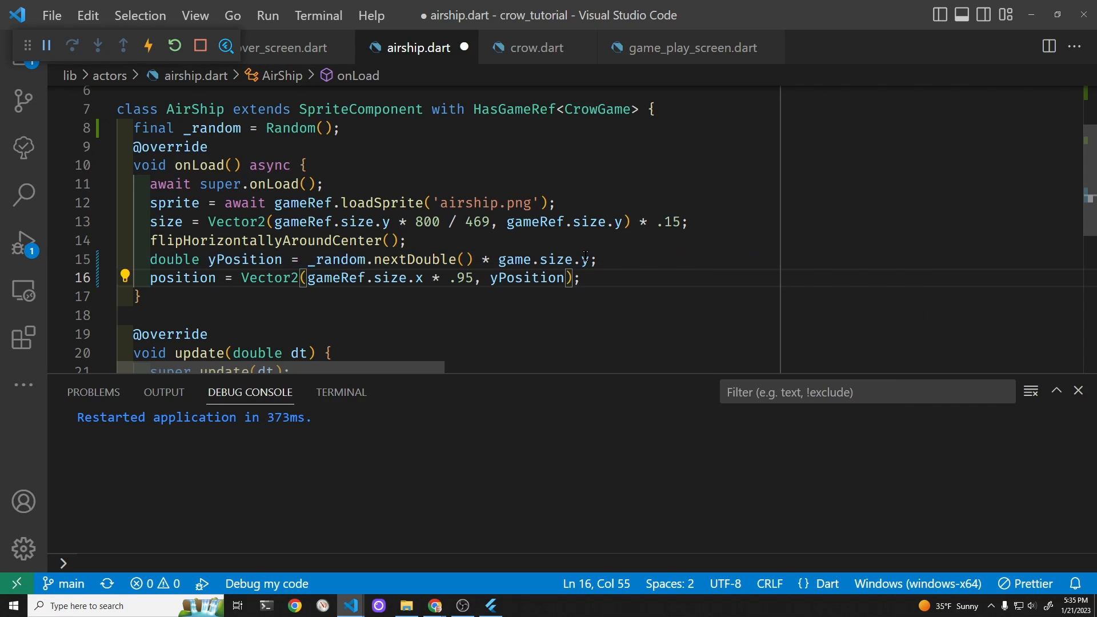
Step: Save airship.dart, restart the game several times and view the crow_tutorial window
left_click(174, 46)
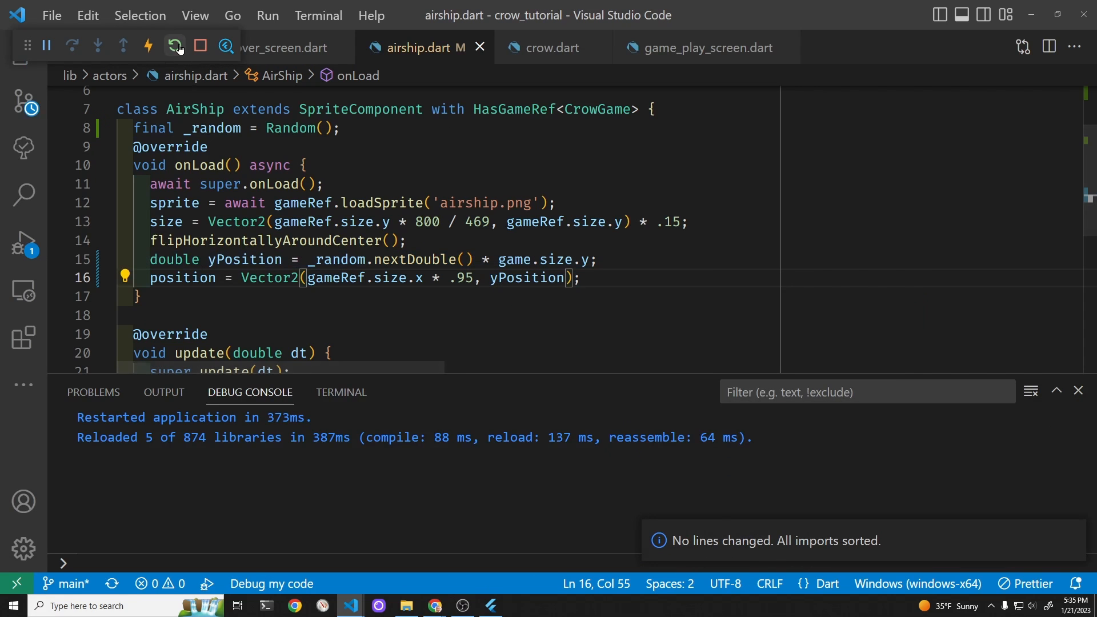
left_click(173, 45)
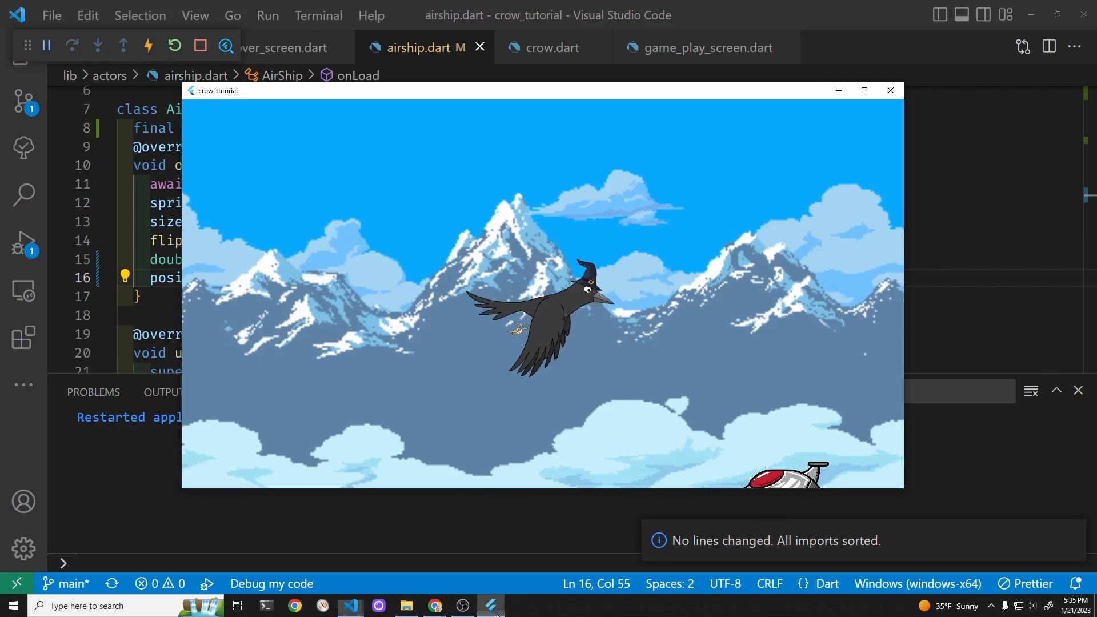
left_click(173, 46)
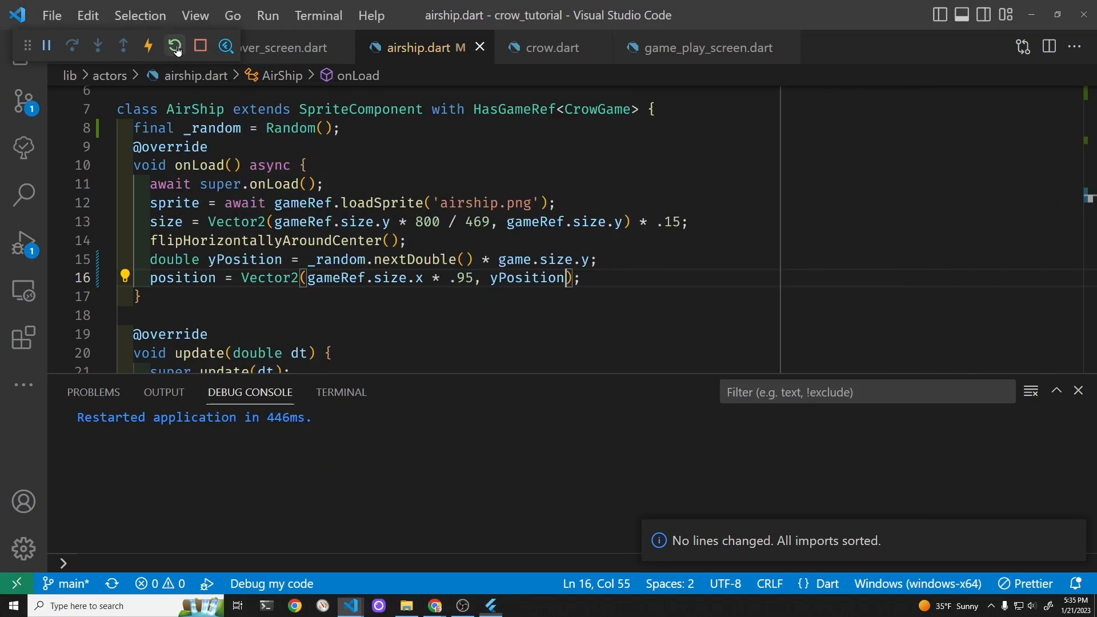
left_click(172, 45)
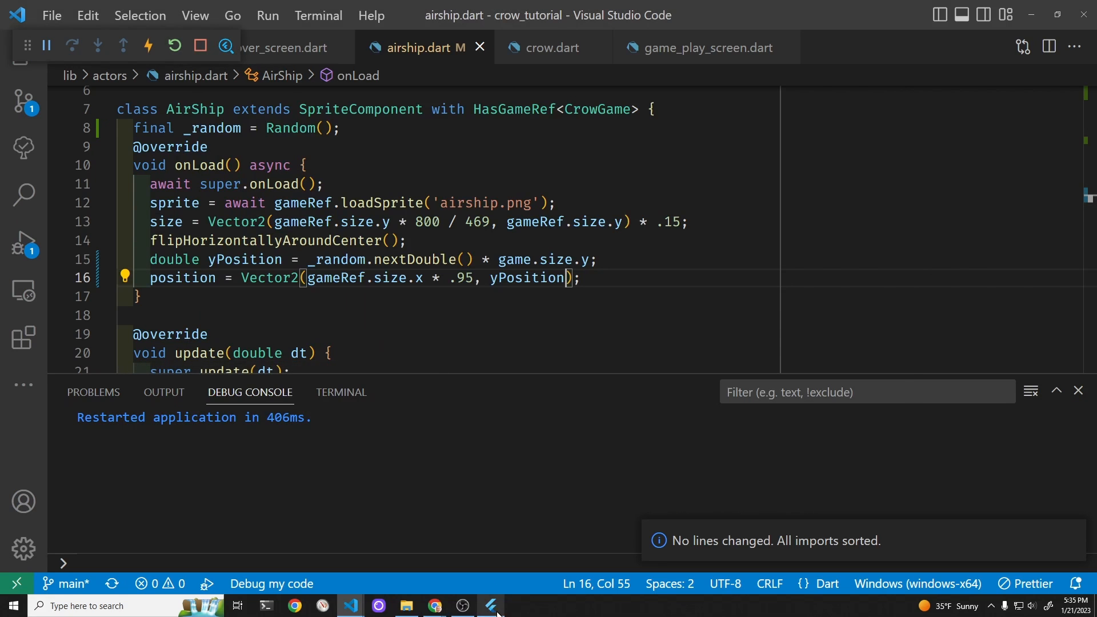
left_click(490, 606)
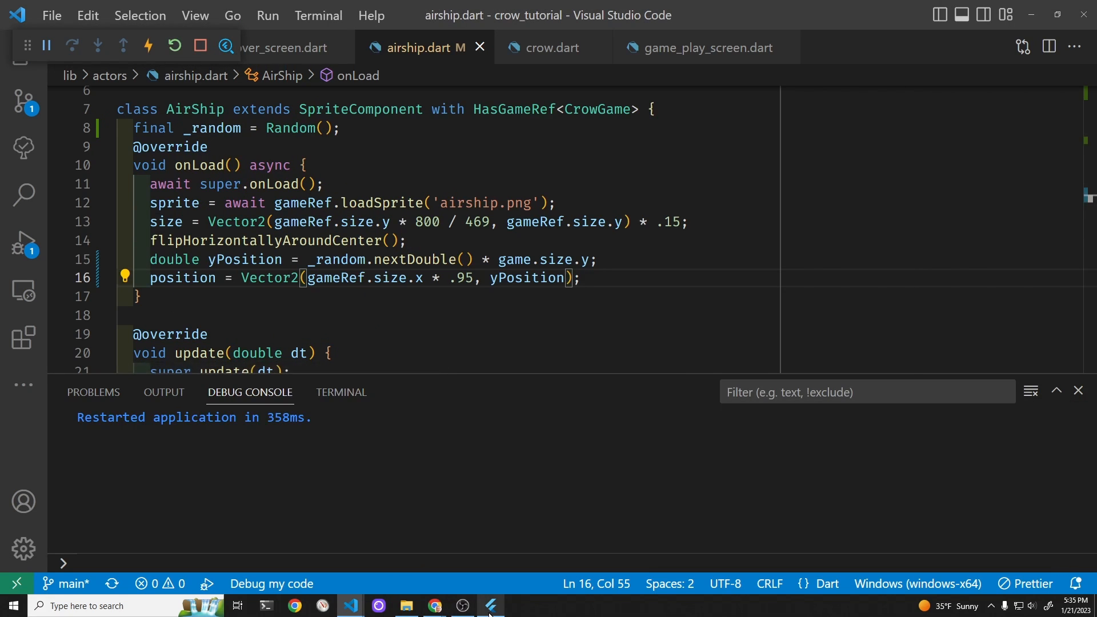
left_click(490, 606)
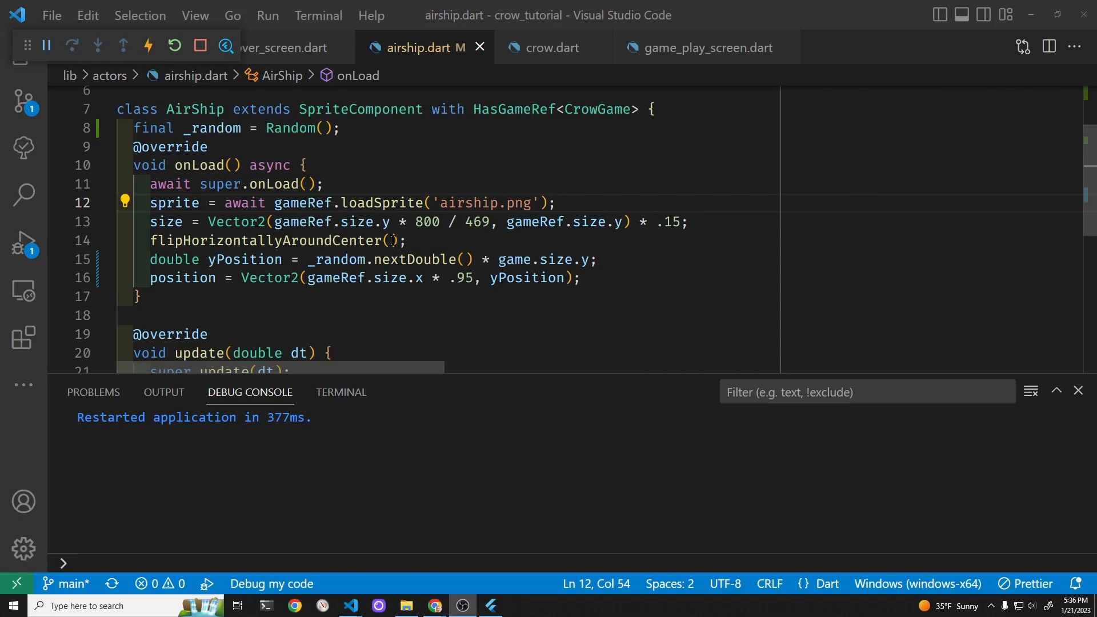
Step: Switch to the game play screen file from the project's file list
left_click(23, 76)
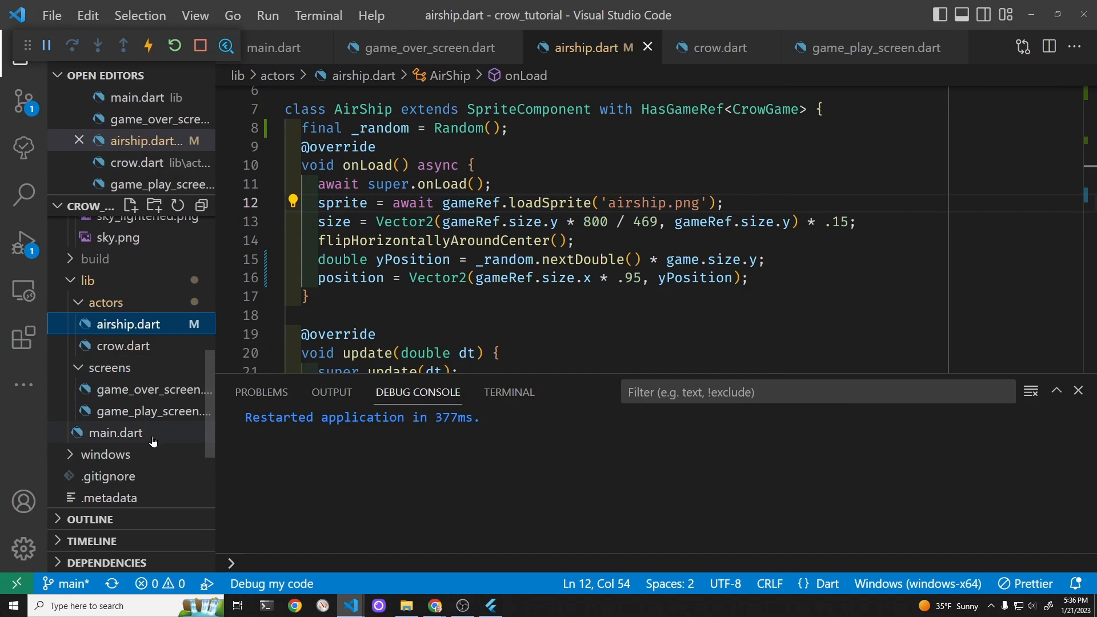
left_click(147, 410)
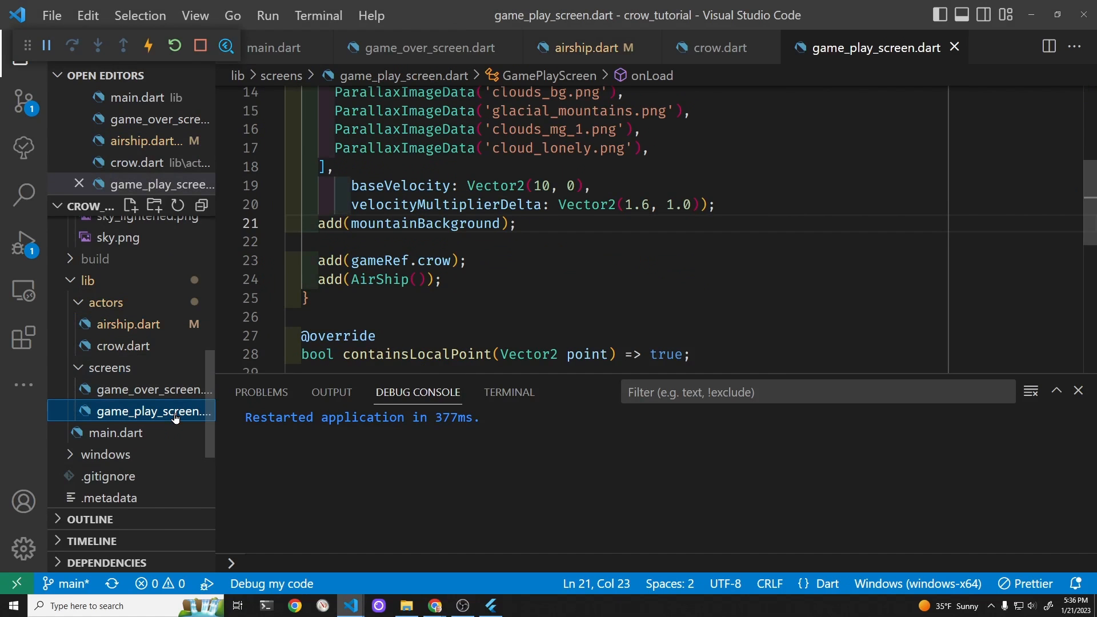
scroll("up", 3)
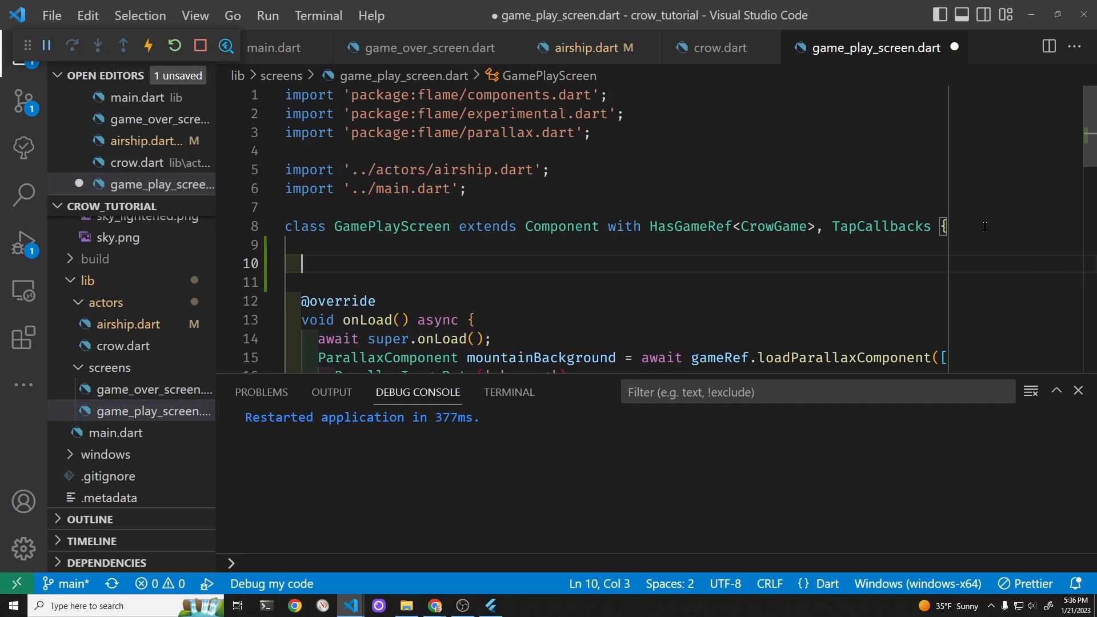
Step: Add 'Timer interval = Timer(6, repeat: true);' to GamePlayScreen and save
type("Timer i")
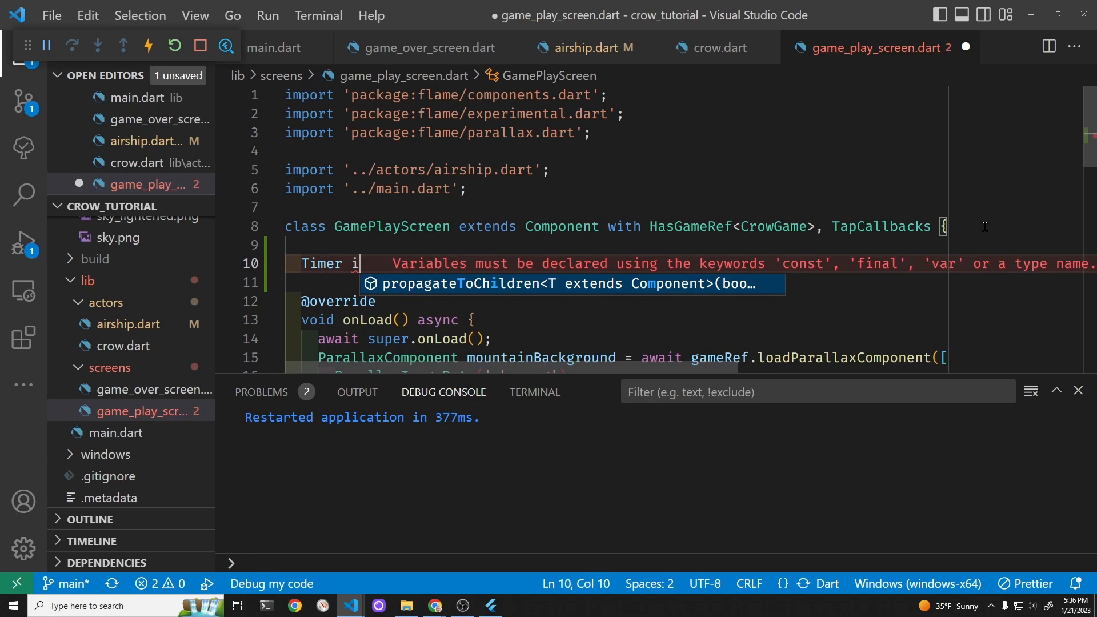
type("nterval")
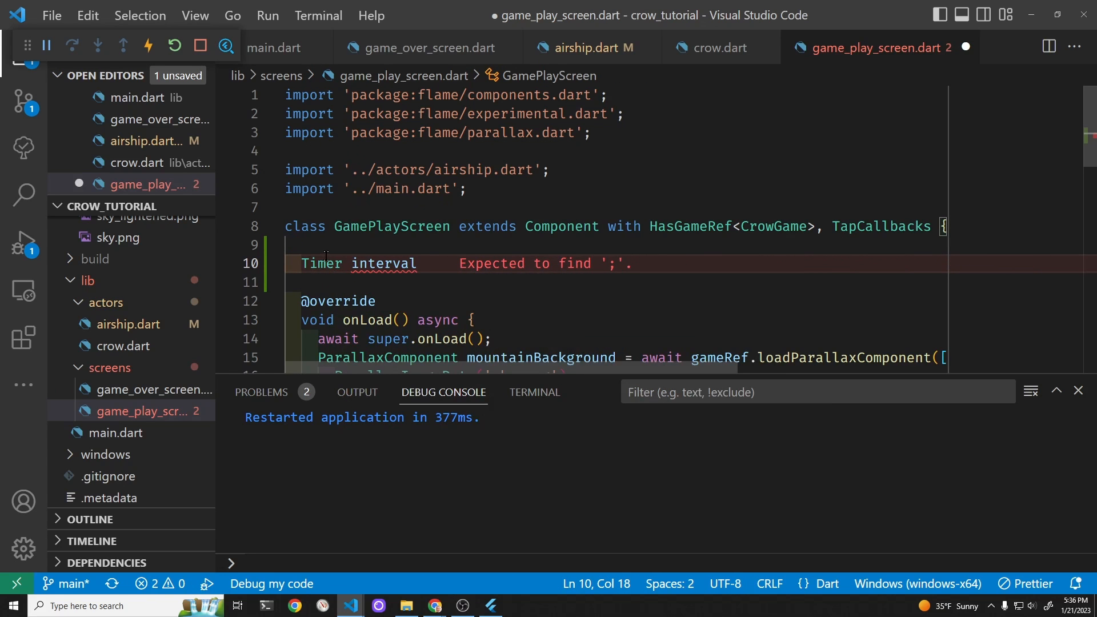
mouse_move(319, 264)
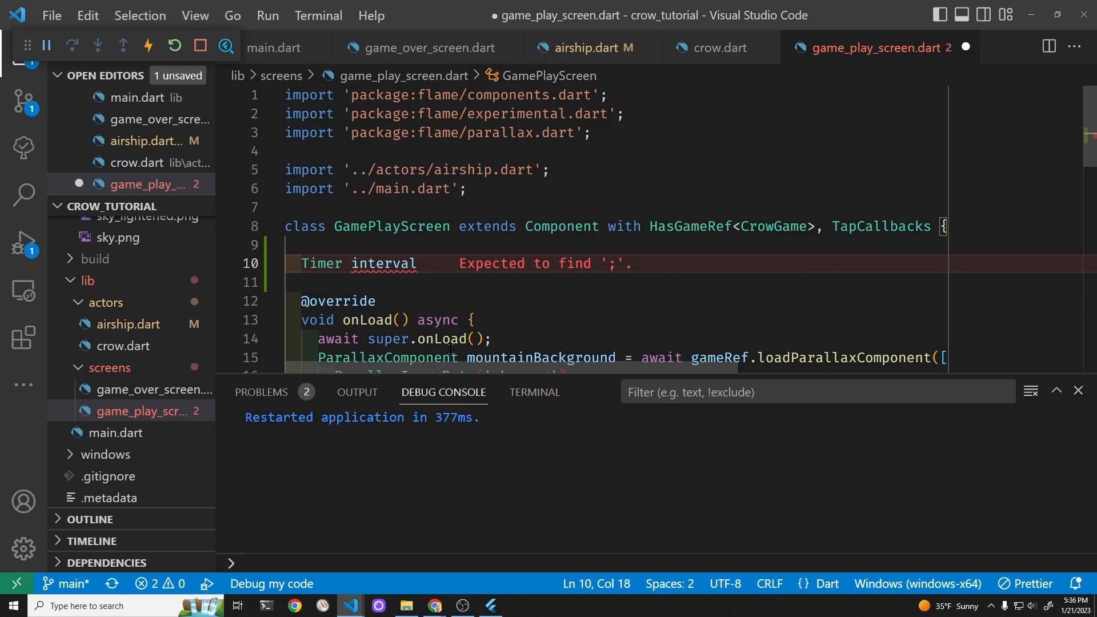
type("=")
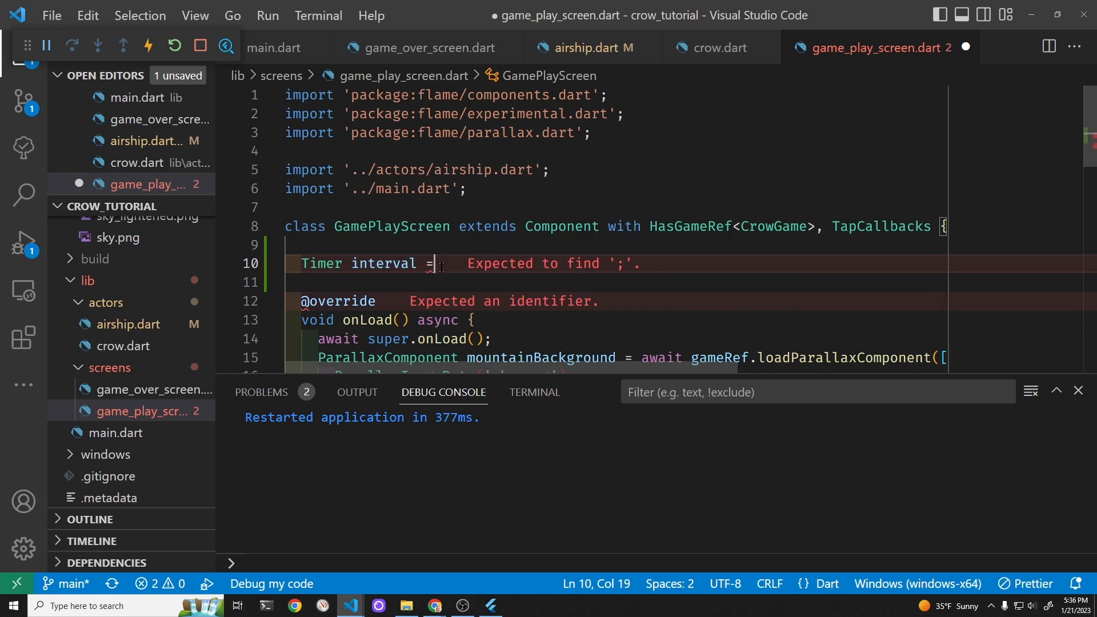
type("Timer()")
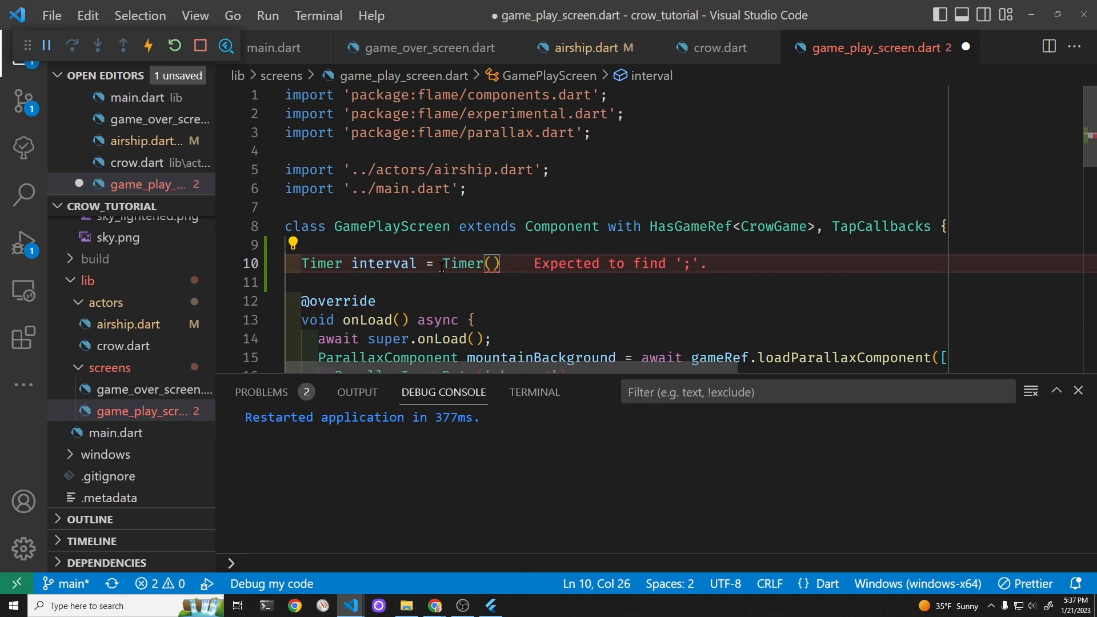
type("6")
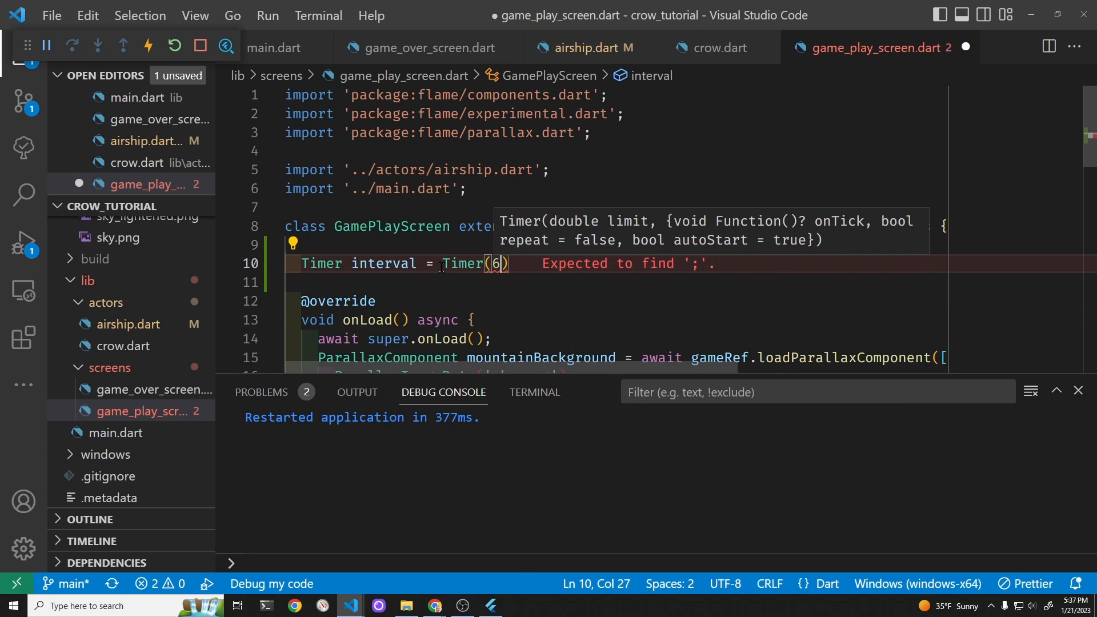
type(", rep")
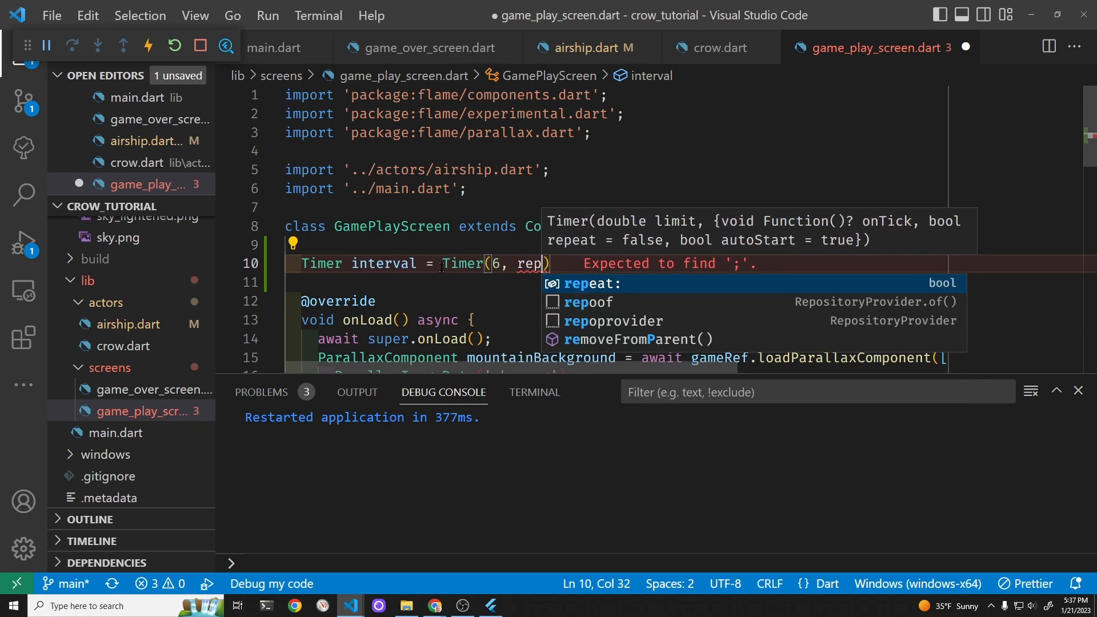
type("eat: true")
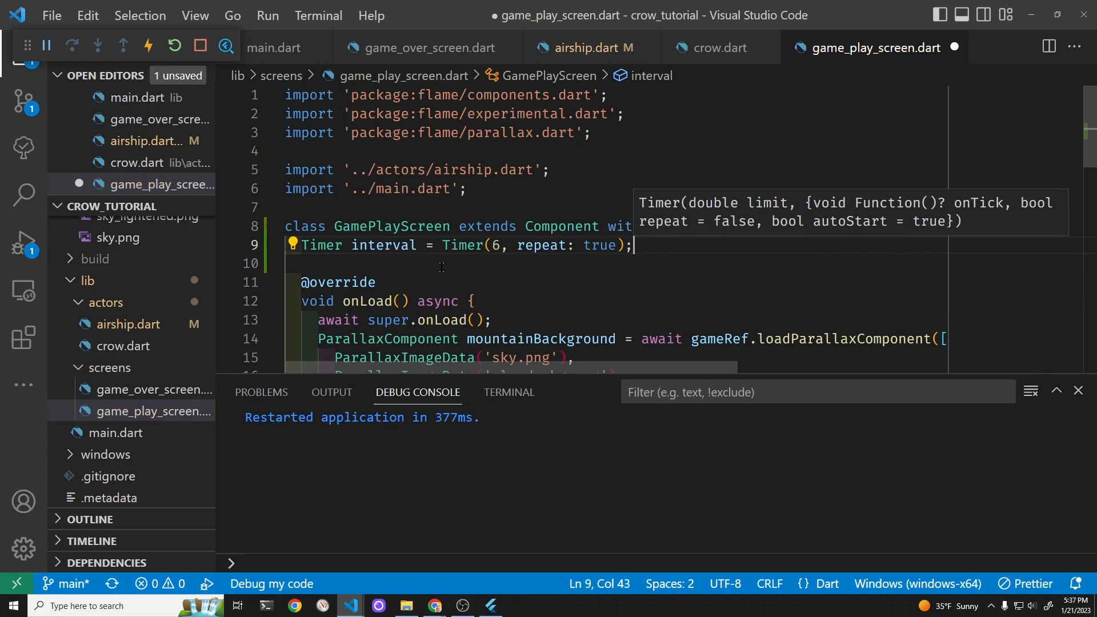
key("ctrl+s")
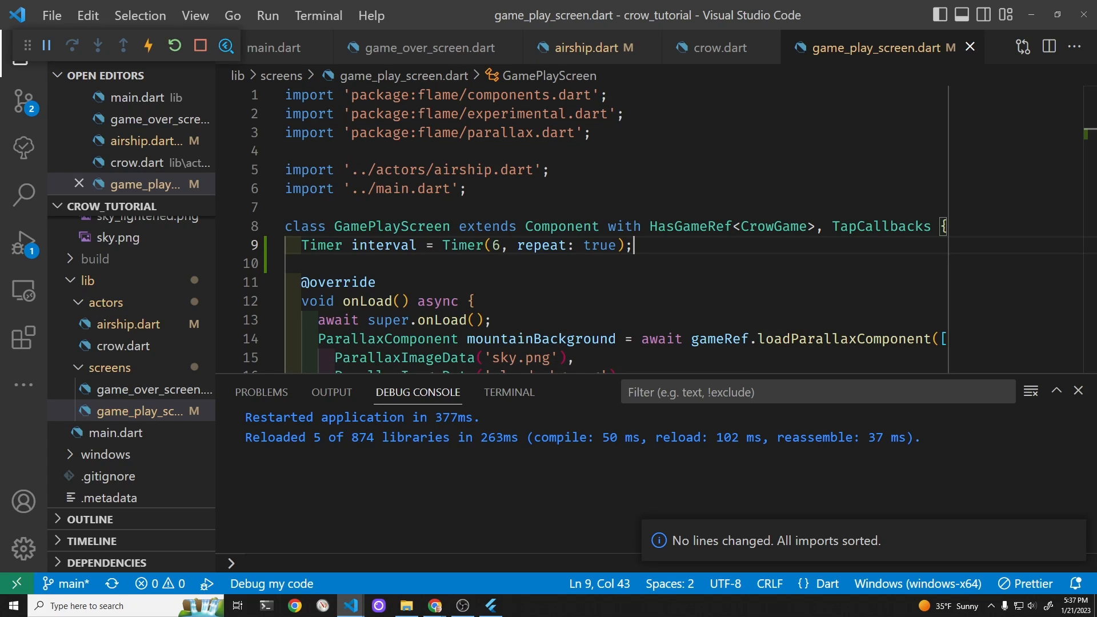
Step: Replace add(AirShip()); with 'interval.onTick = () => add(AirShip());' in onLoad and save
scroll("down", 3)
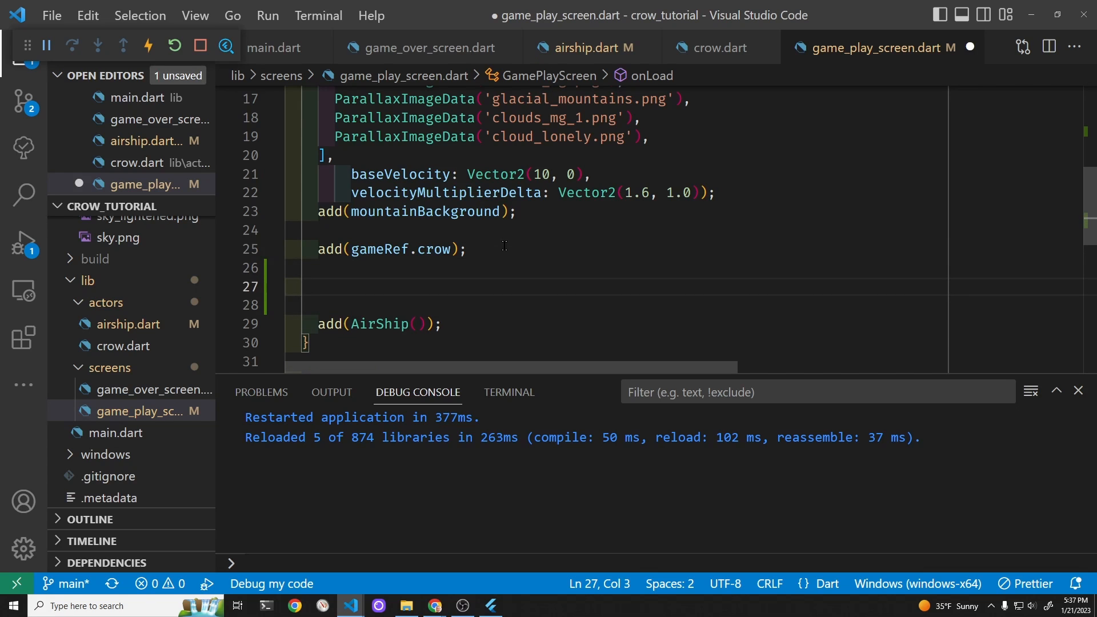
type("i")
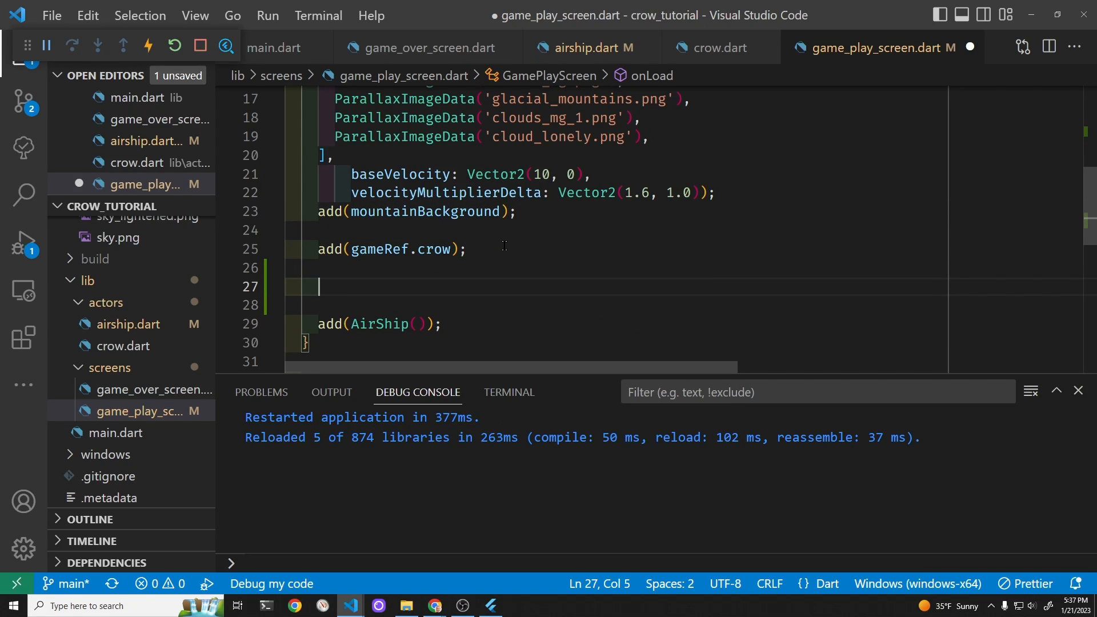
type("interval")
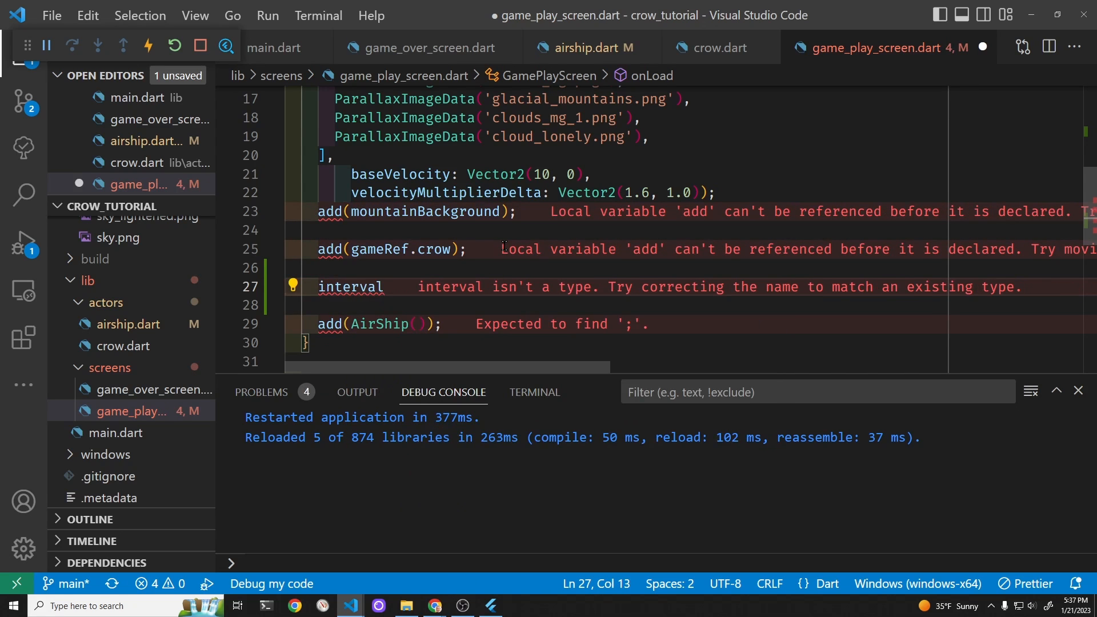
type(".onTick")
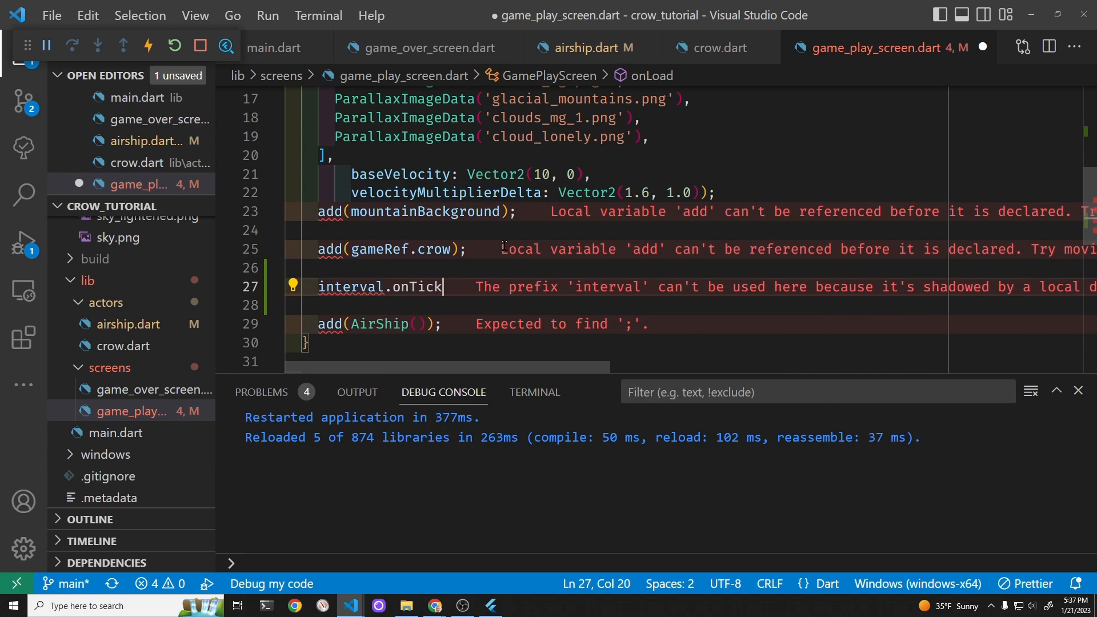
type("=(")
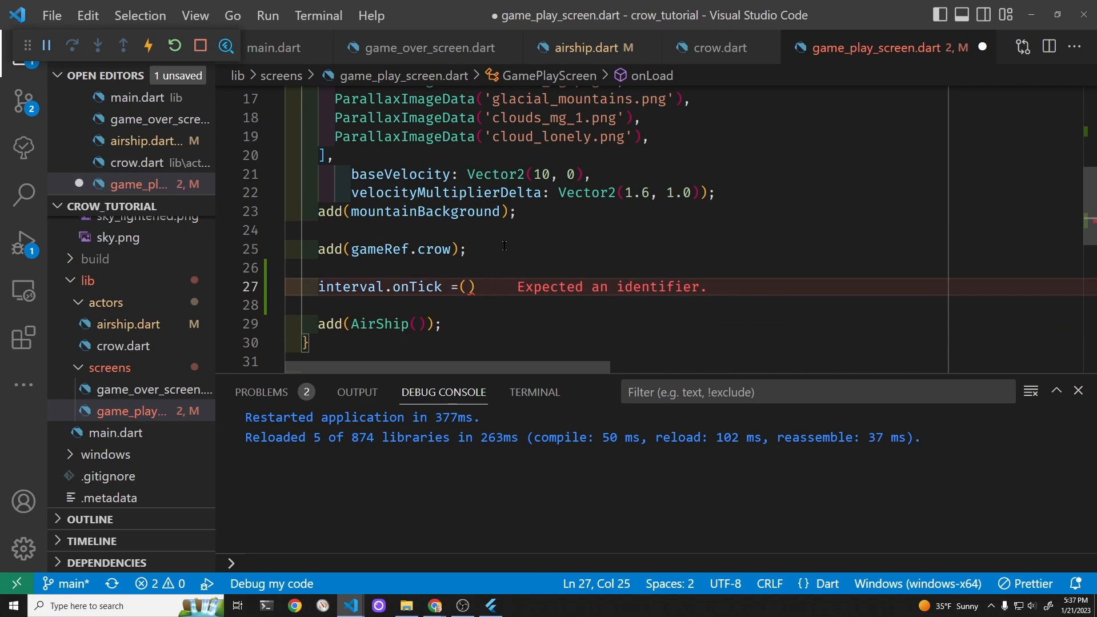
type("=")
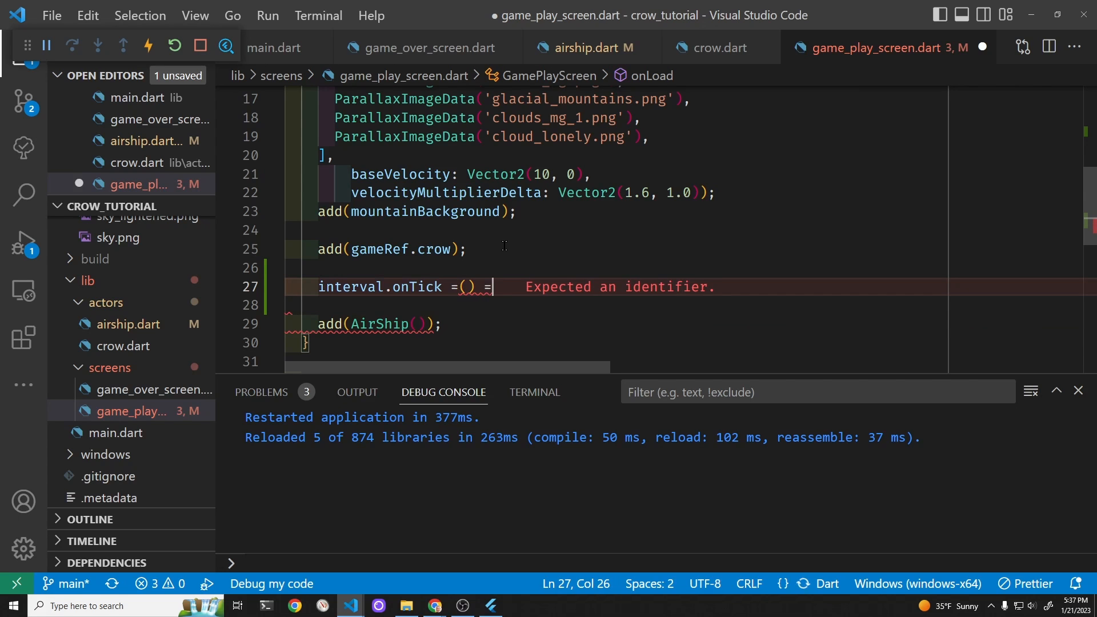
type("> add(AirShip());")
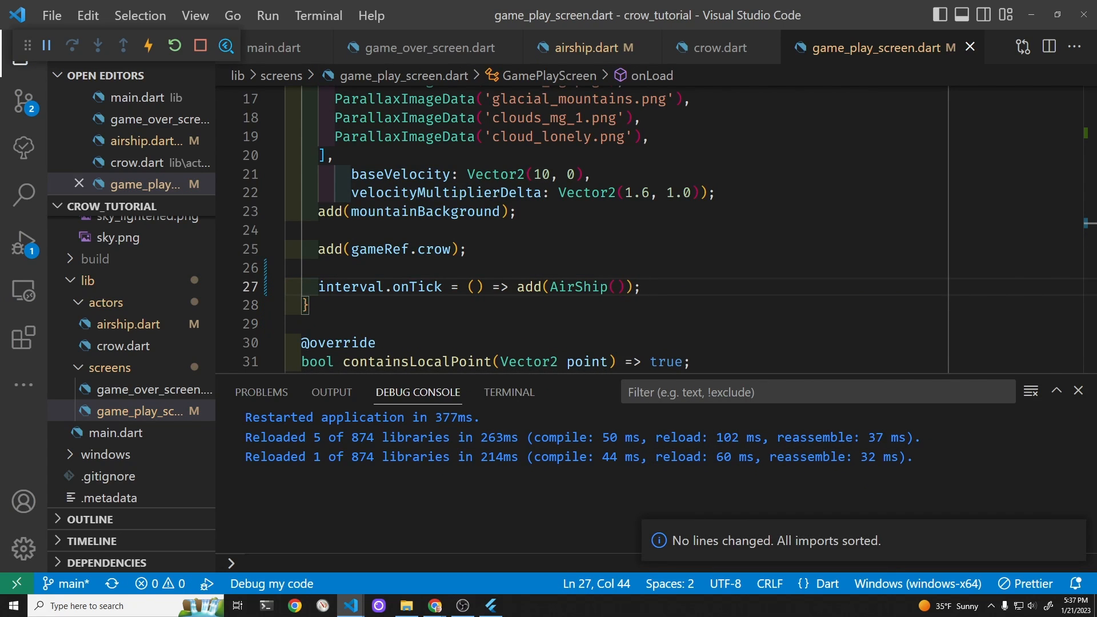
scroll("down", 3)
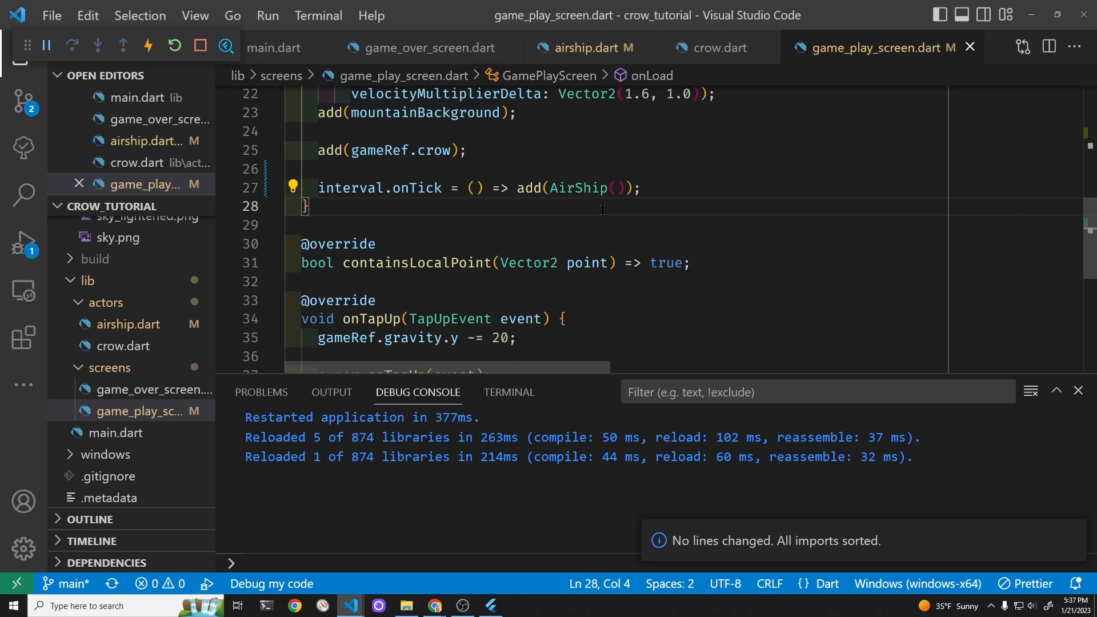
type("@")
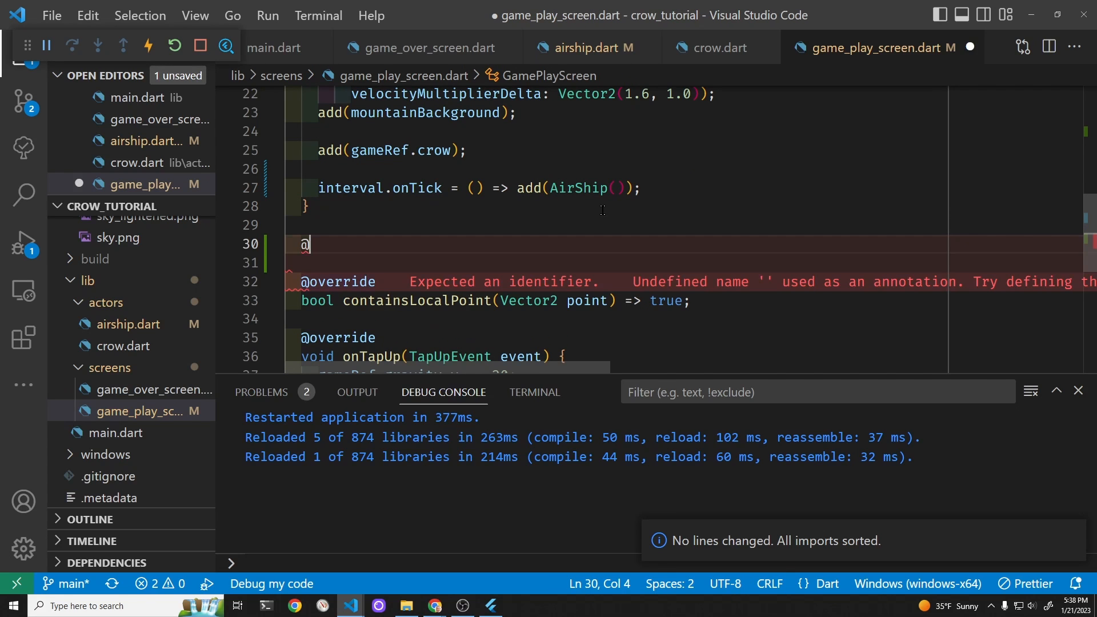
Step: Override update to call interval.update(dt) before super.update(dt), removing the TODO line
type("@")
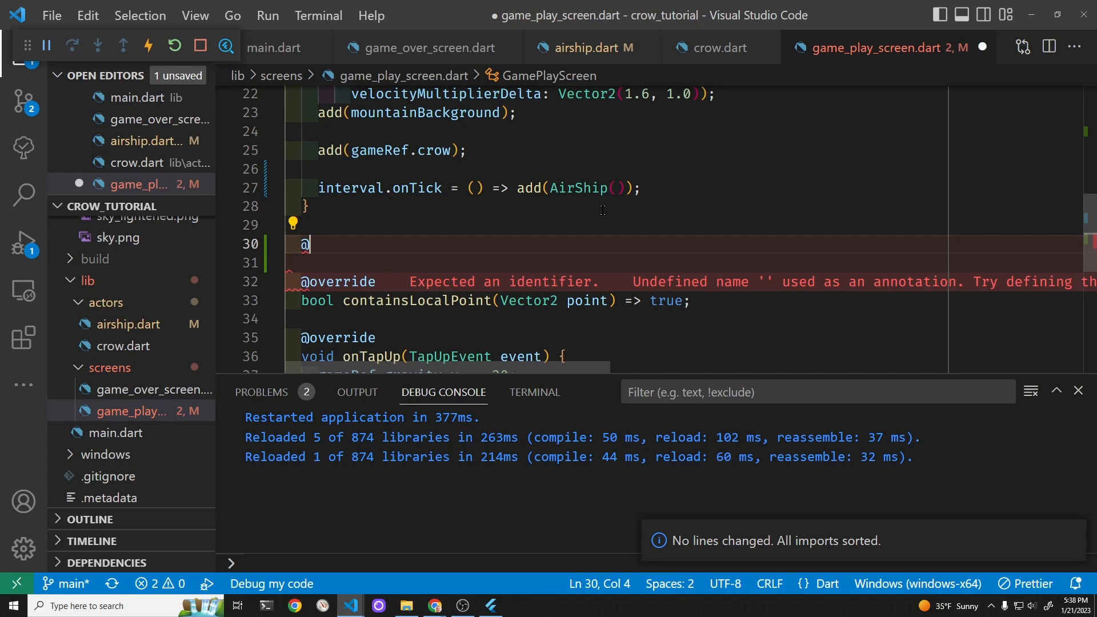
type("up")
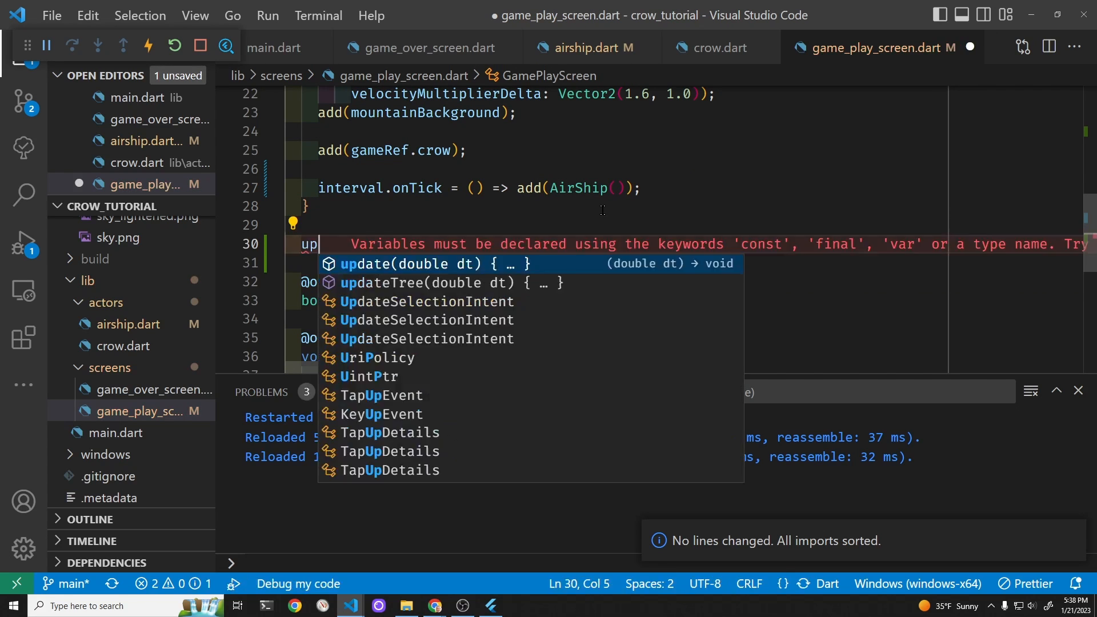
key("Enter")
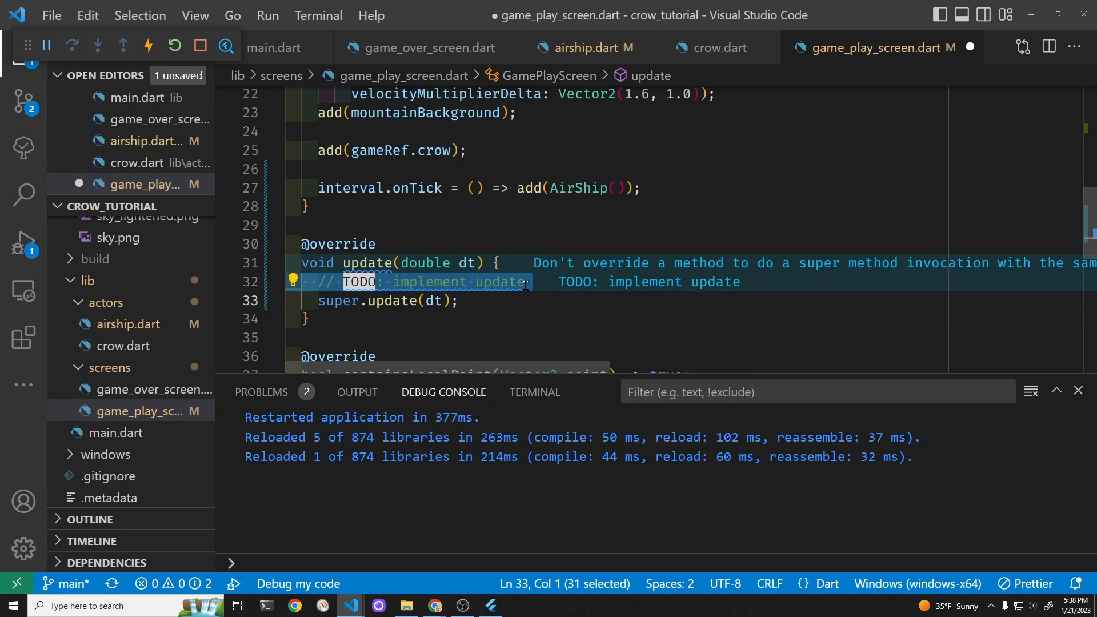
key("Delete")
type("interval.")
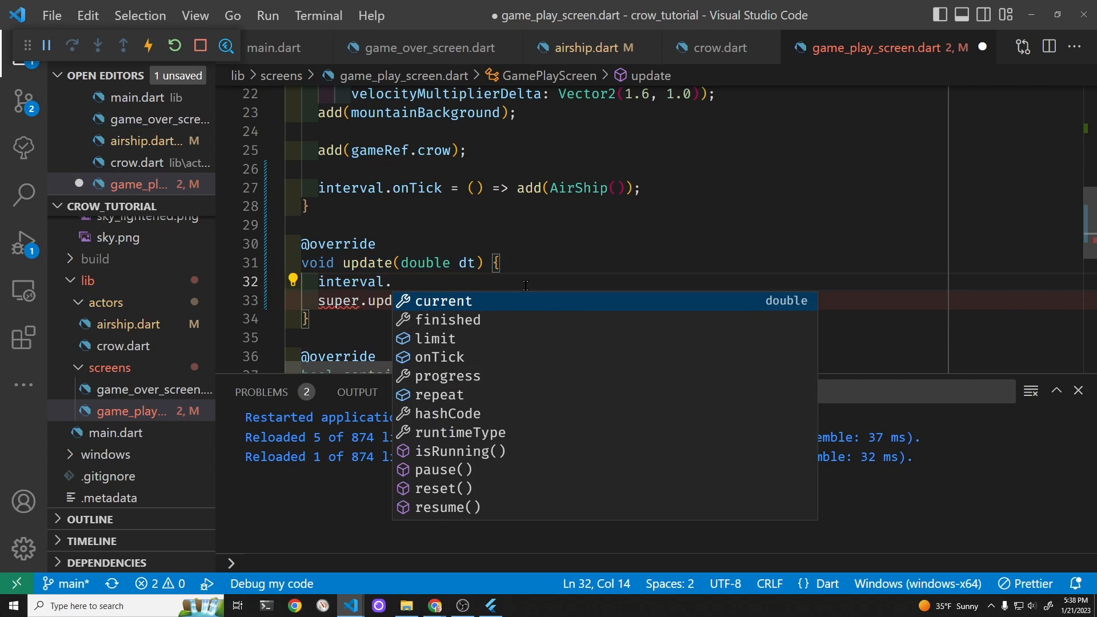
type("update(dt);")
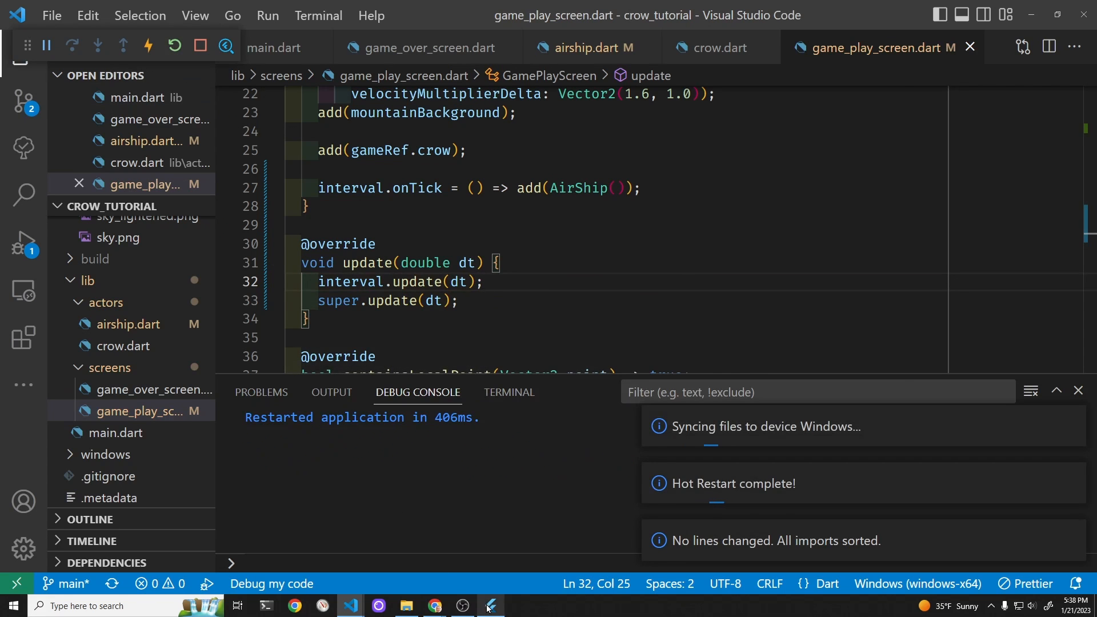
Step: Bring the running crow_tutorial game to the front, now showing its GAME OVER screen
left_click(490, 606)
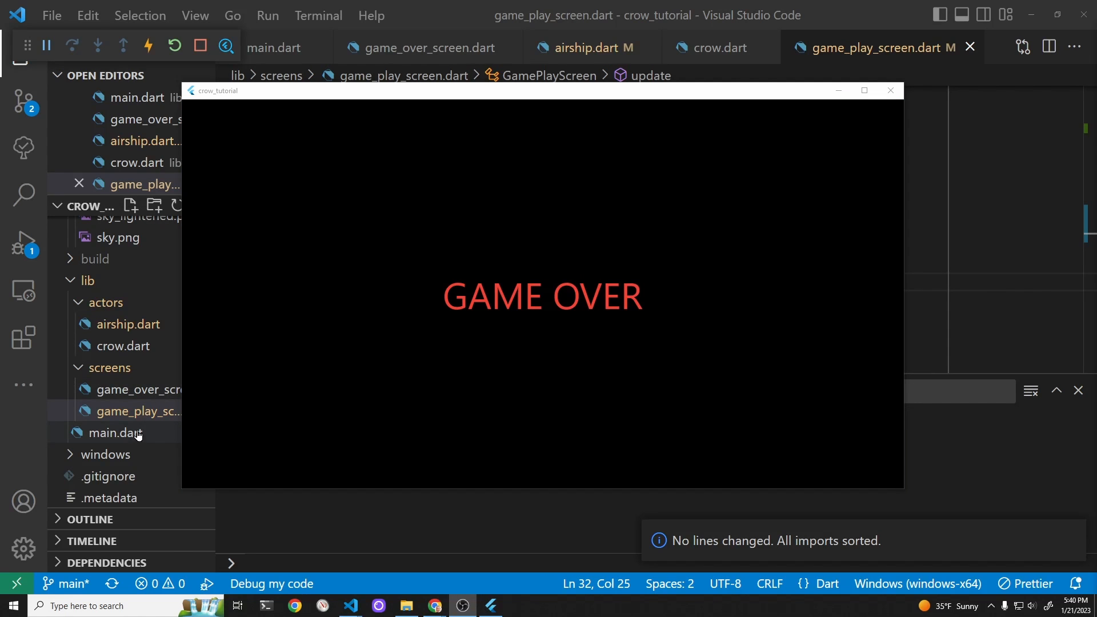
Step: Add a 'Has...' collision mixin to CrowGame's mixin list in main.dart
left_click(117, 432)
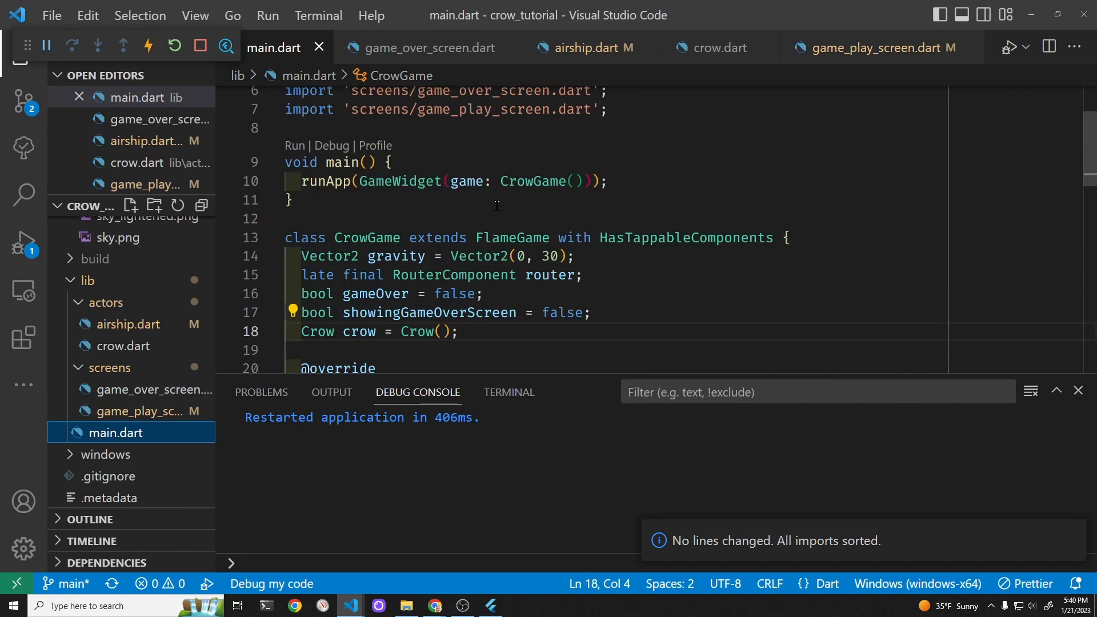
double_click(511, 237)
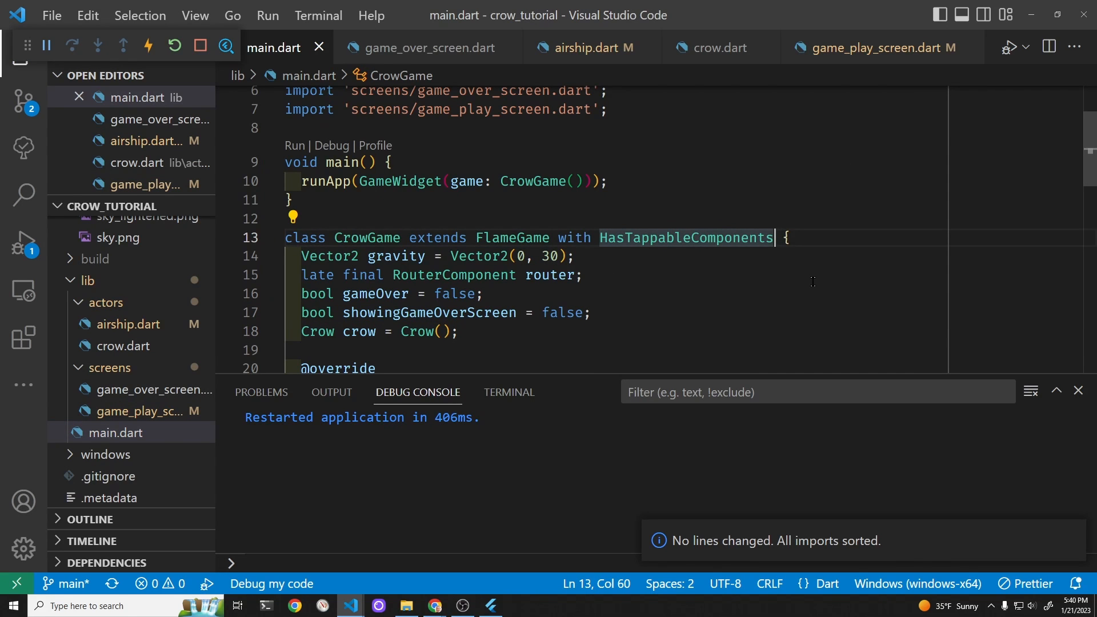
type(", HasCollisionDetection {")
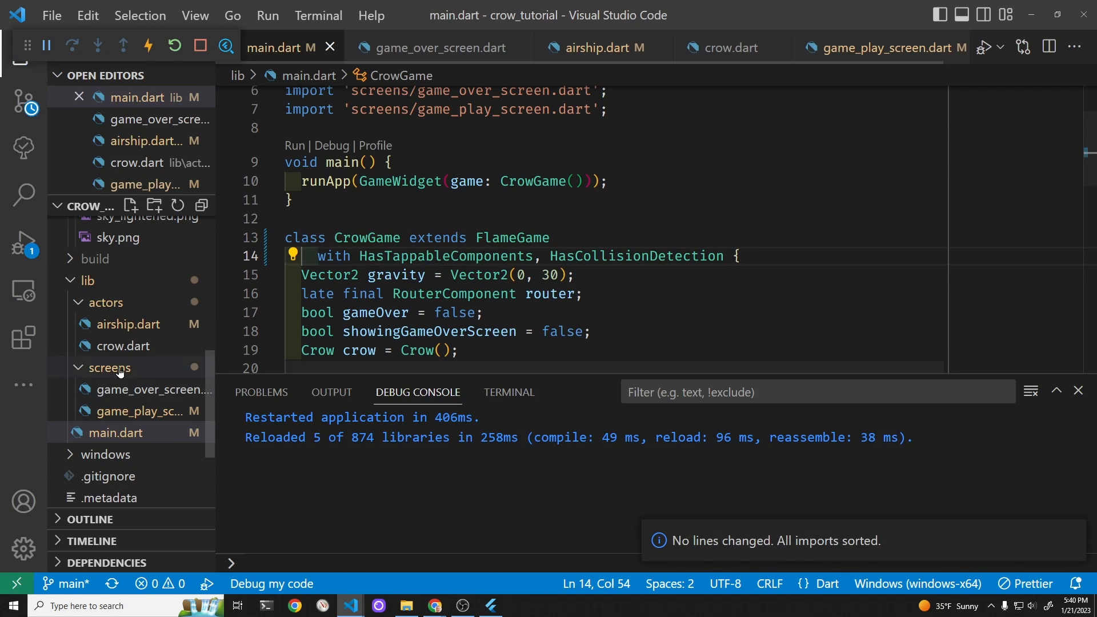
left_click(122, 345)
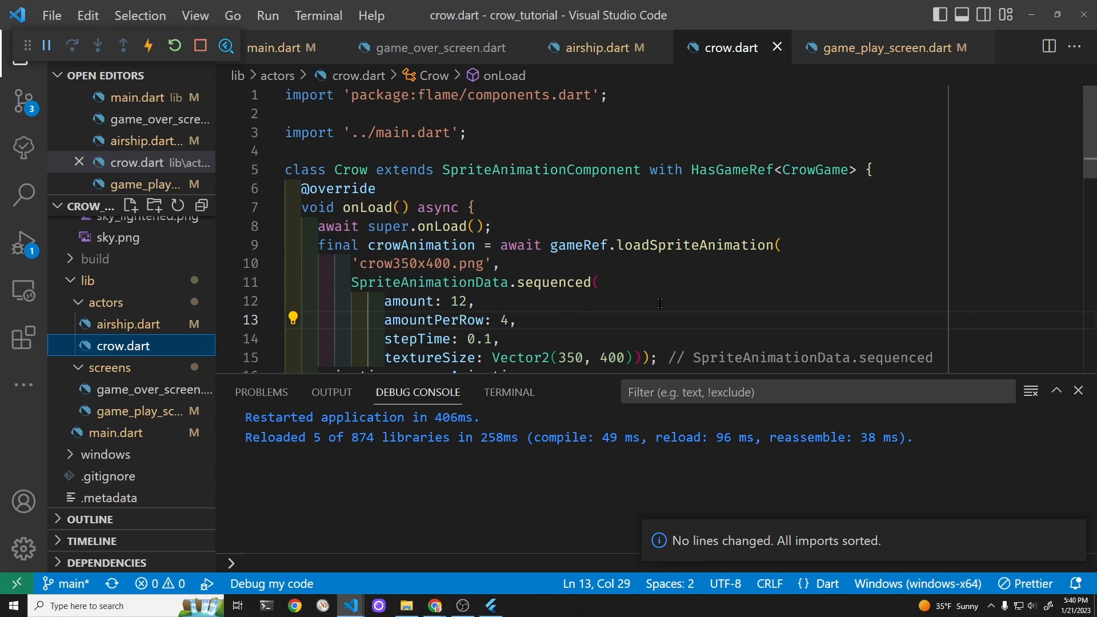
mouse_move(860, 167)
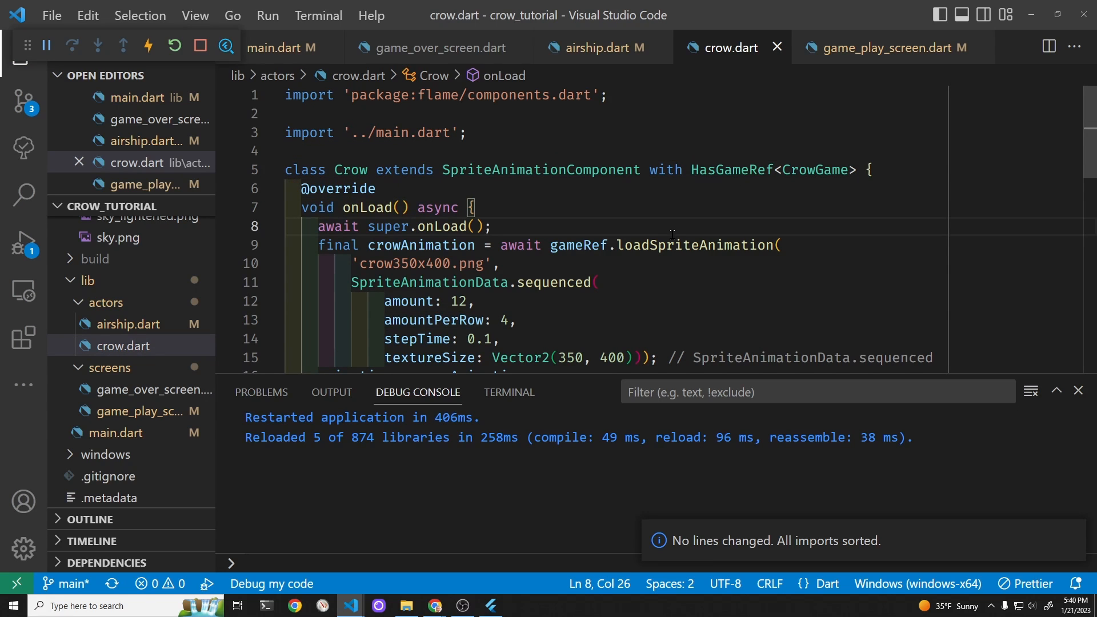
Step: Add 'add(RectangleHitbox());' in crow.dart right after await super.onLoad();
scroll("down", 3)
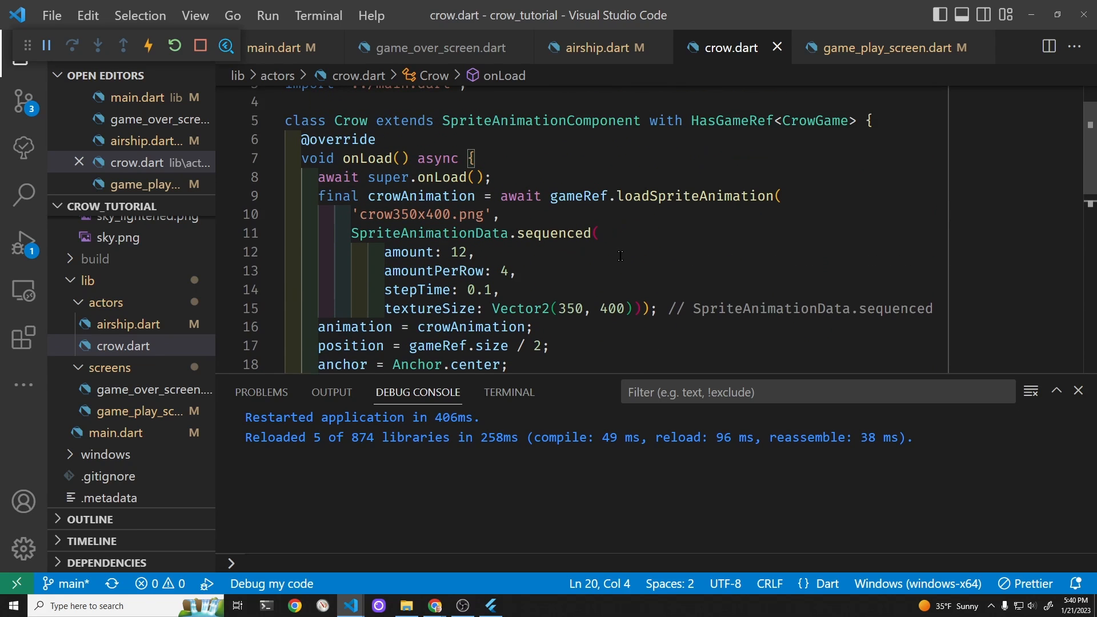
left_click(494, 178)
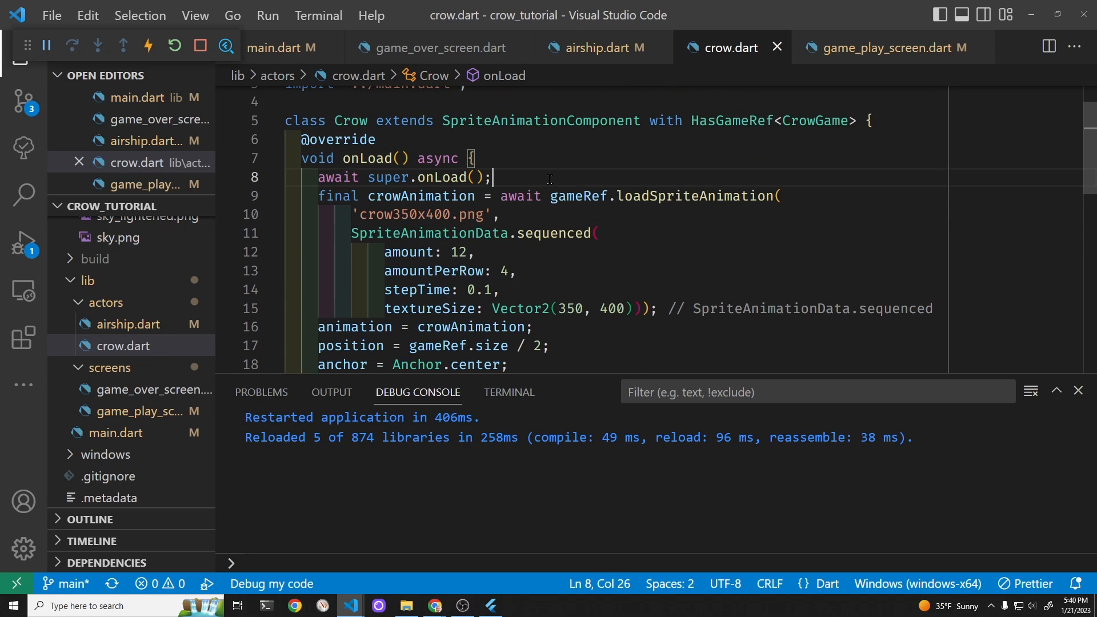
key("Enter")
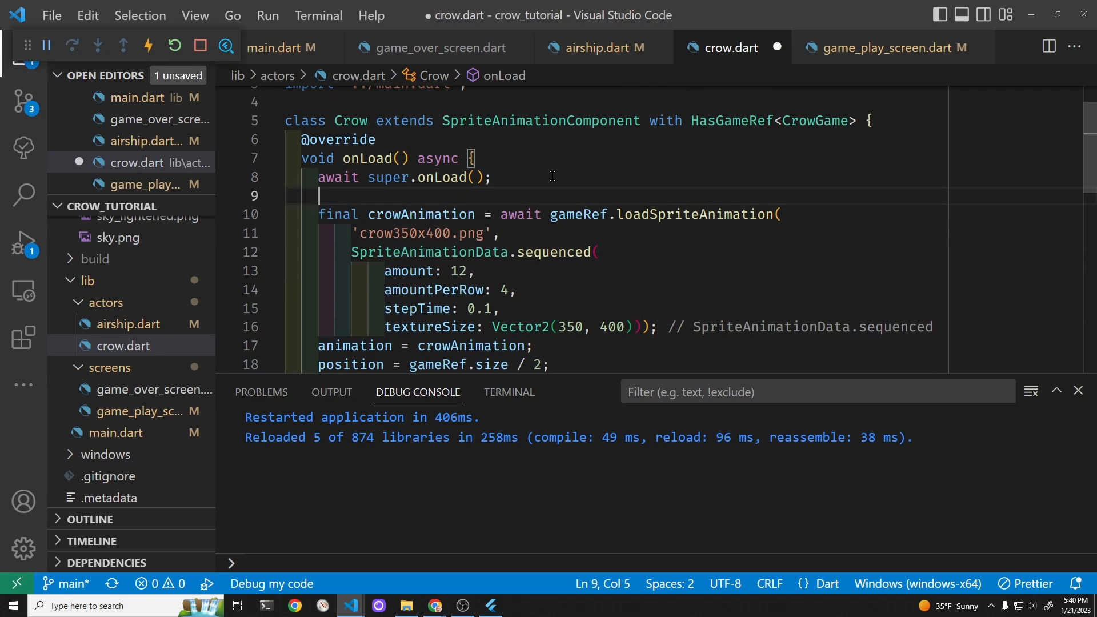
type("add")
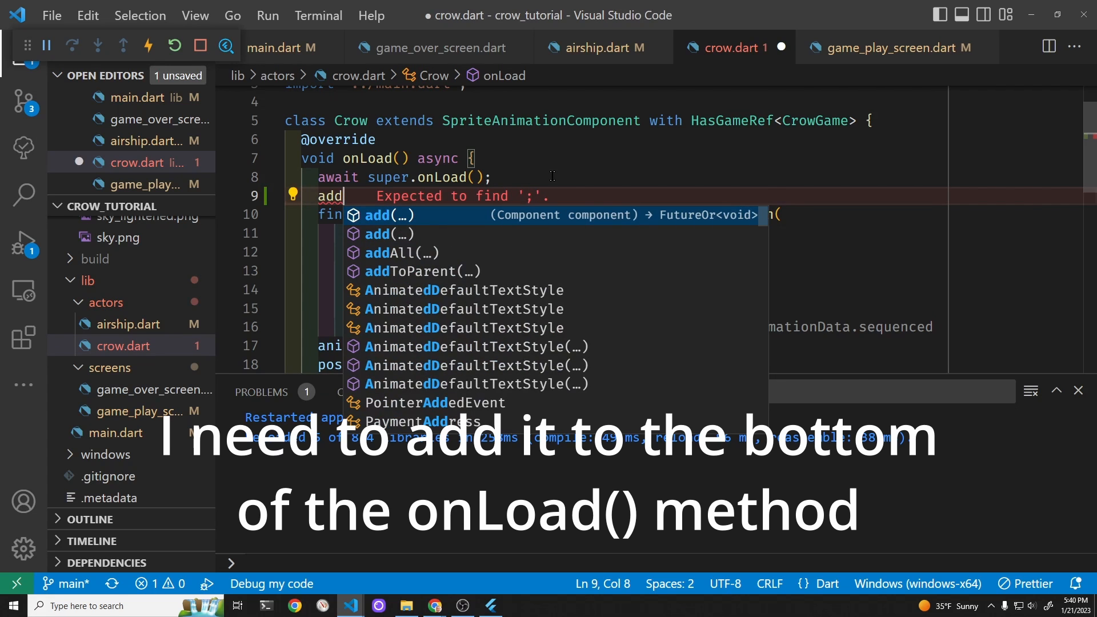
left_click(388, 214)
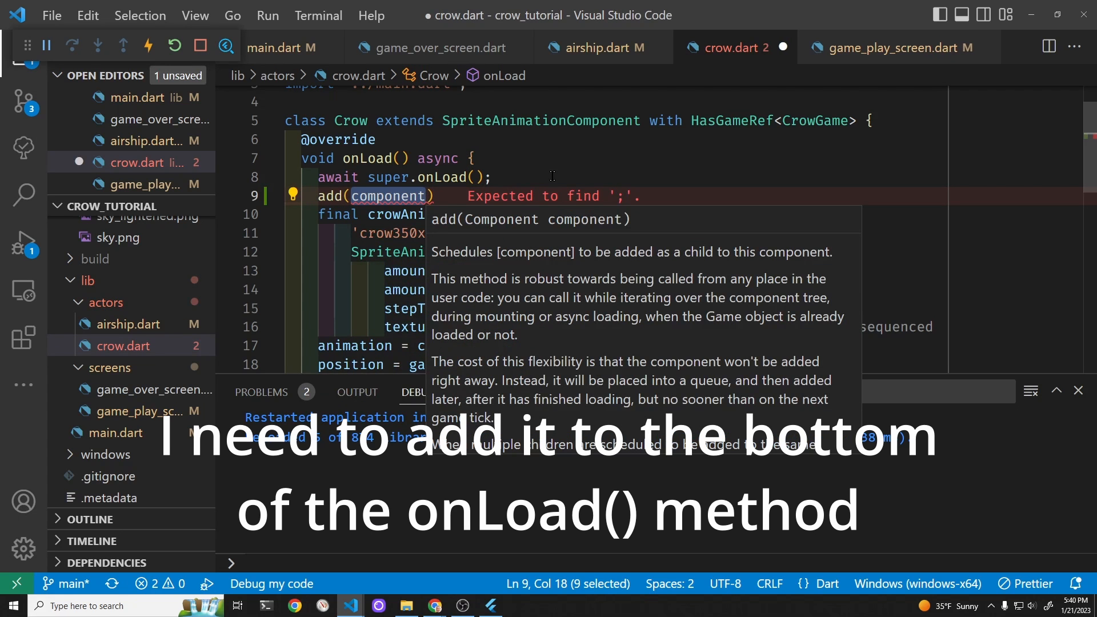
type("RectangleHitbox(")
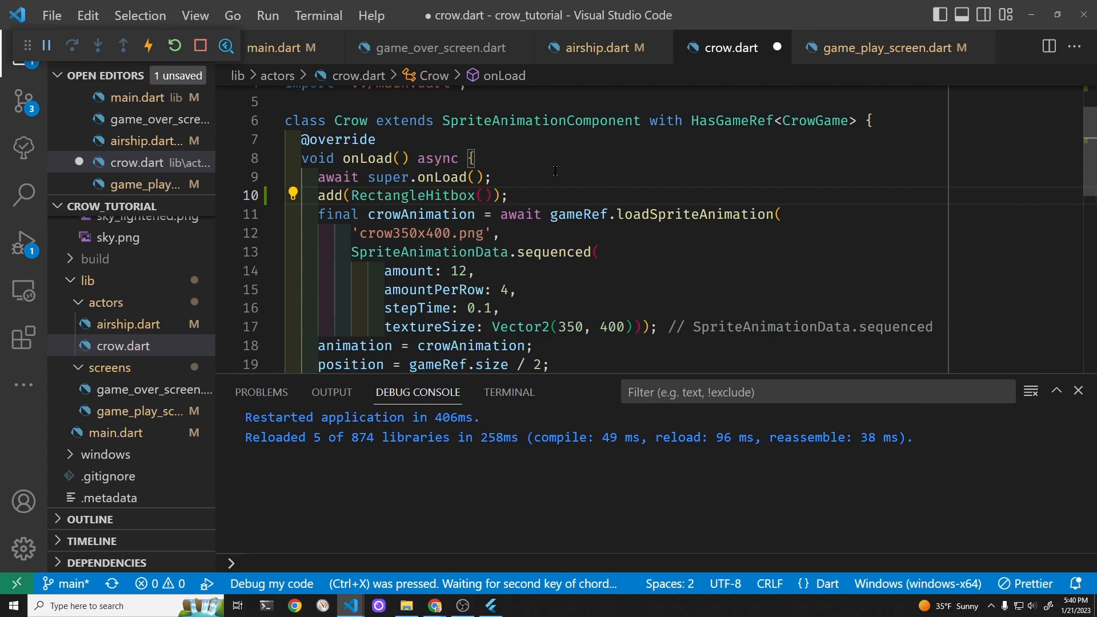
key("Ctrl+f")
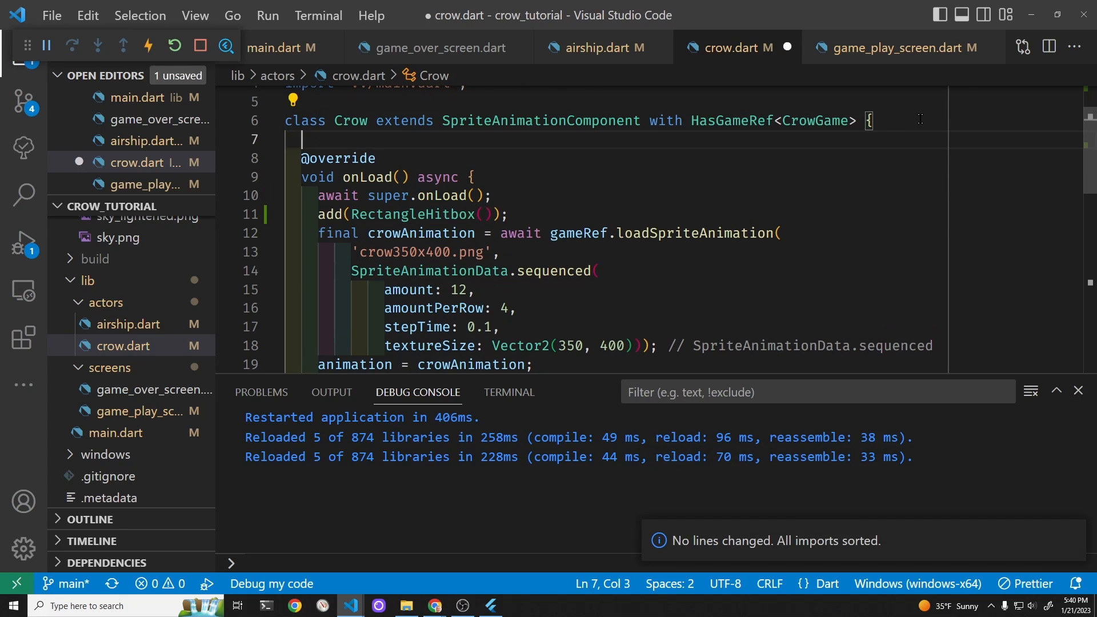
type("C")
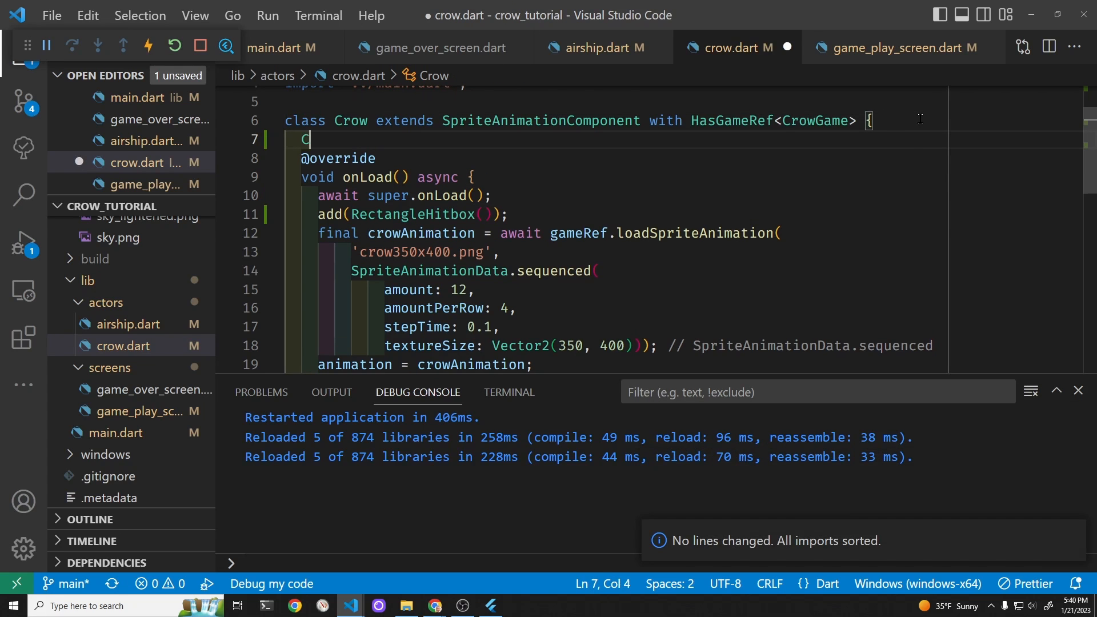
type("row")
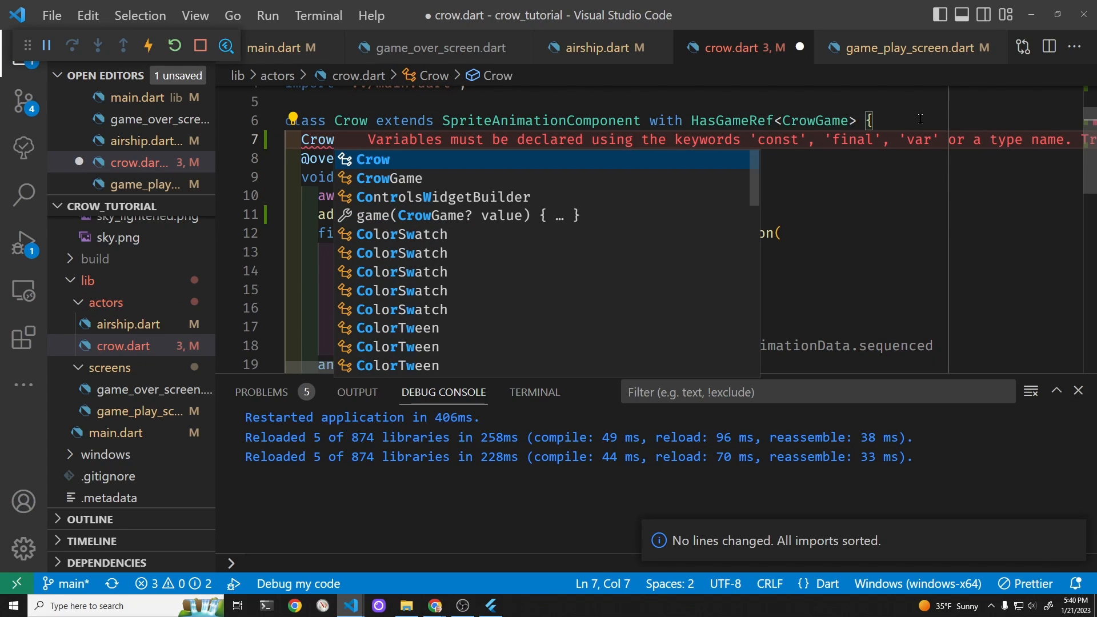
type("()")
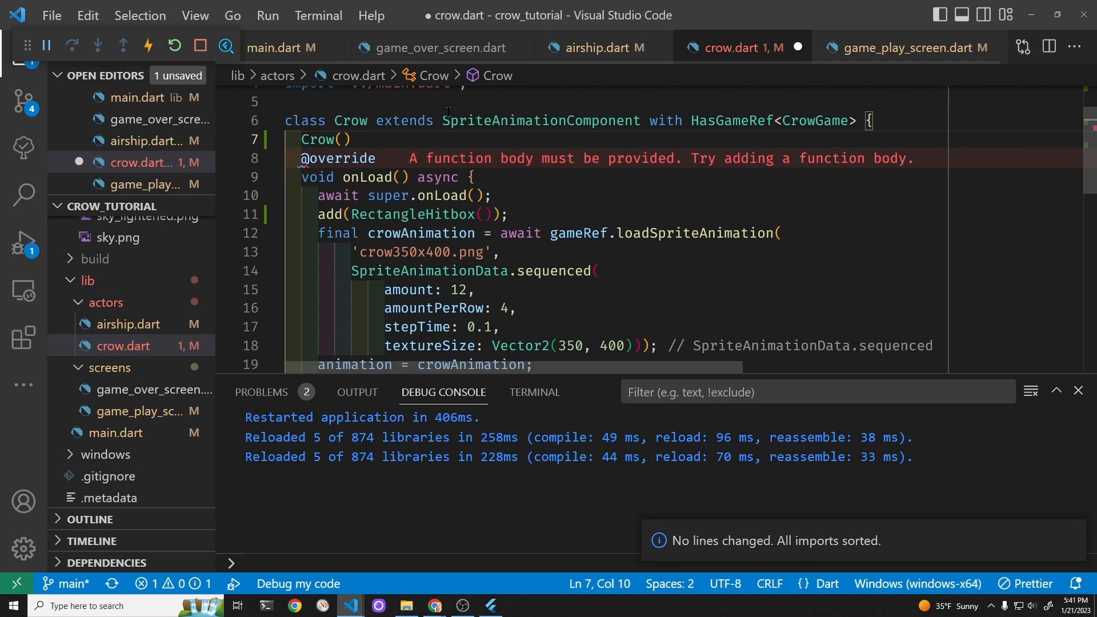
type(":")
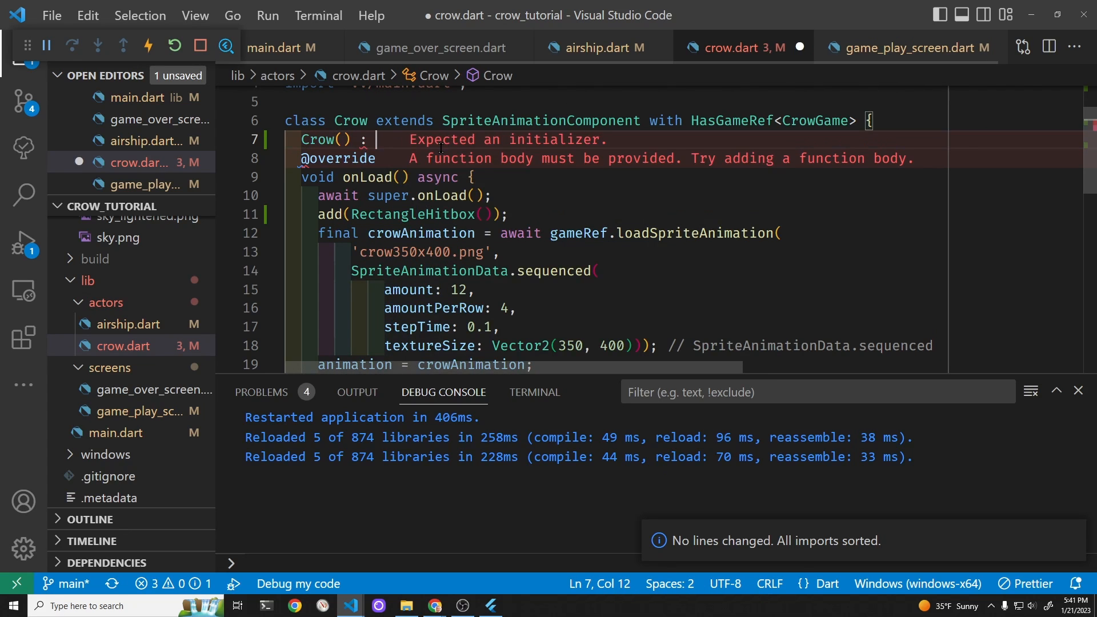
type("su")
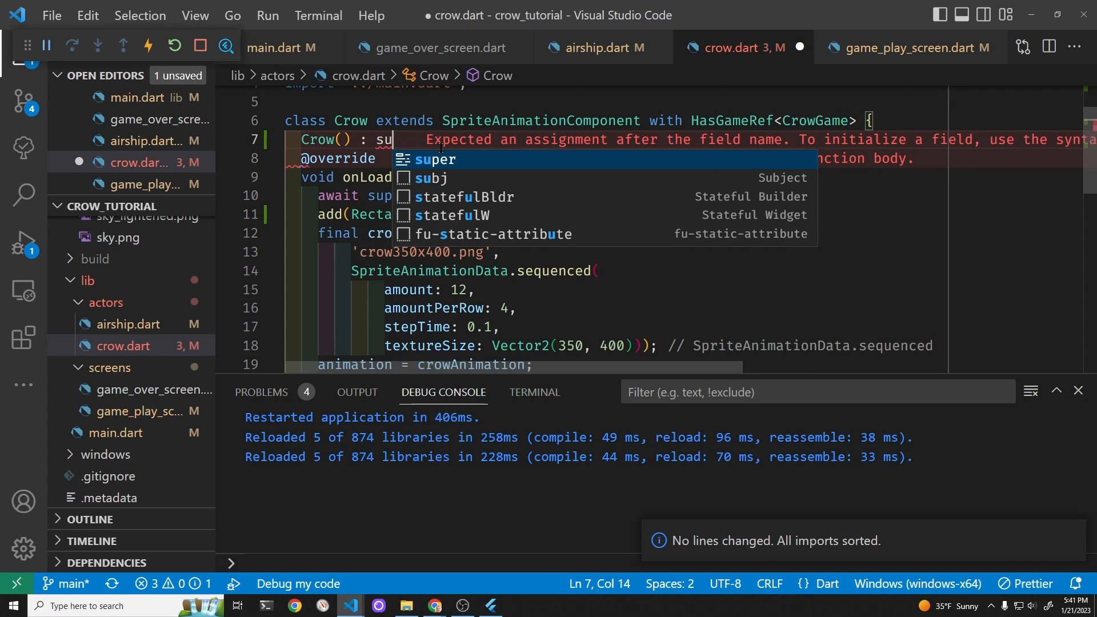
type("per(")
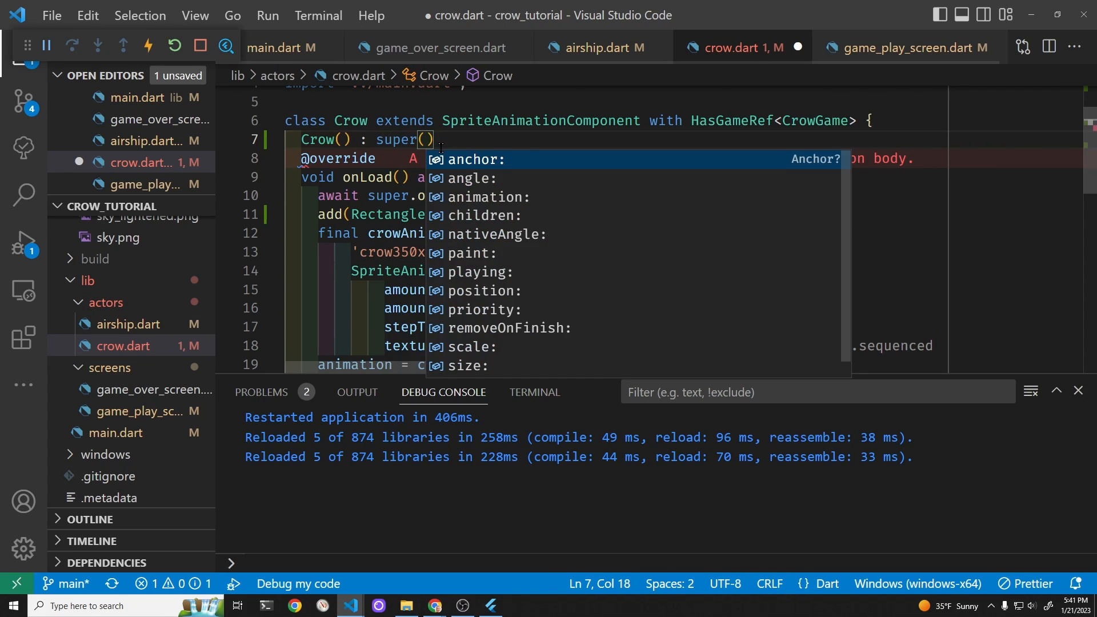
type("db")
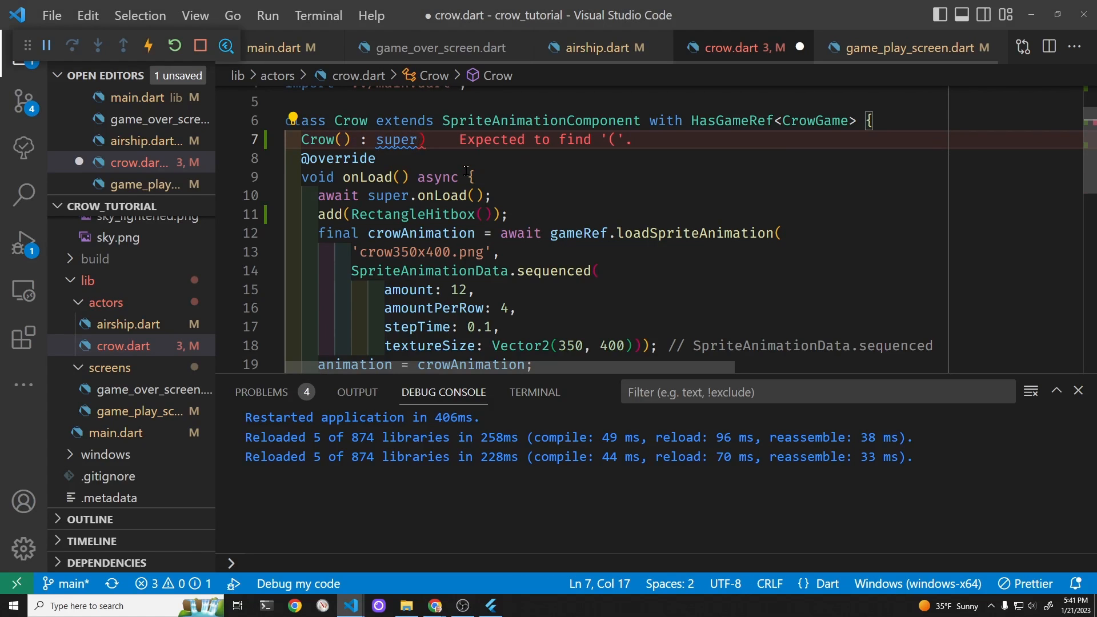
type("()")
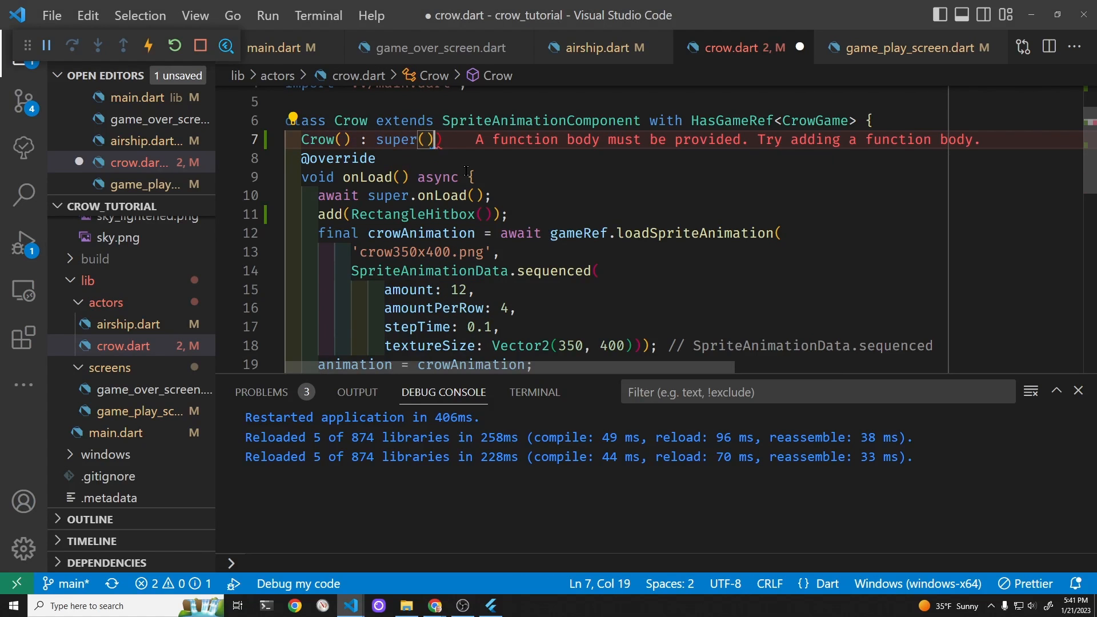
type("{}")
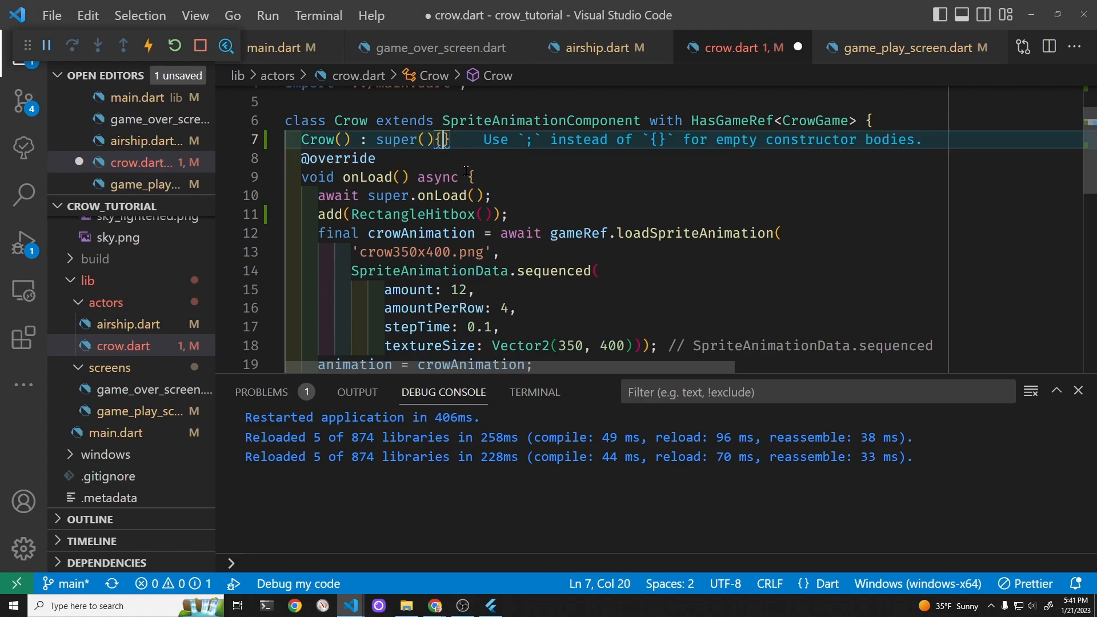
type("debugMode = true;")
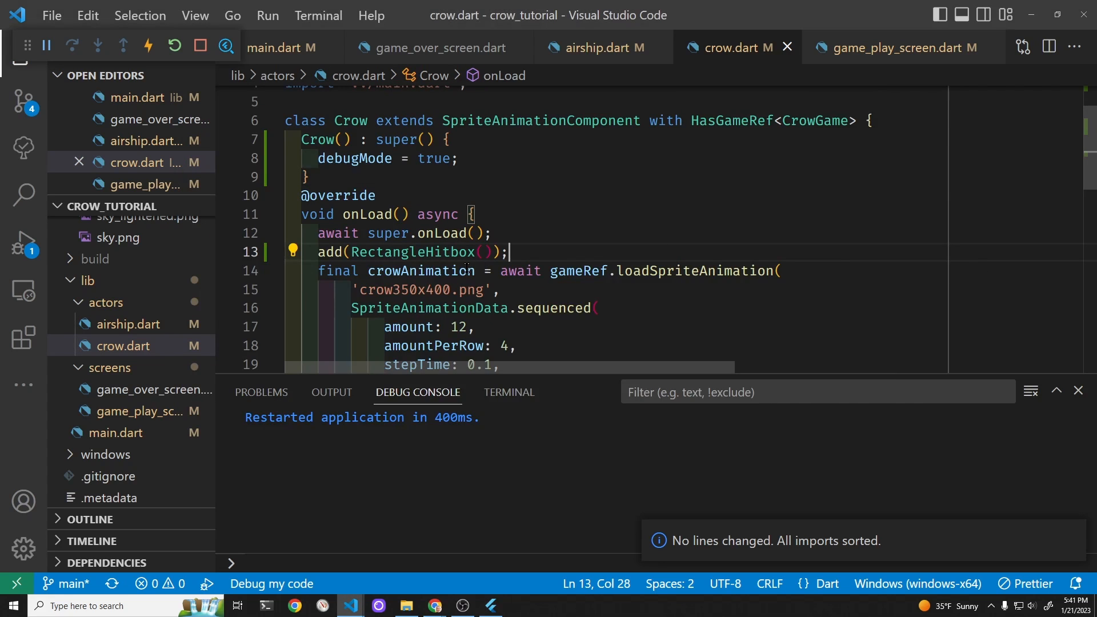
Step: Change the hitbox to RectangleHitbox.relative(Vector2(.8, .3))
double_click(411, 251)
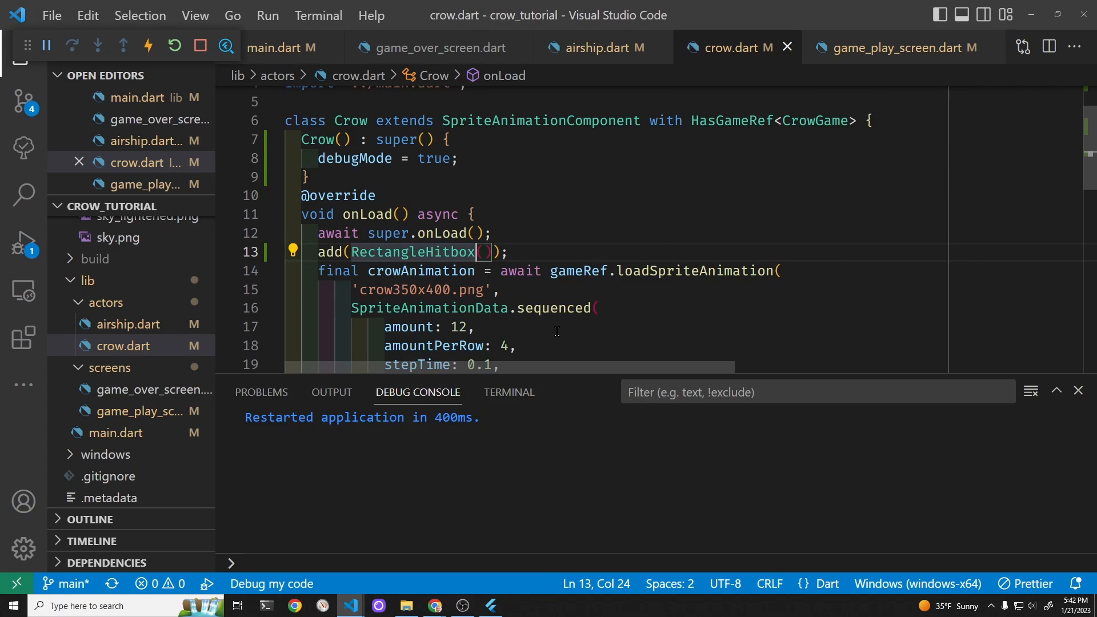
type(".relative")
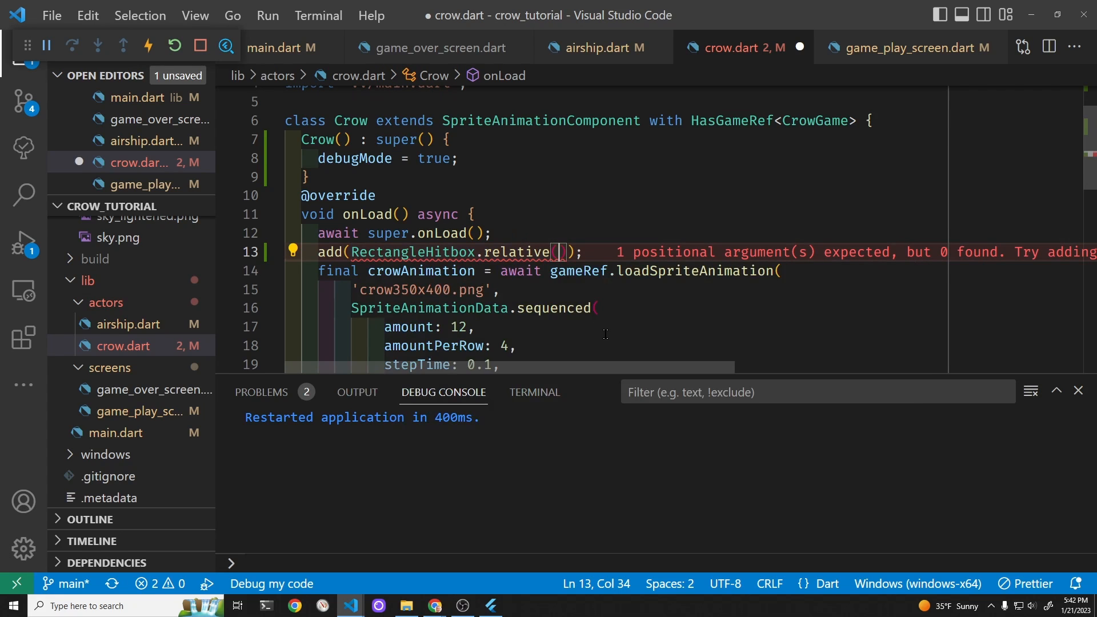
type("relation:")
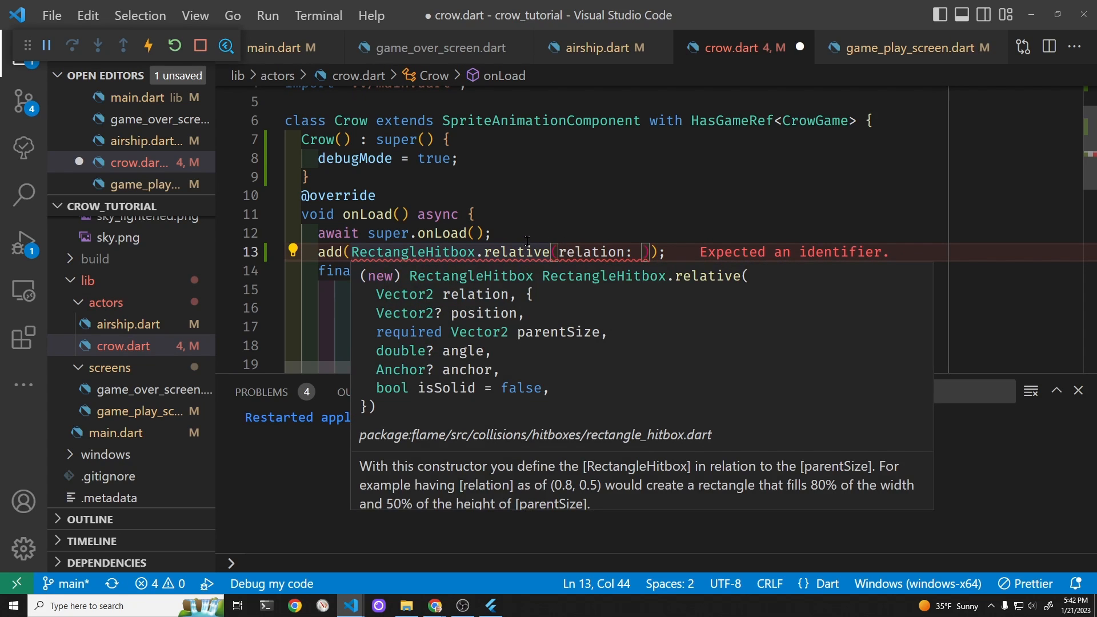
double_click(589, 251)
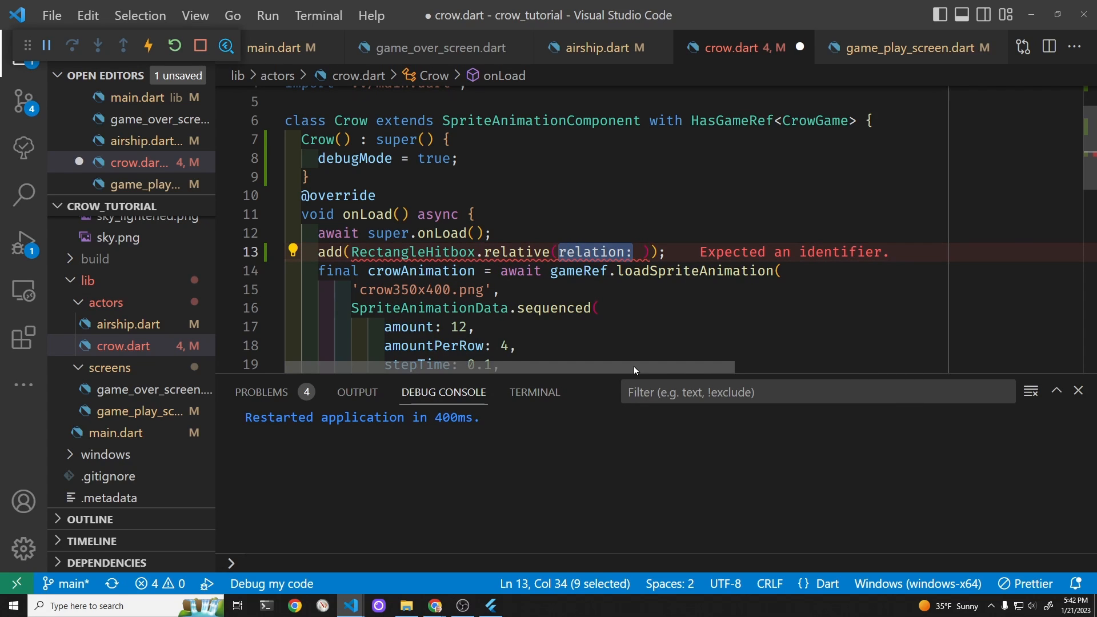
type("Vector2")
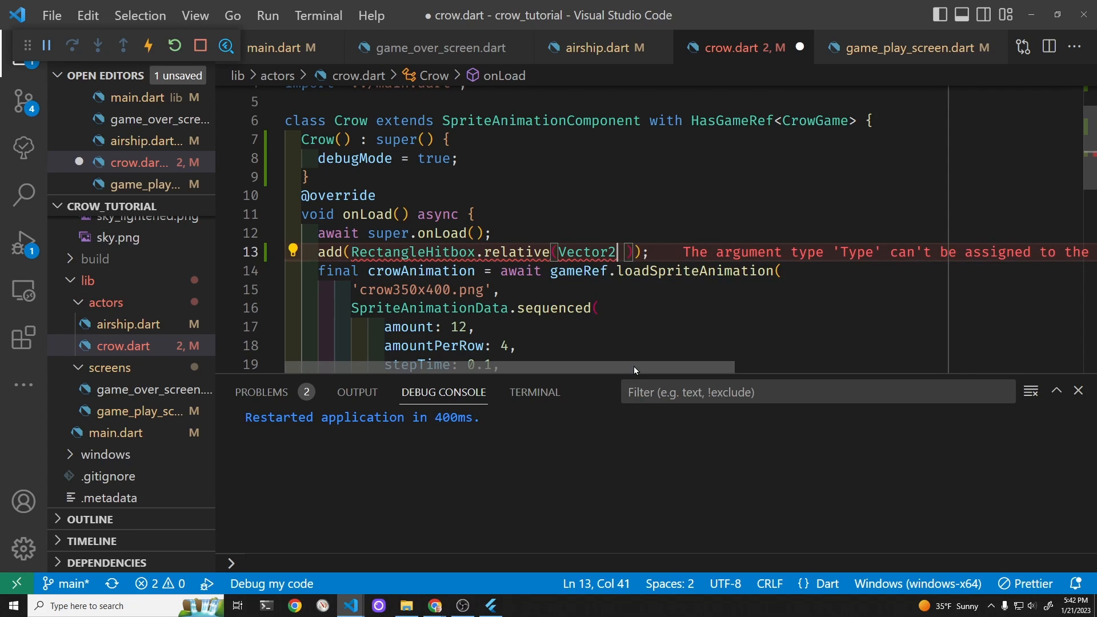
type("(.8")
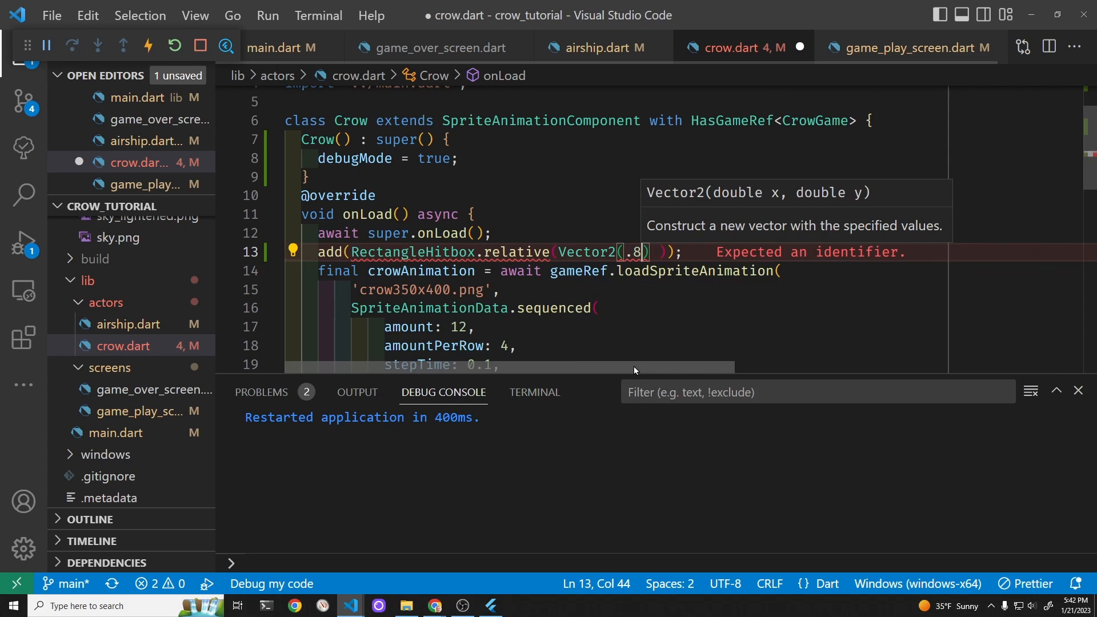
type(",")
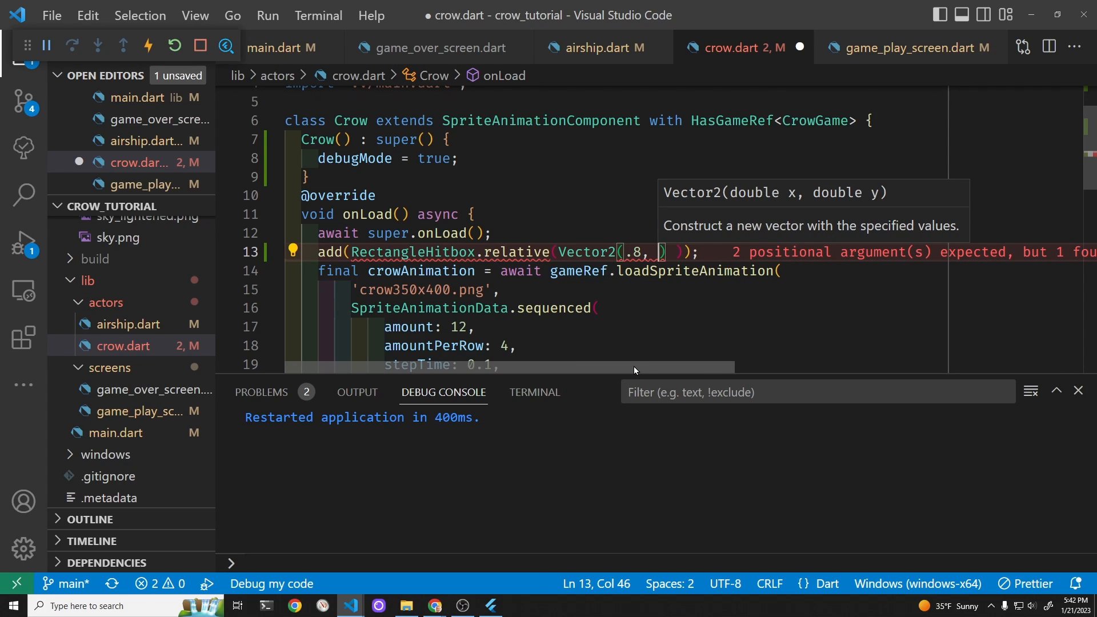
type(".3")
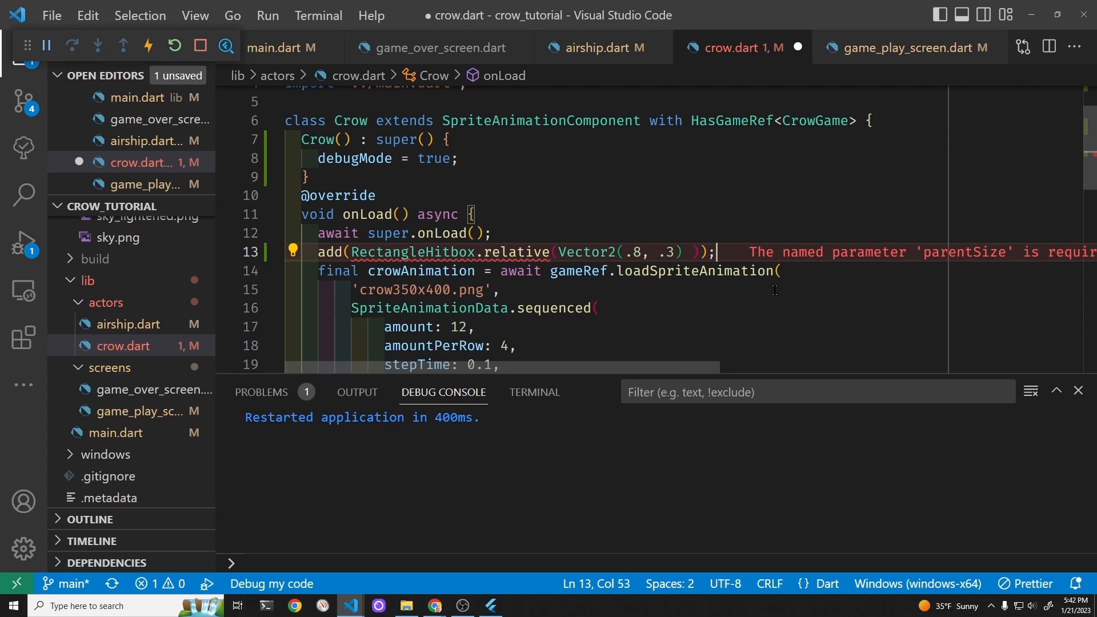
mouse_move(689, 271)
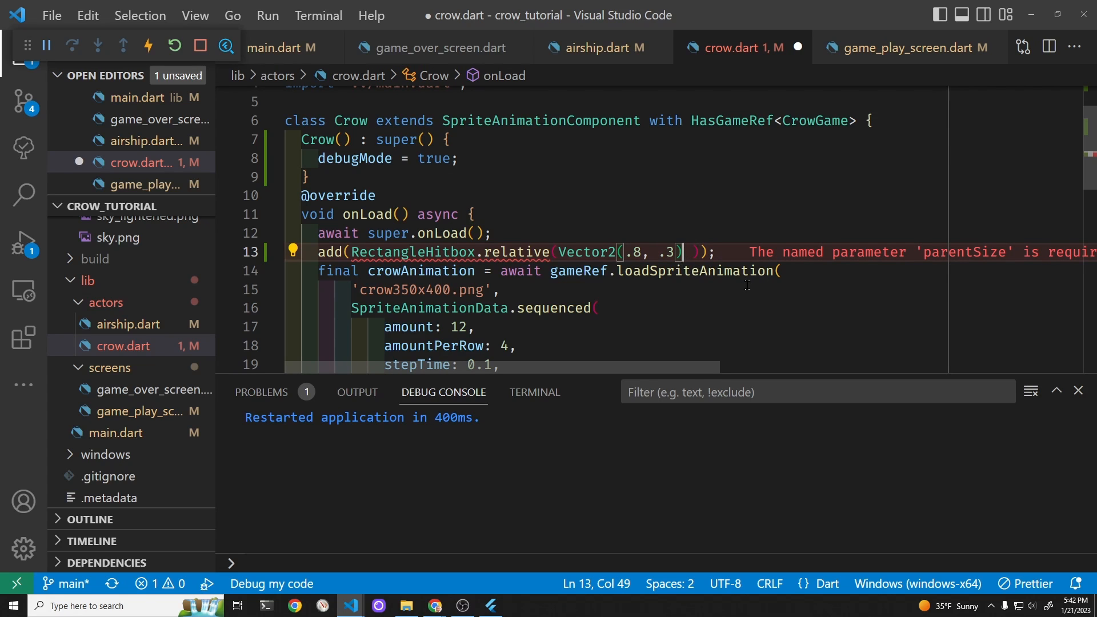
Step: Add parentSize: size, move the add line after size is set, save and check the game
type(", parentSize:")
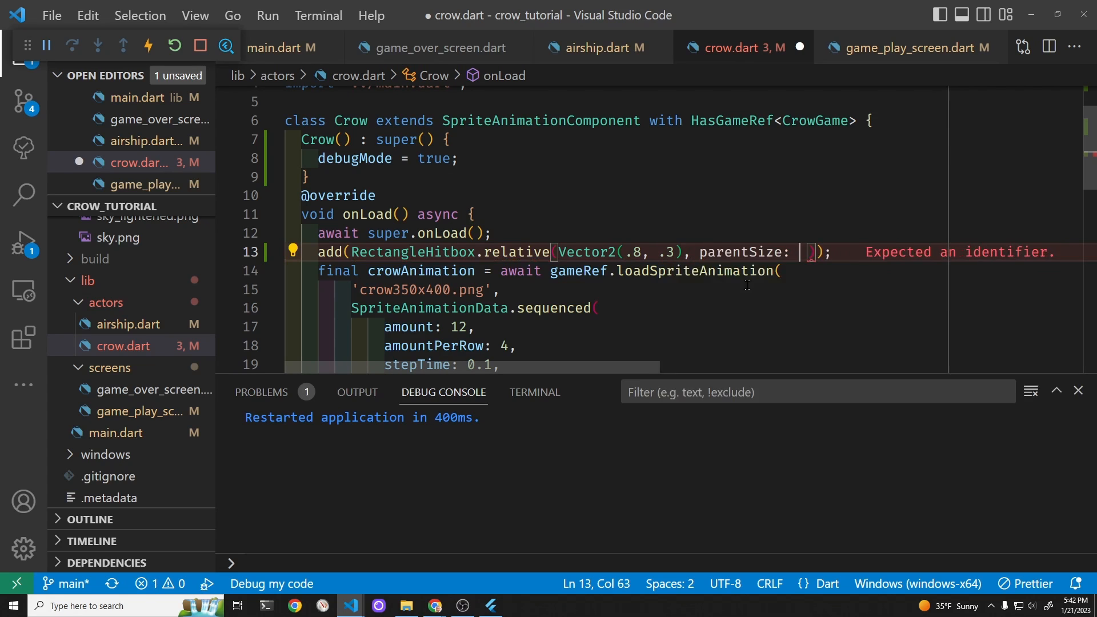
type("size")
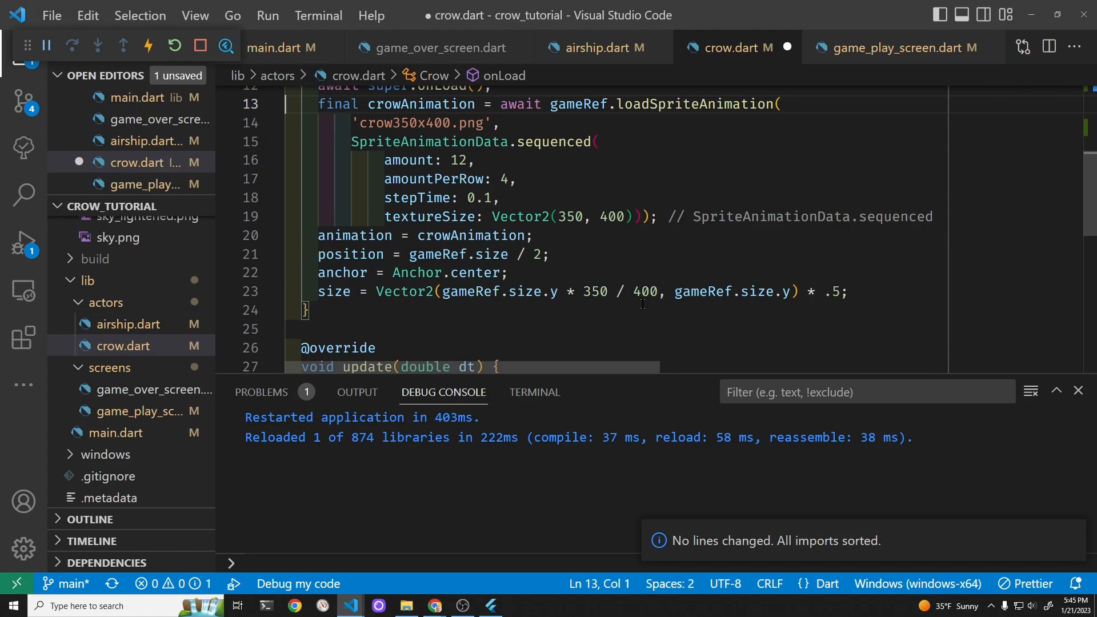
left_click(848, 291)
type("add(RectangleHitbox.relative(Vector2(.8, .3), parentSize: size));")
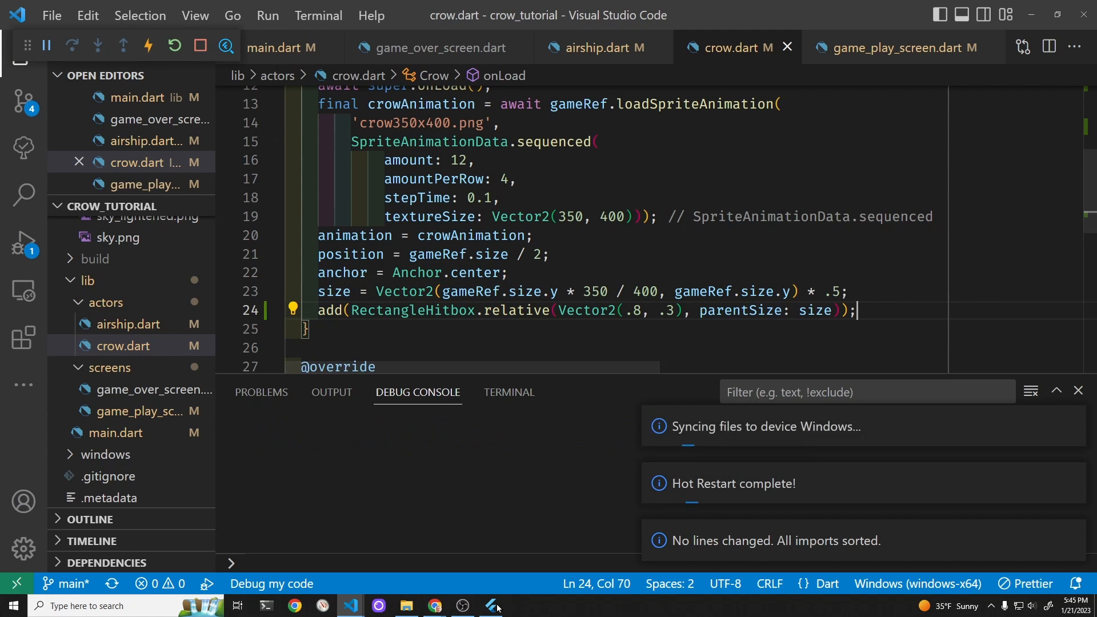
left_click(490, 606)
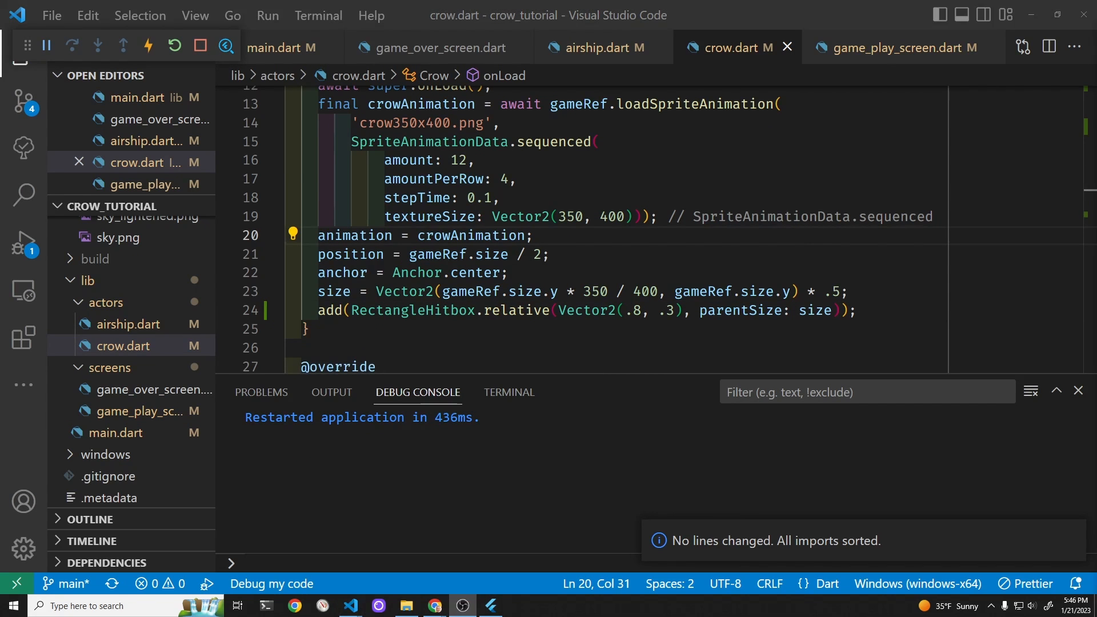
Step: In airship.dart shrink the airship scale to .10 and start an add(CircleHitbox()) call in onLoad
left_click(598, 47)
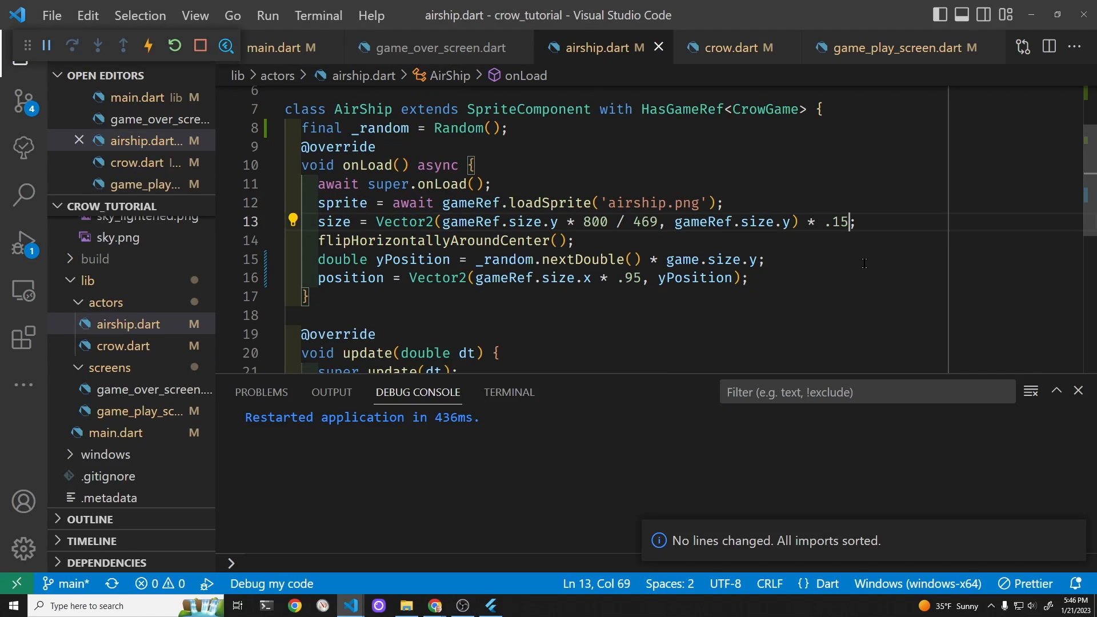
type("10")
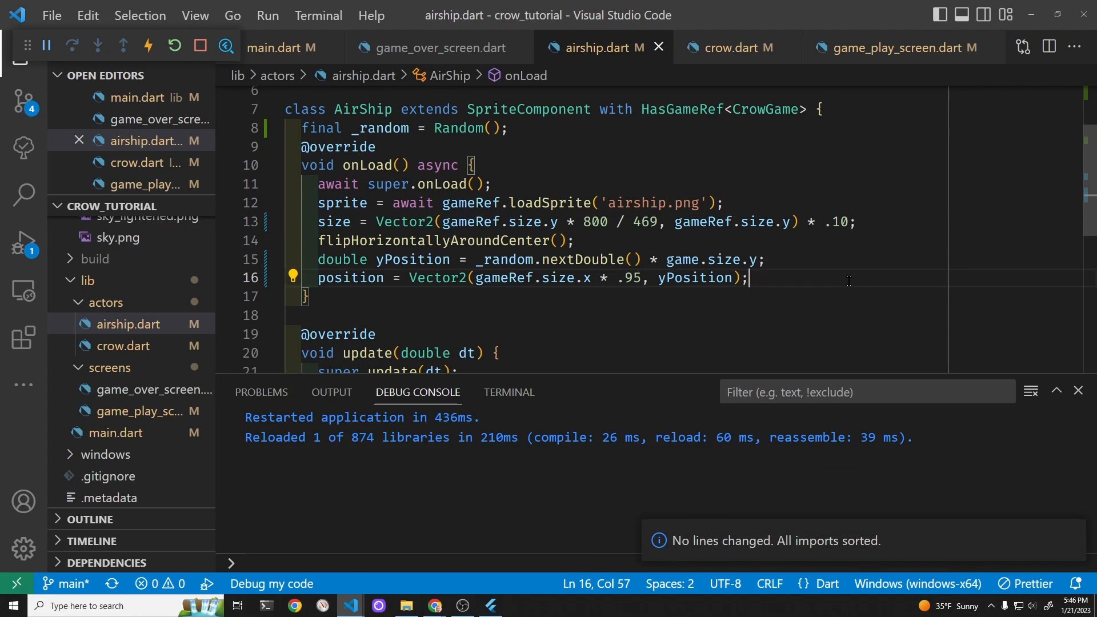
key("Enter")
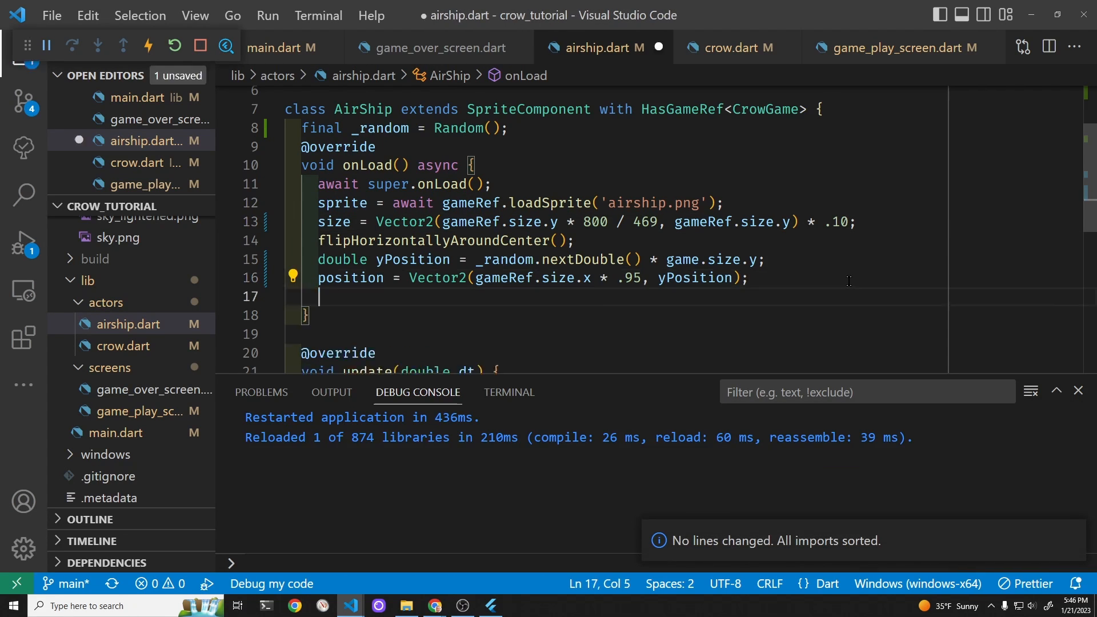
type("add(")
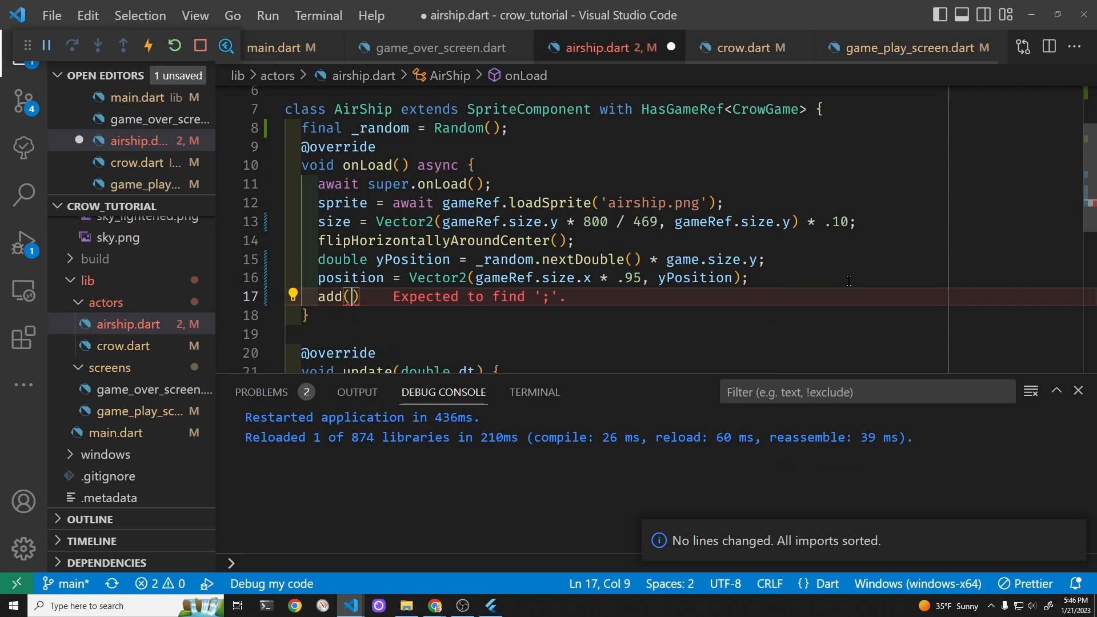
type("CircleHitbox(")
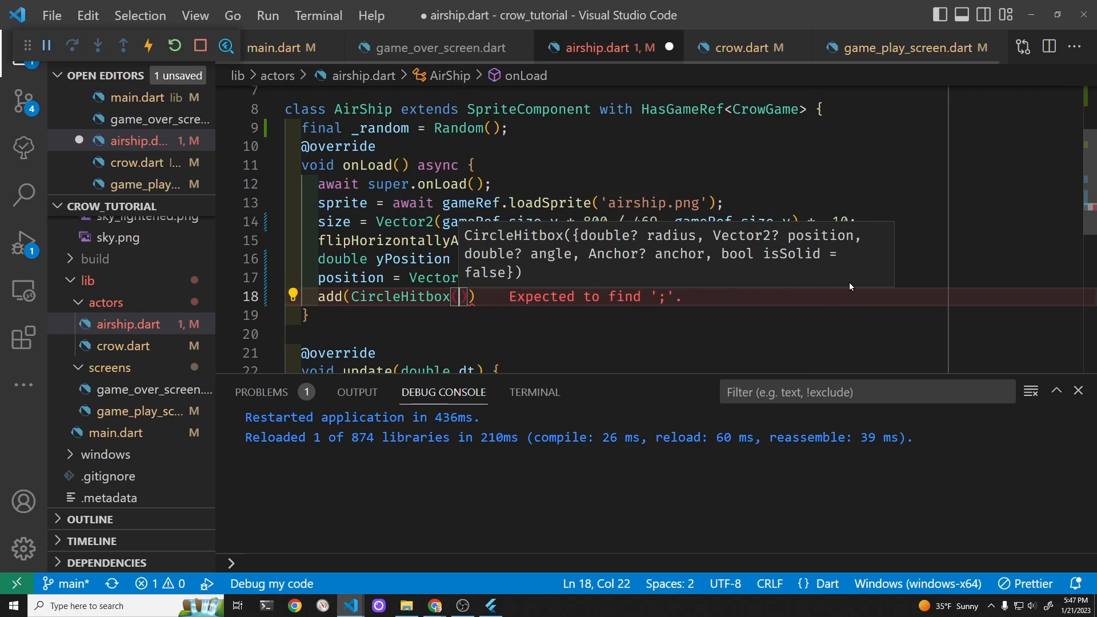
type(";")
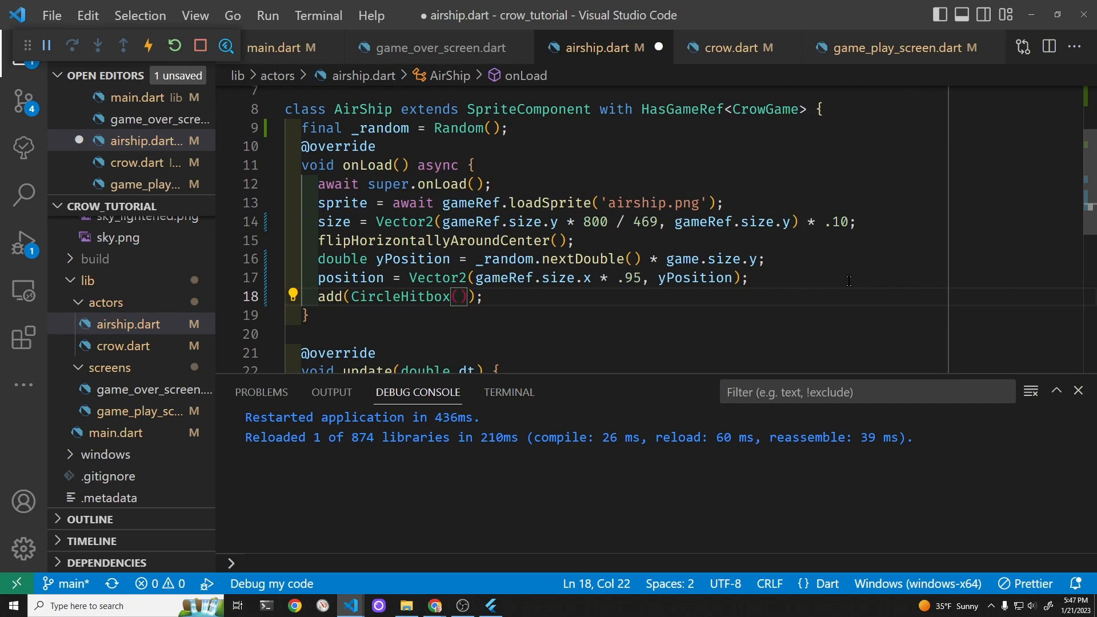
Step: Give the CircleHitbox anchor Anchor.center, radius size.y * .35 and position size/2, then save
type("anchor:")
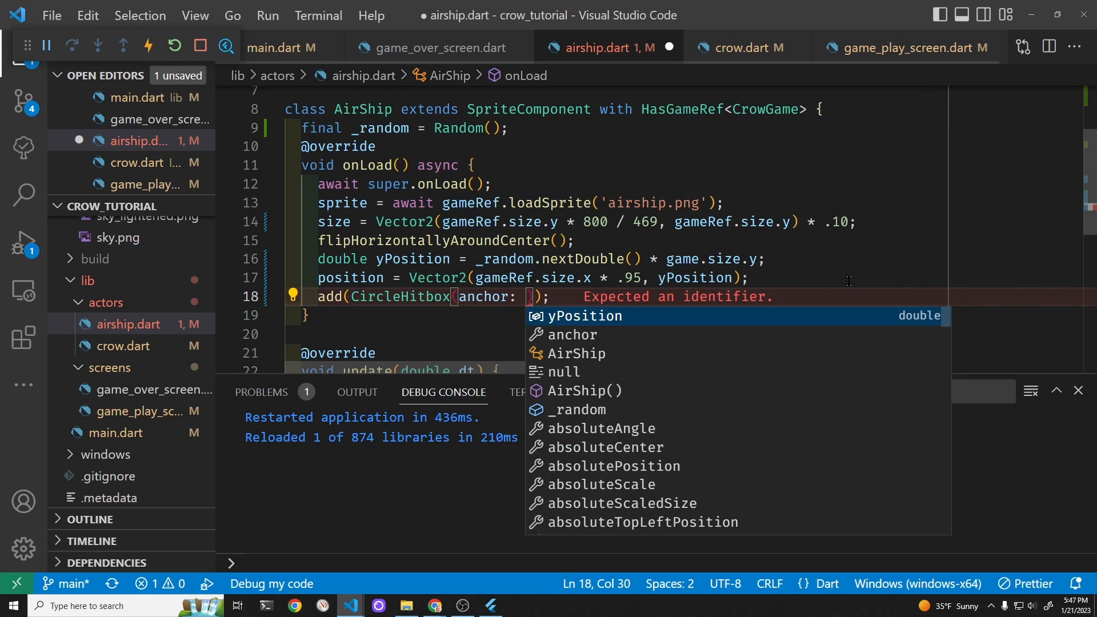
type("Anchor.center,")
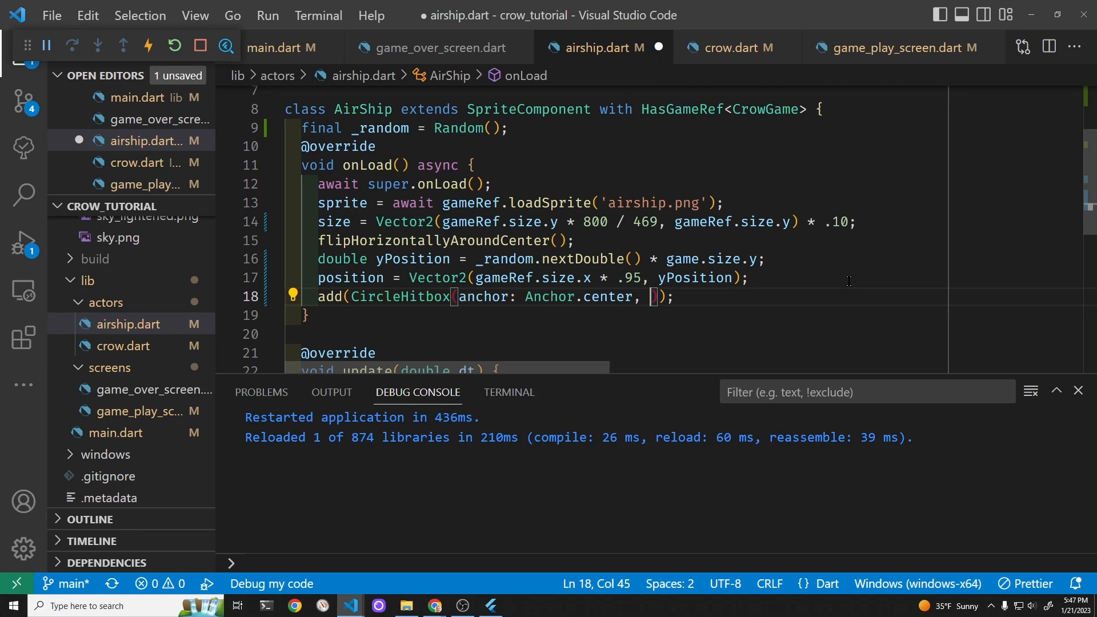
type("radius:")
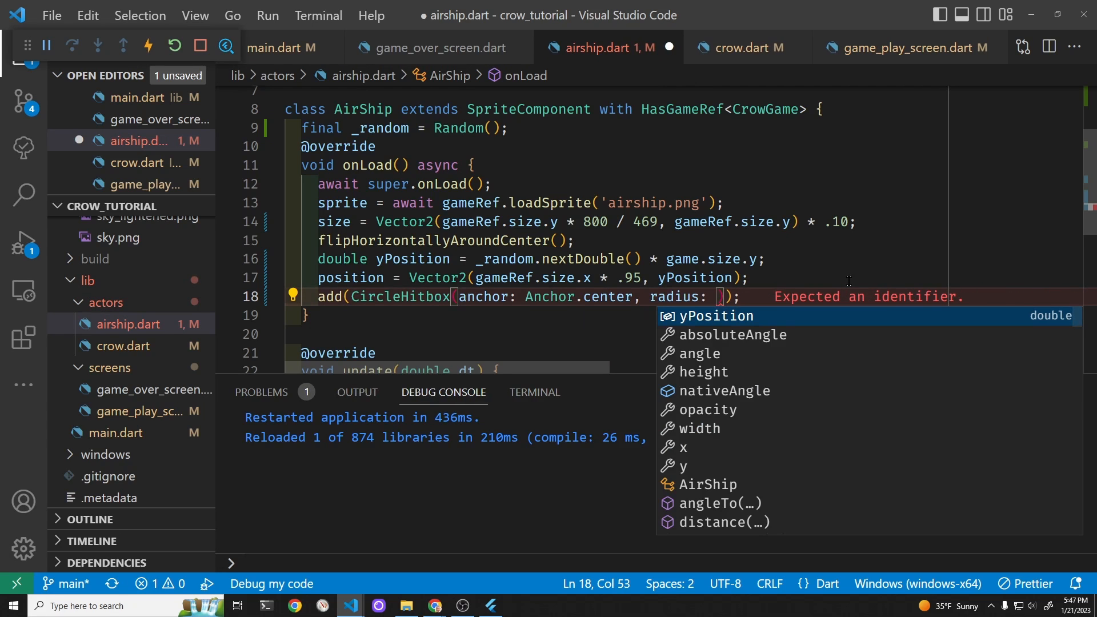
type("size.y *")
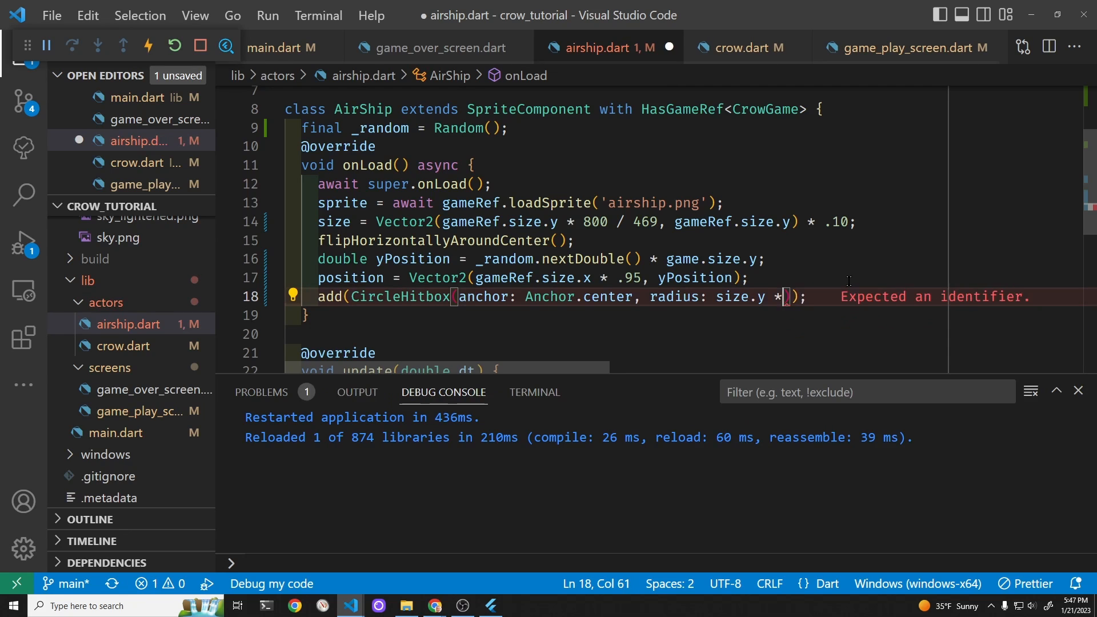
type(".")
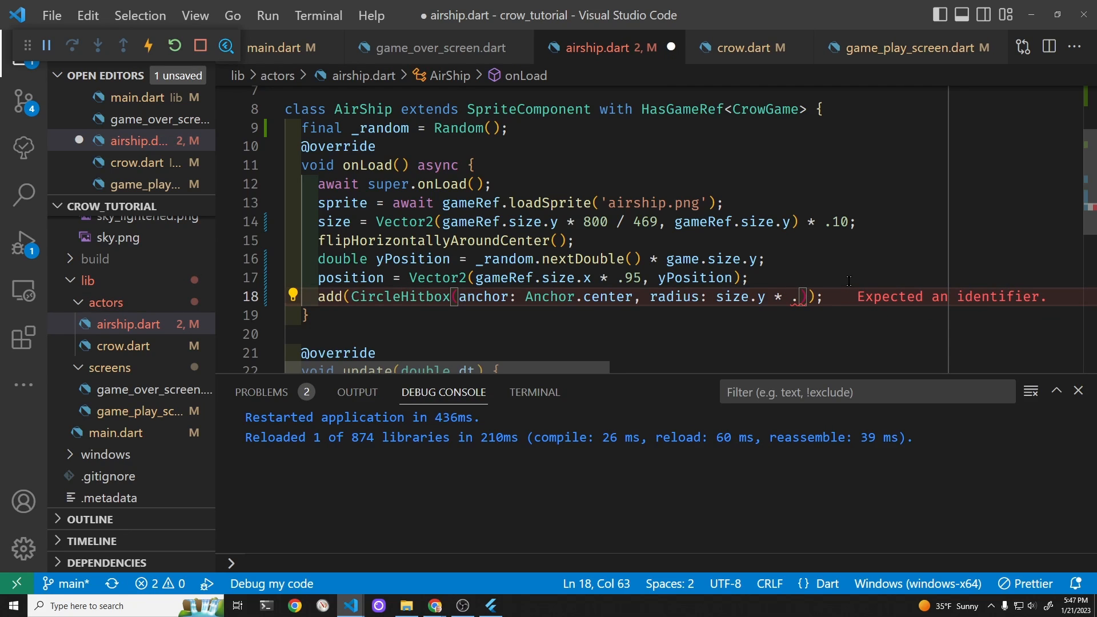
type("35")
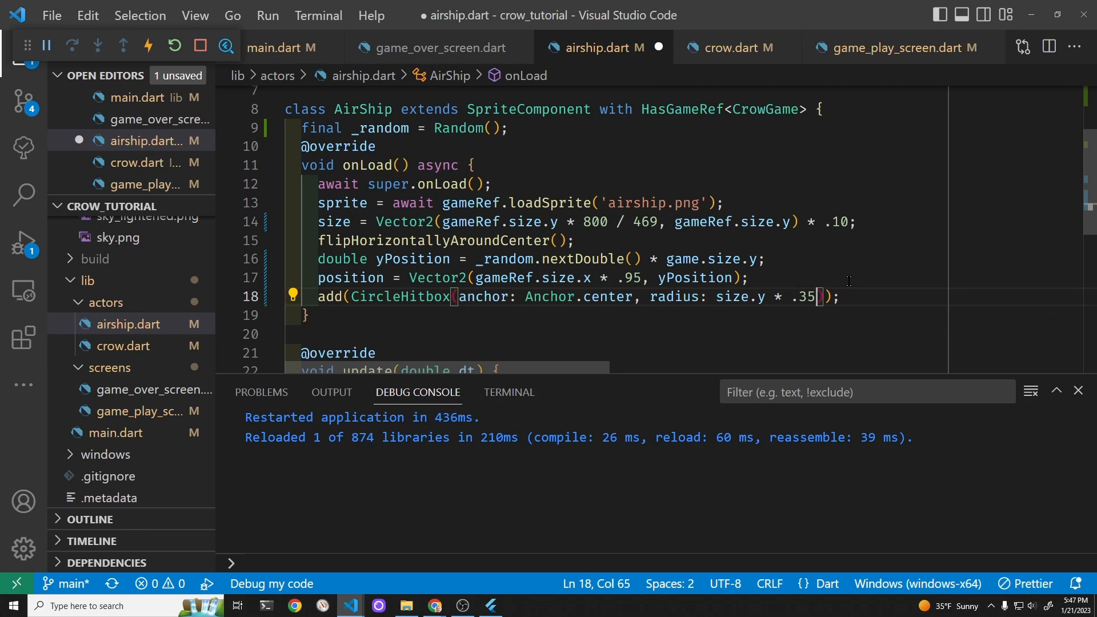
type(", position:")
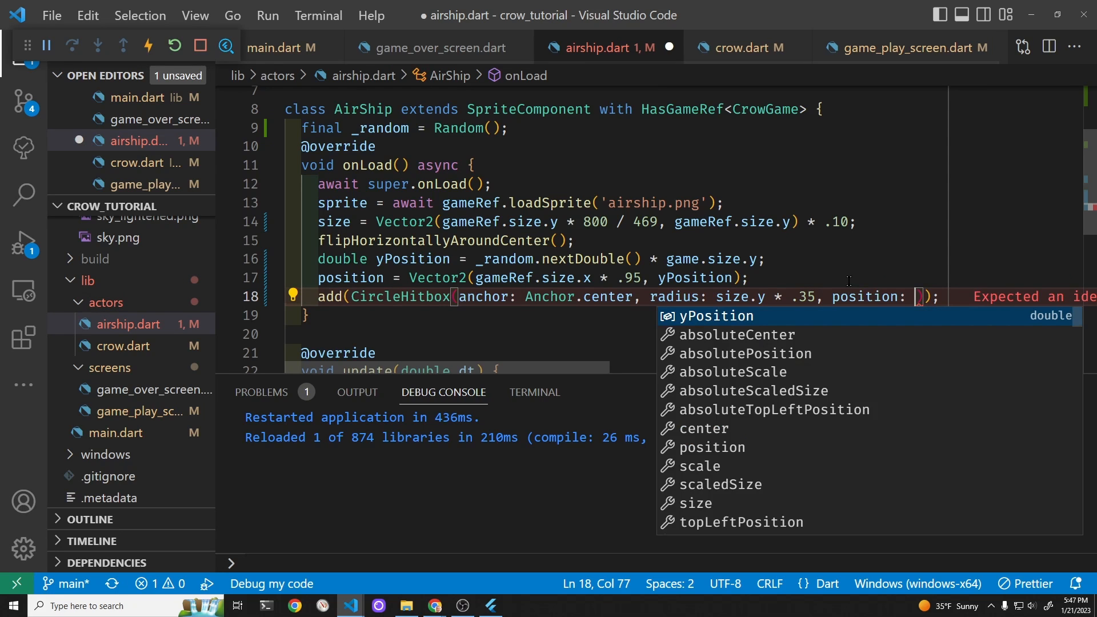
type("size/2")
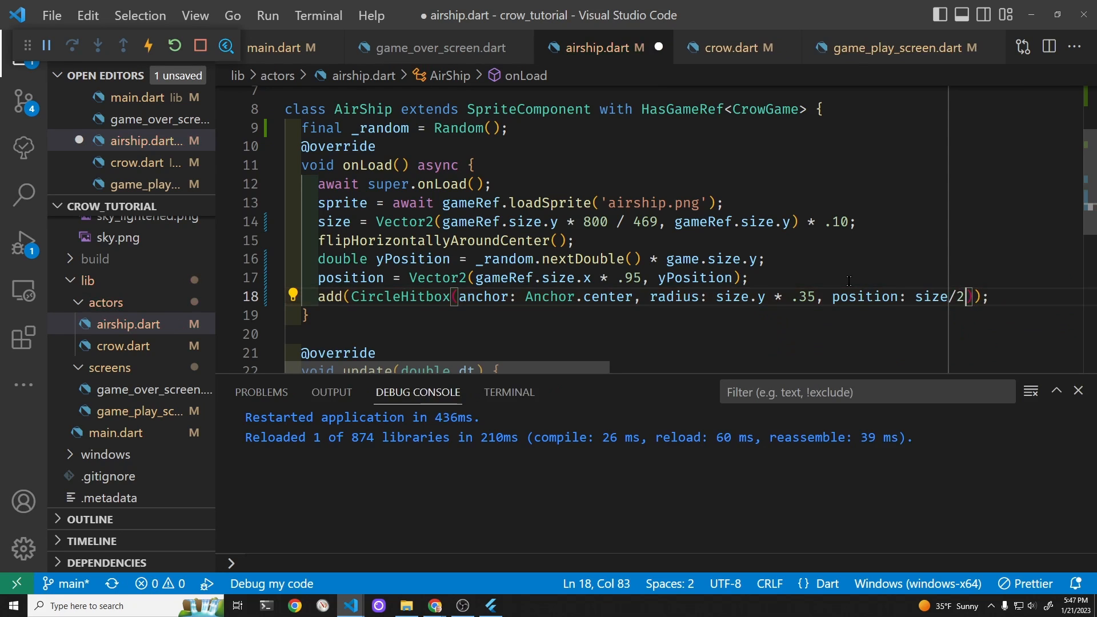
type(",")
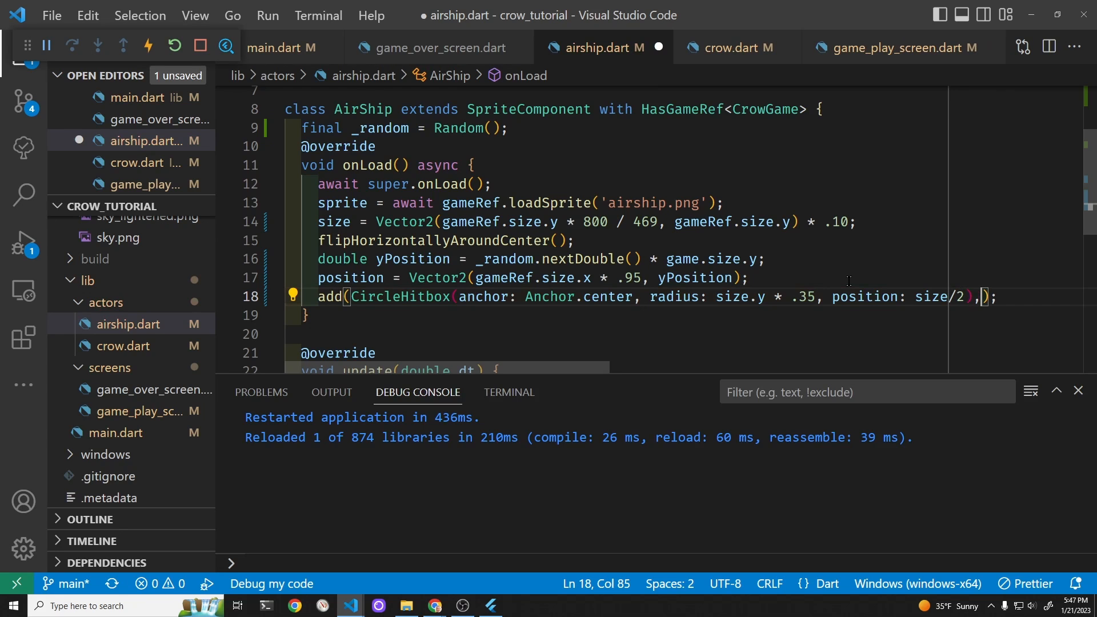
key("ctrl+s")
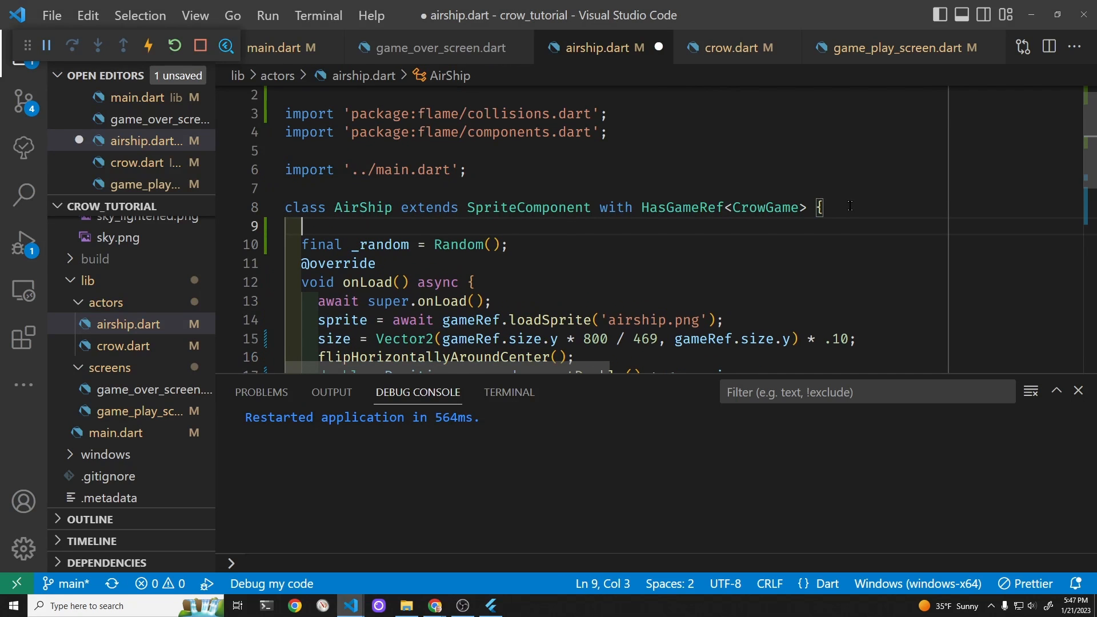
Step: Add an AirShip() : super() constructor setting debugMode = true, save and view the hitbox outlines in the game
type("AirShip")
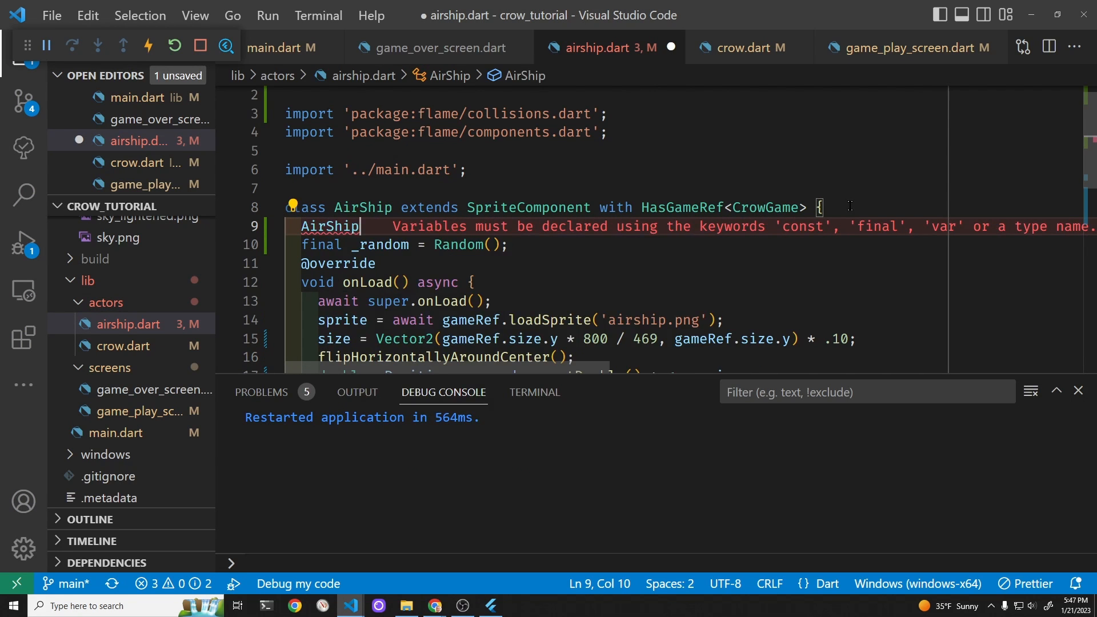
type("() : super(")
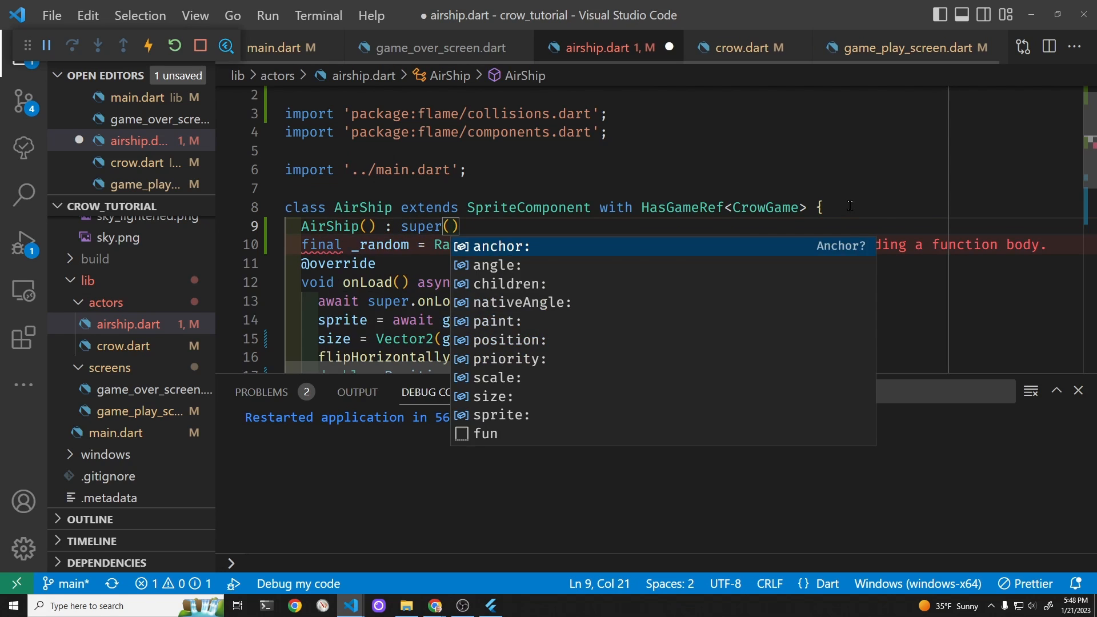
type("{d}")
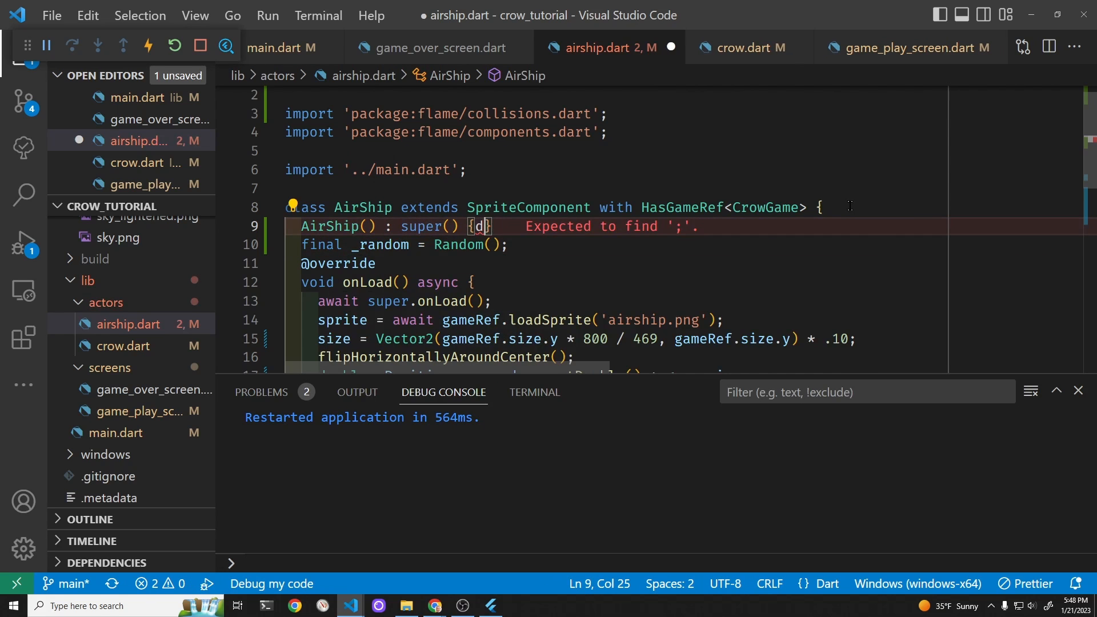
type("ebugMode = true")
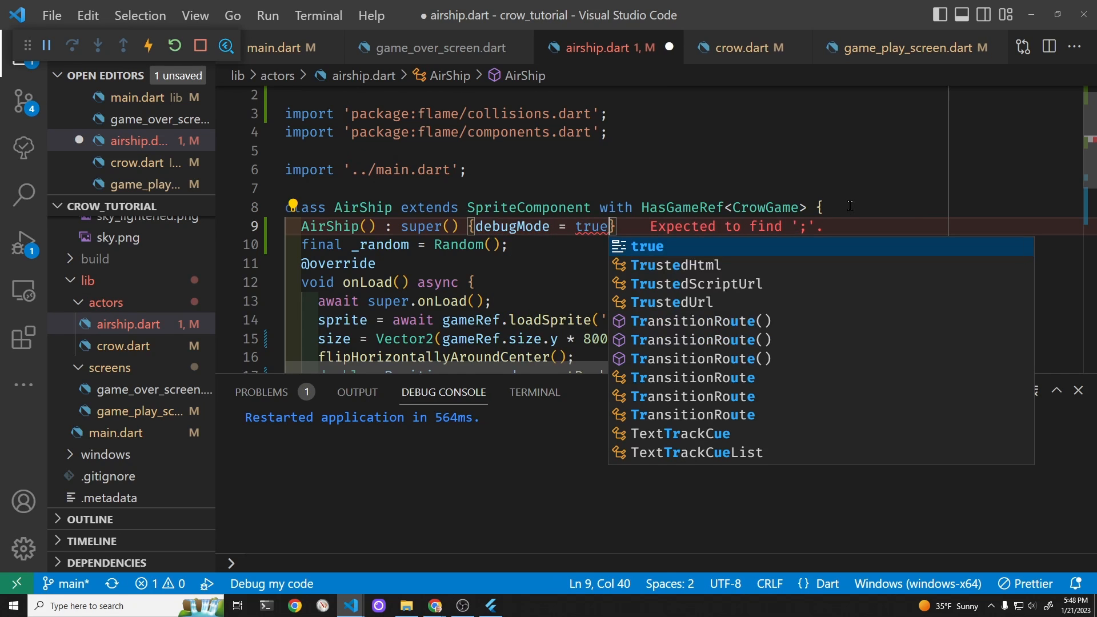
key("ctrl+s")
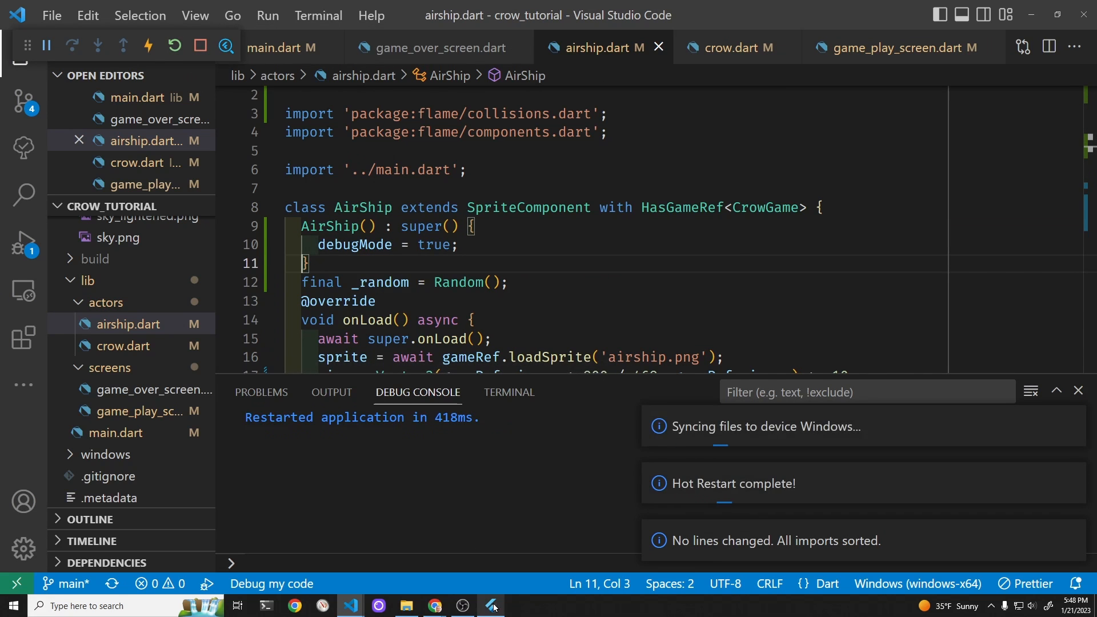
left_click(491, 606)
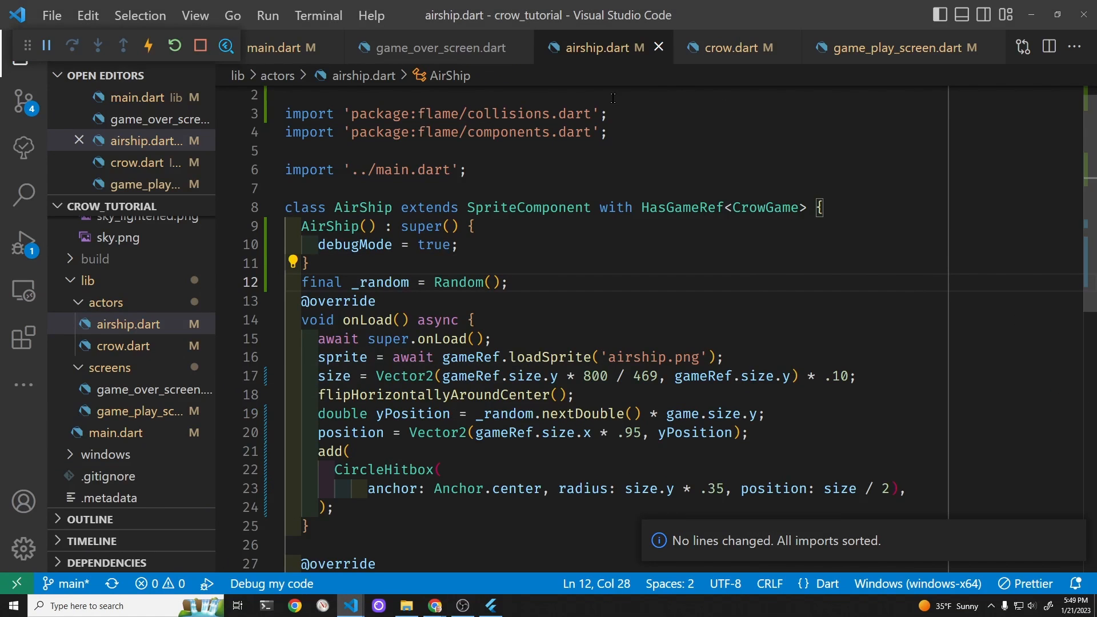
Step: In crow.dart add CollisionCallbacks after HasGameRef<CrowGame> in the Crow declaration and move below update()
left_click(732, 48)
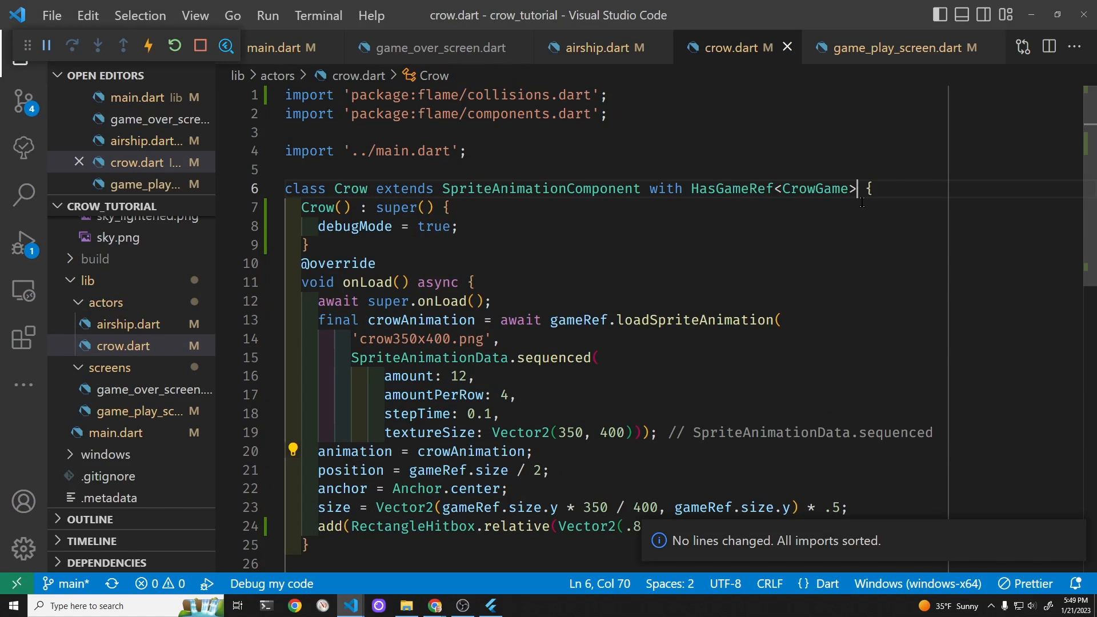
type(",")
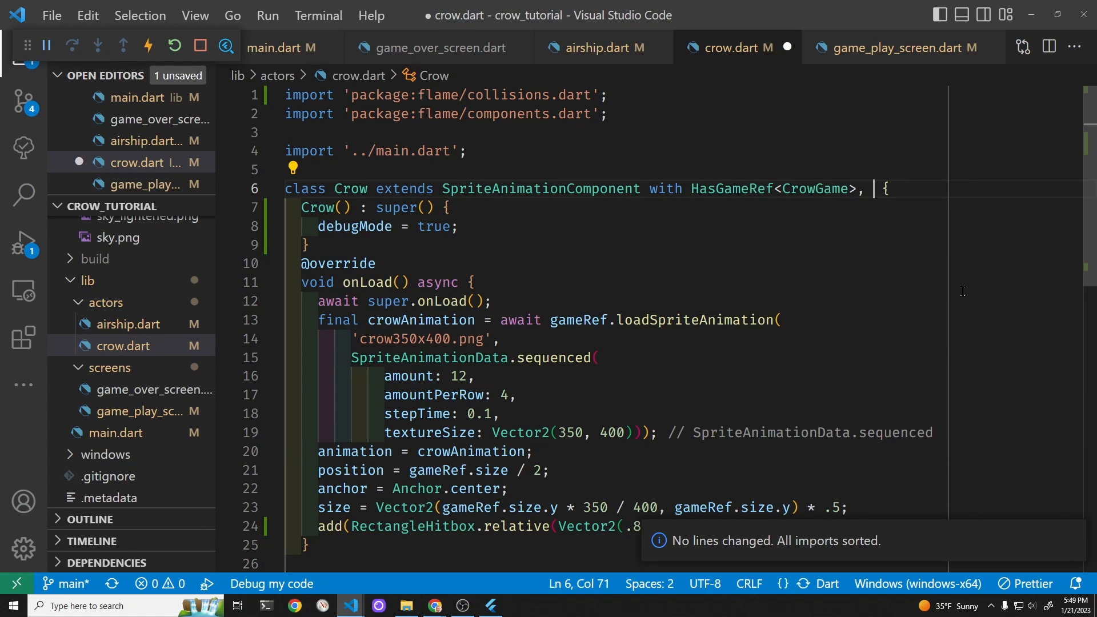
type("col")
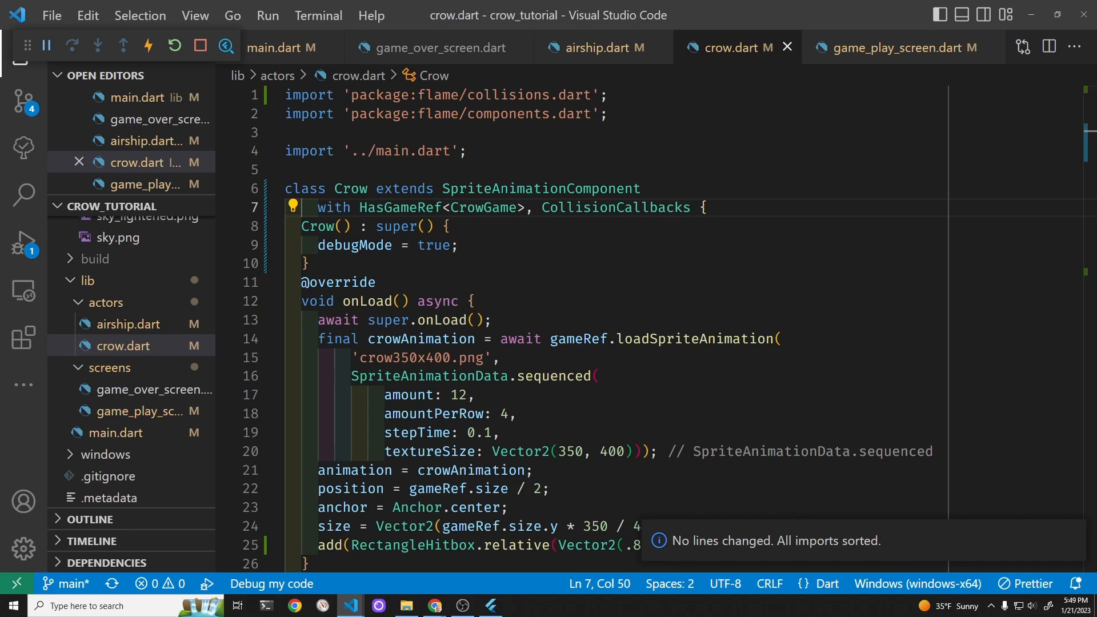
scroll("down", 3)
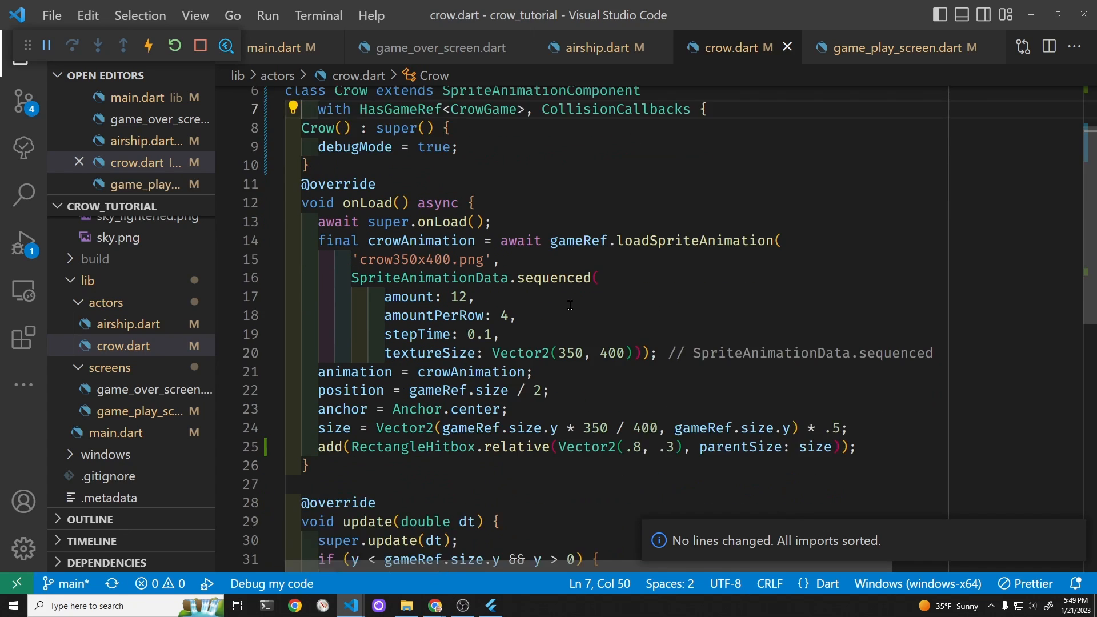
scroll("down", 3)
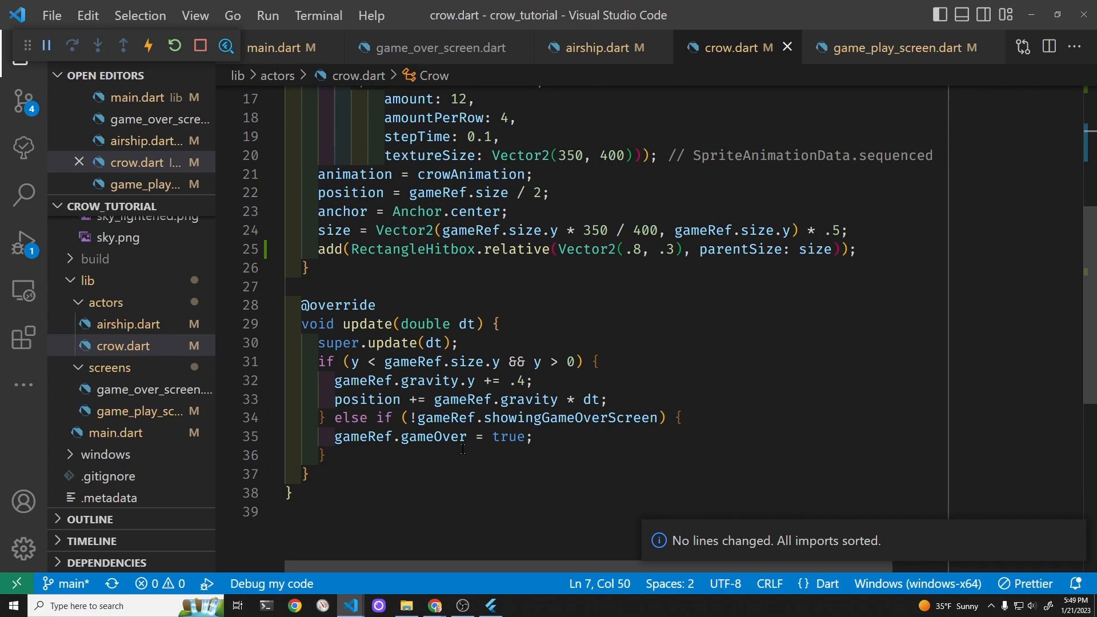
mouse_move(454, 445)
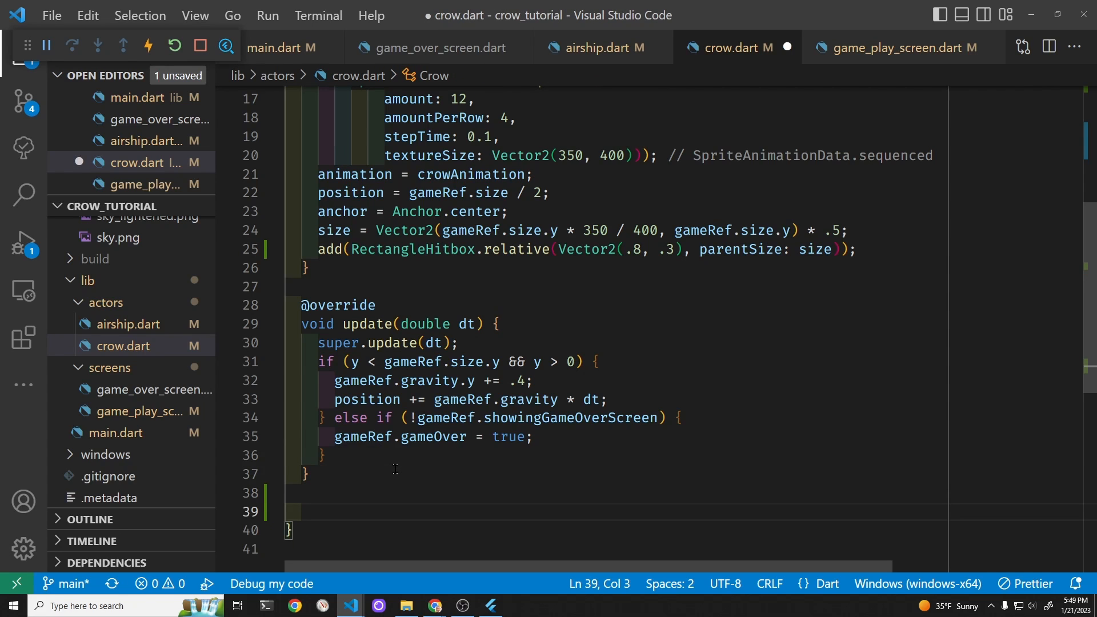
Step: Override onCollisionStart in Crow, replacing the TODO line with gameRef.gameOver
type("on")
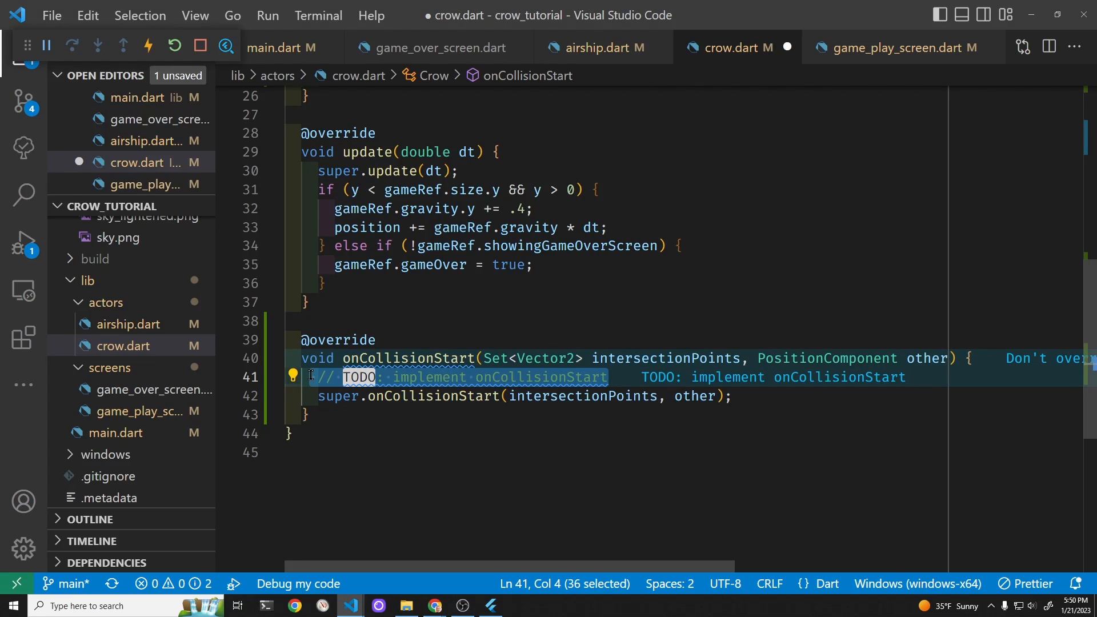
key("Delete")
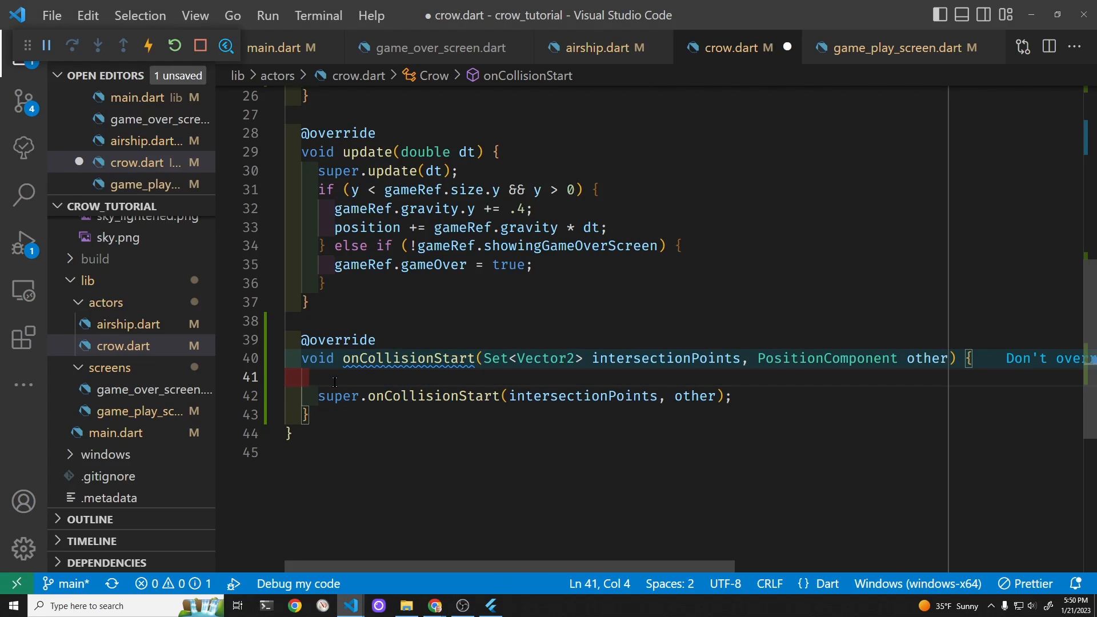
type("gam")
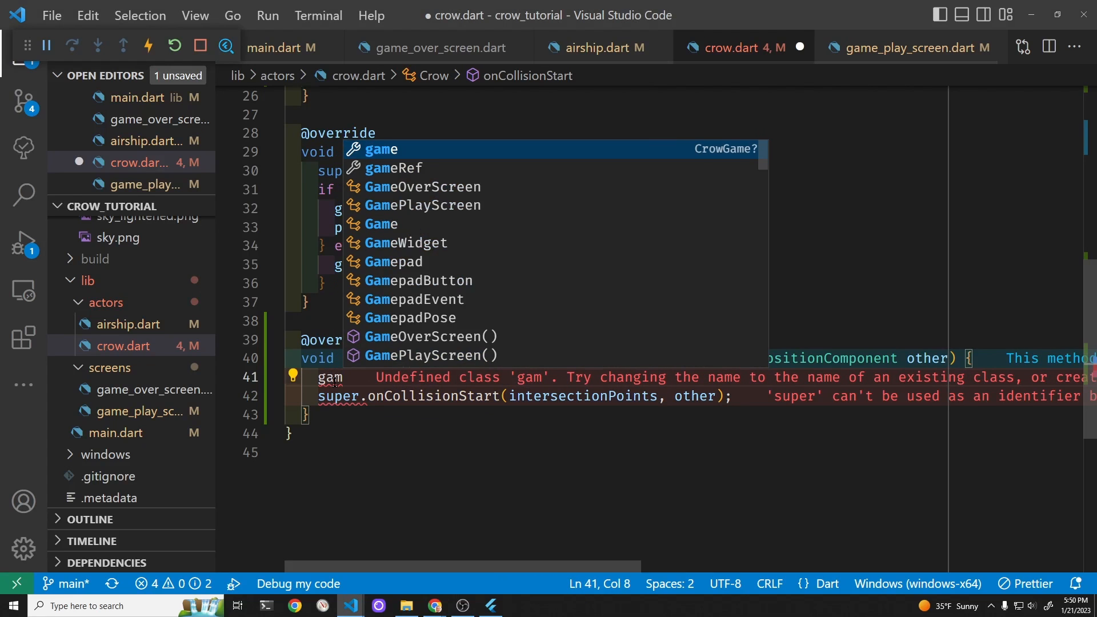
type("eRef.")
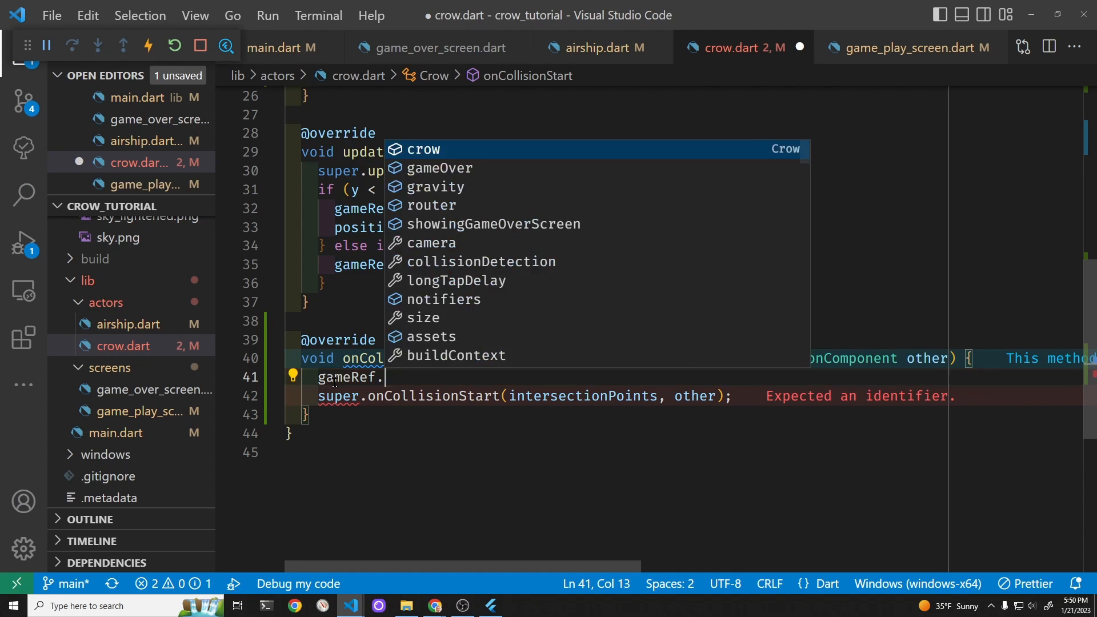
type("gameOver")
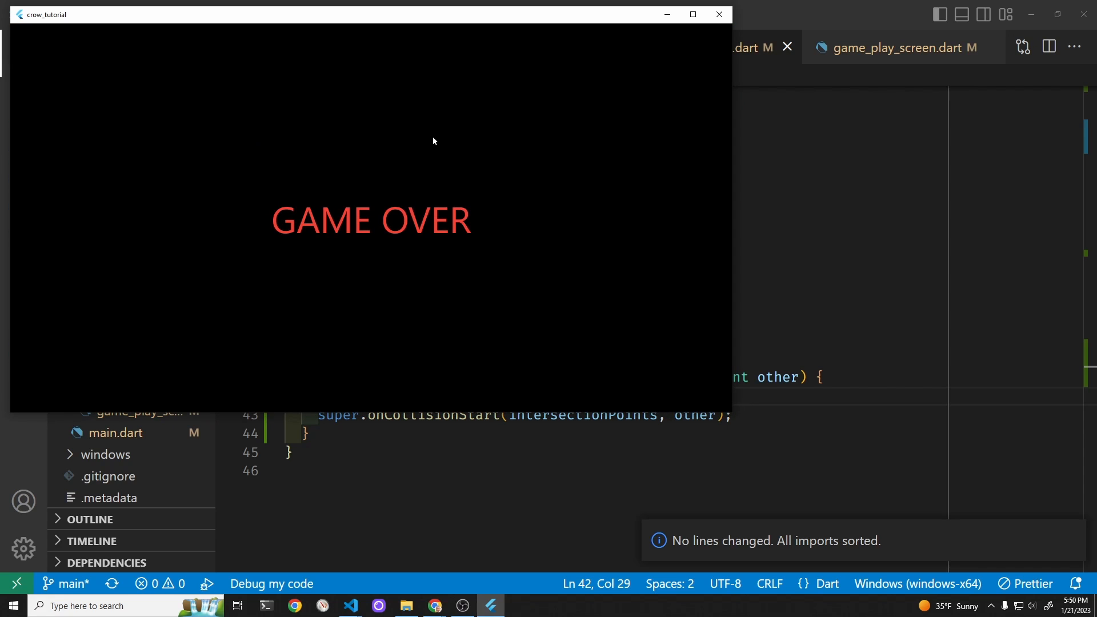
mouse_move(665, 272)
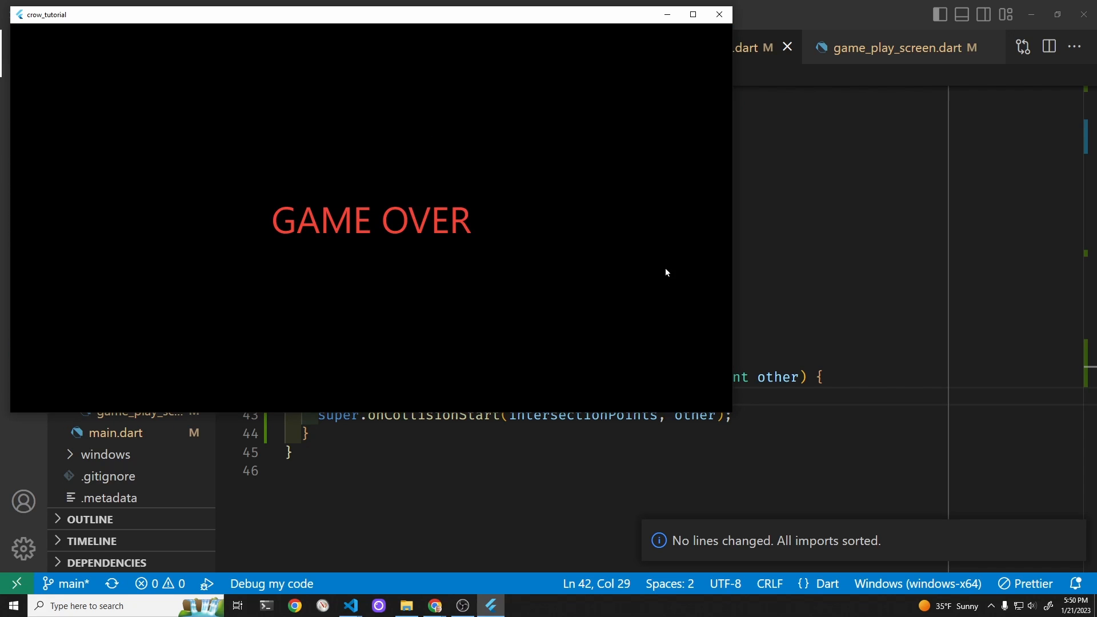
mouse_move(607, 267)
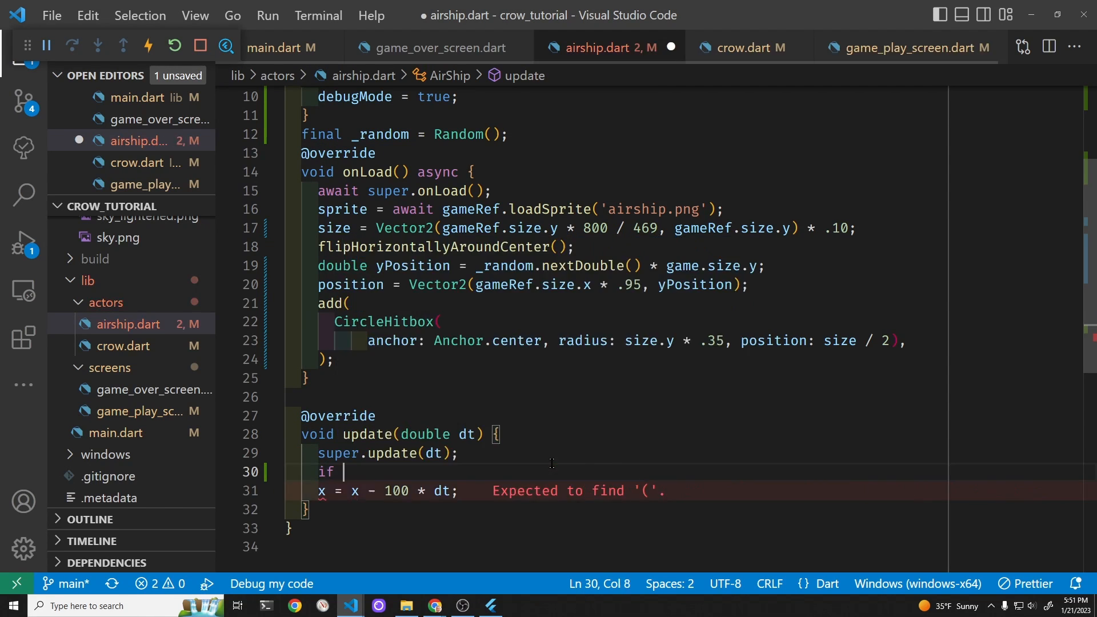
Step: Wrap the airship's leftward movement in update() in an if (x > 0) { } block
type("(")
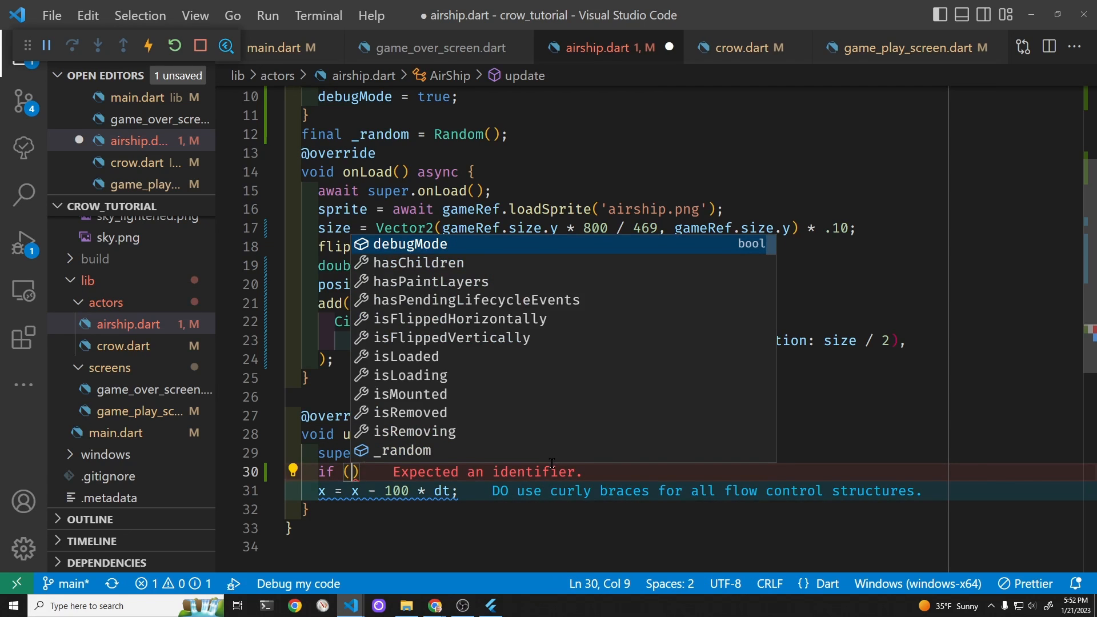
type("x")
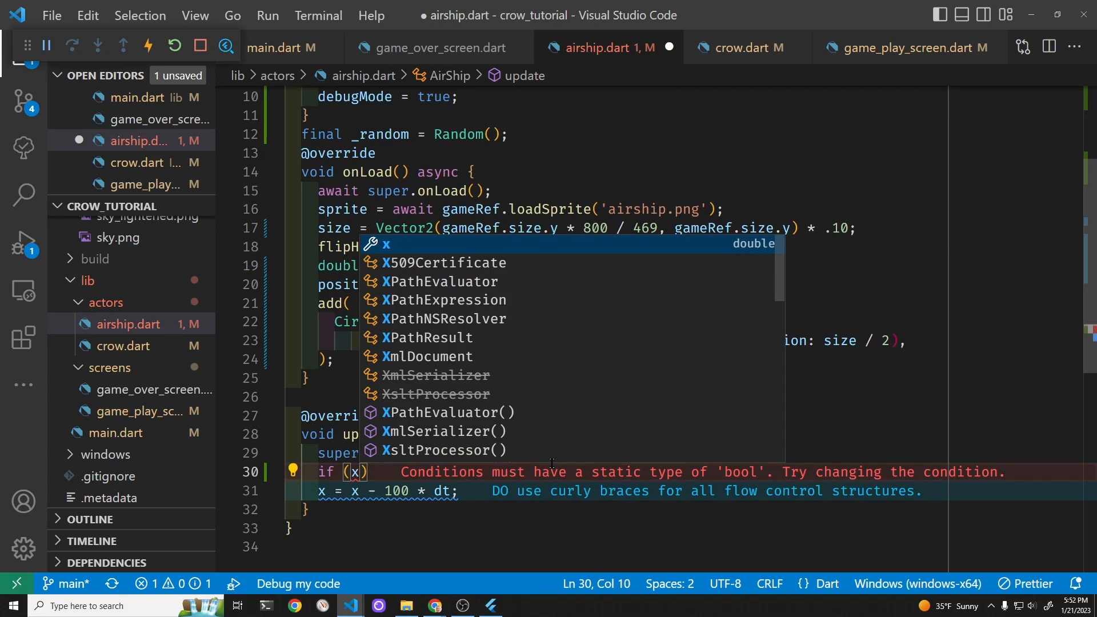
type(">")
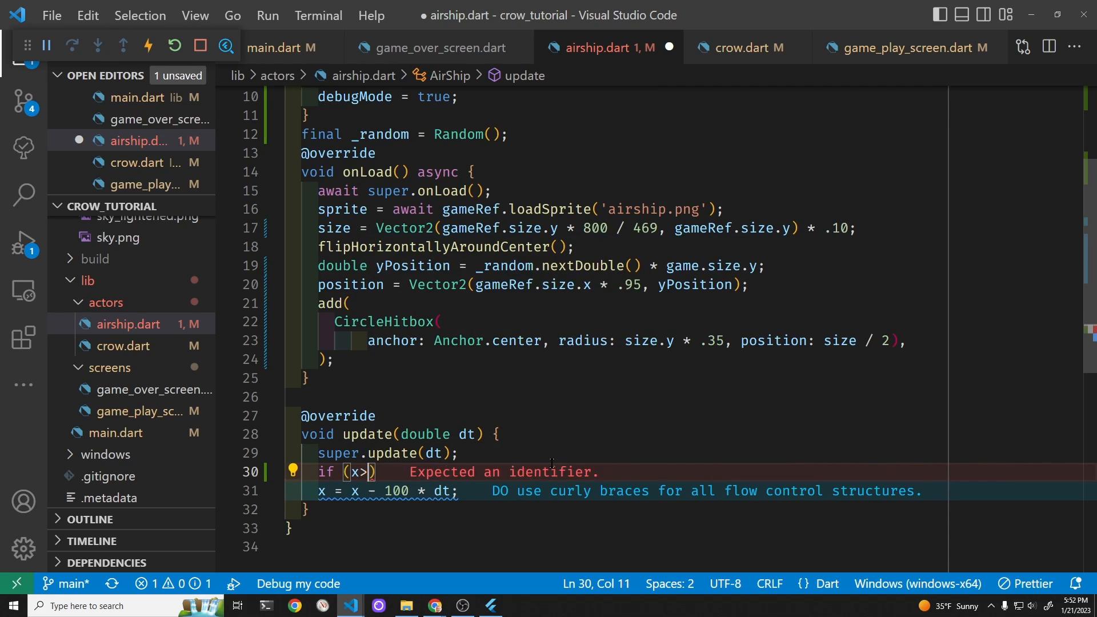
type("0")
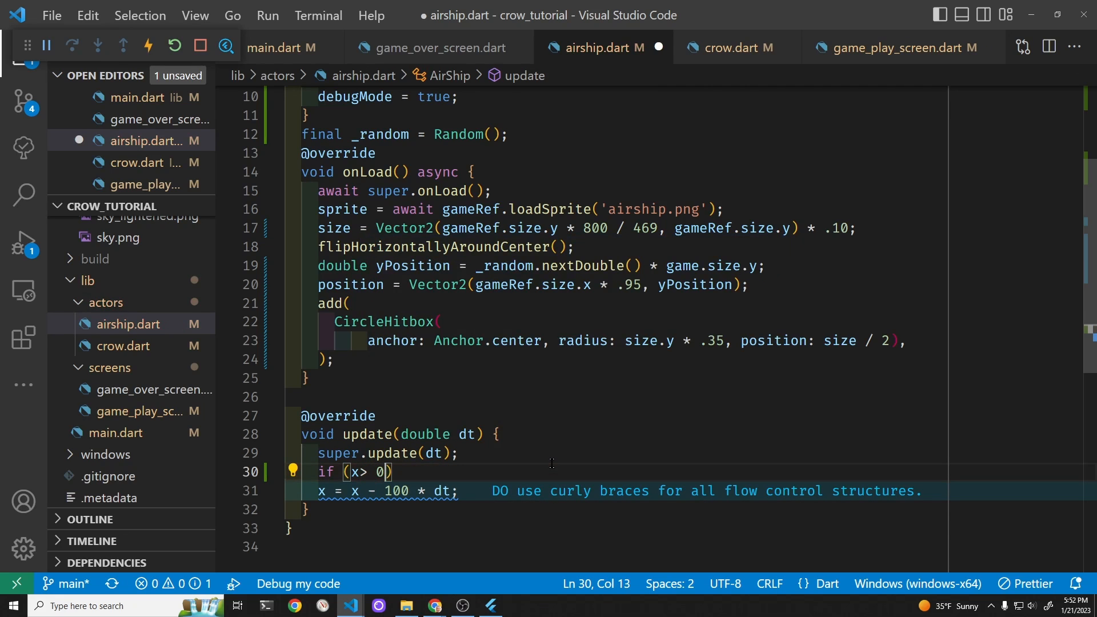
type("{}")
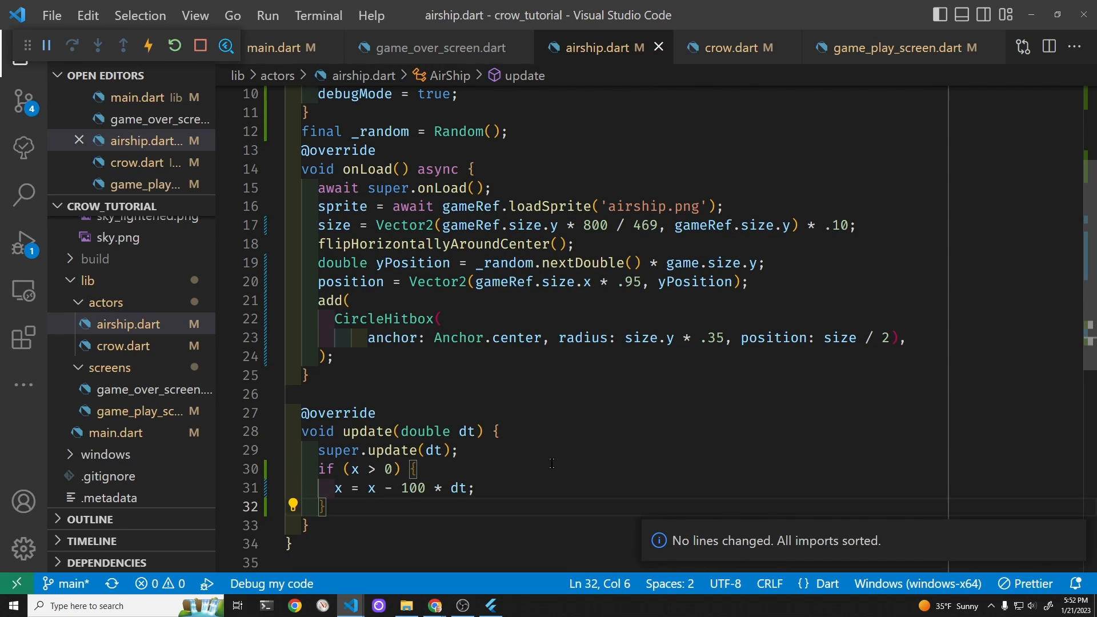
type("e")
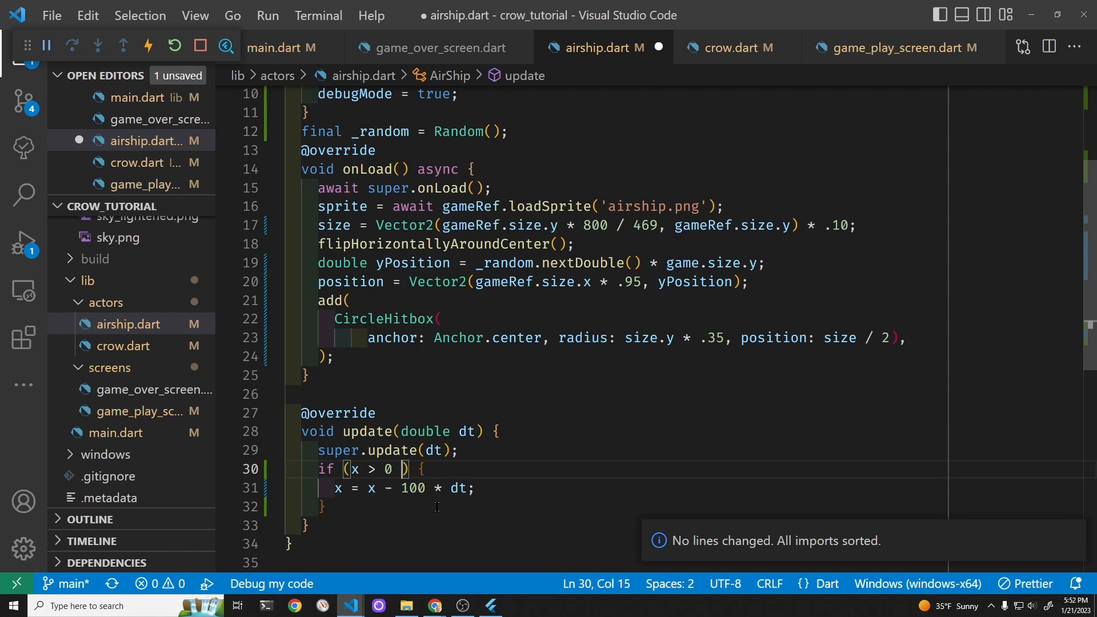
Step: Extend the condition to x > 0 && !gameRef.gameOver and add an else { branch after the block
type("&&")
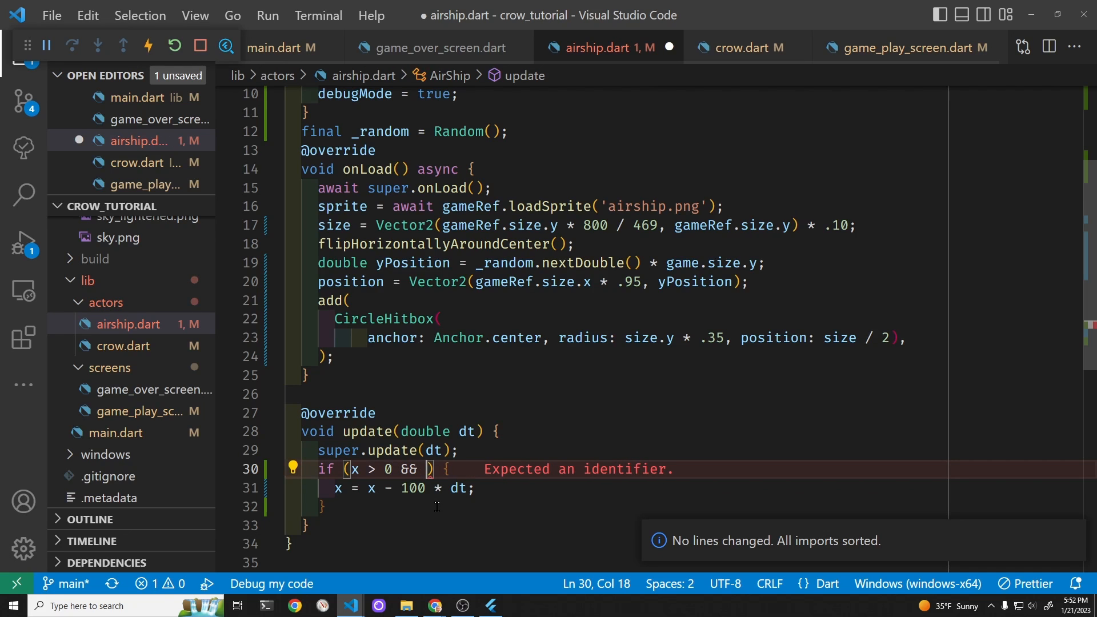
type("g")
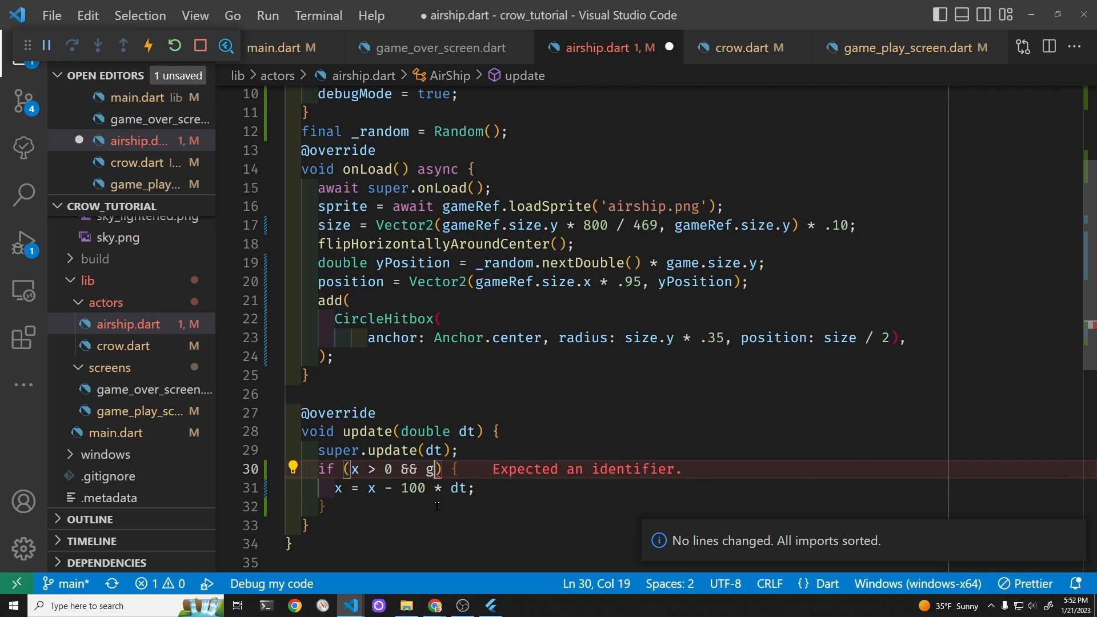
type("ameRef.")
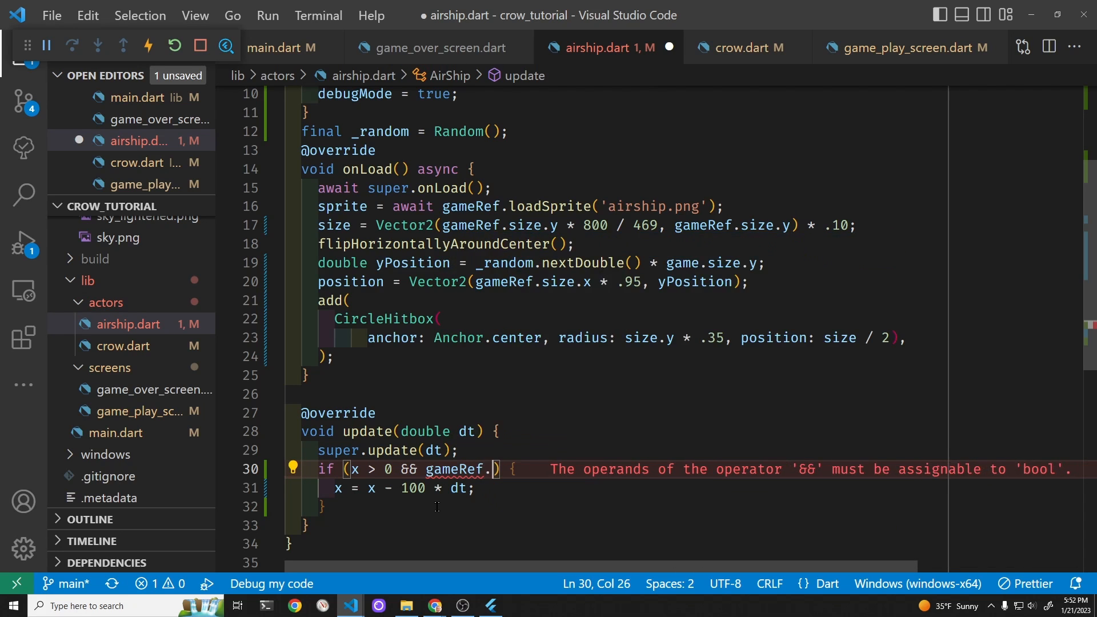
type("gameOver")
type("removeFromParent();")
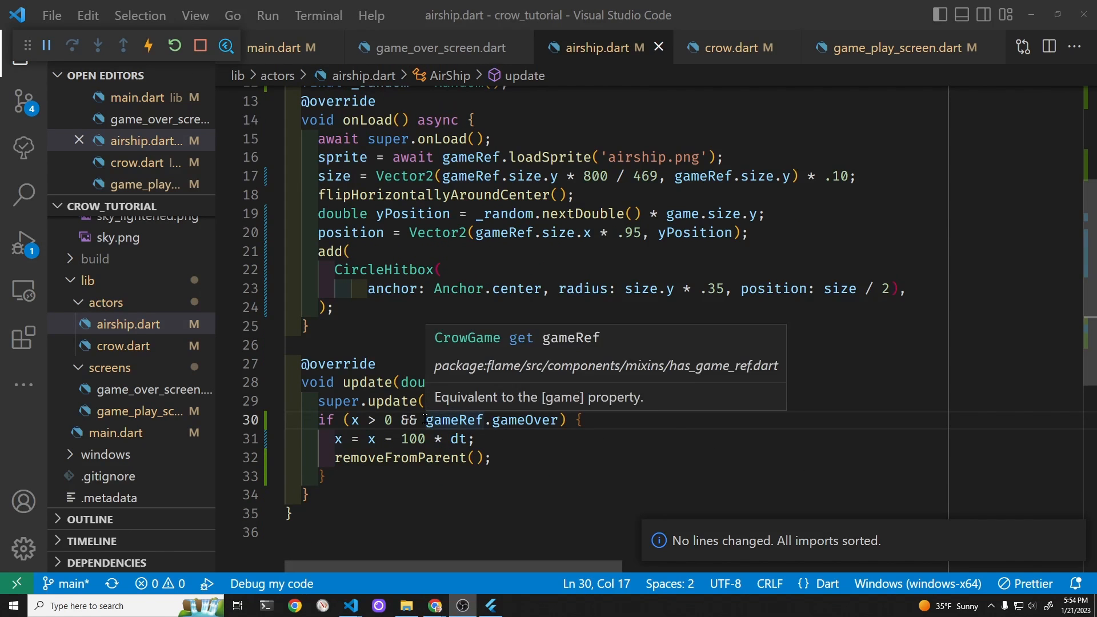
type("!")
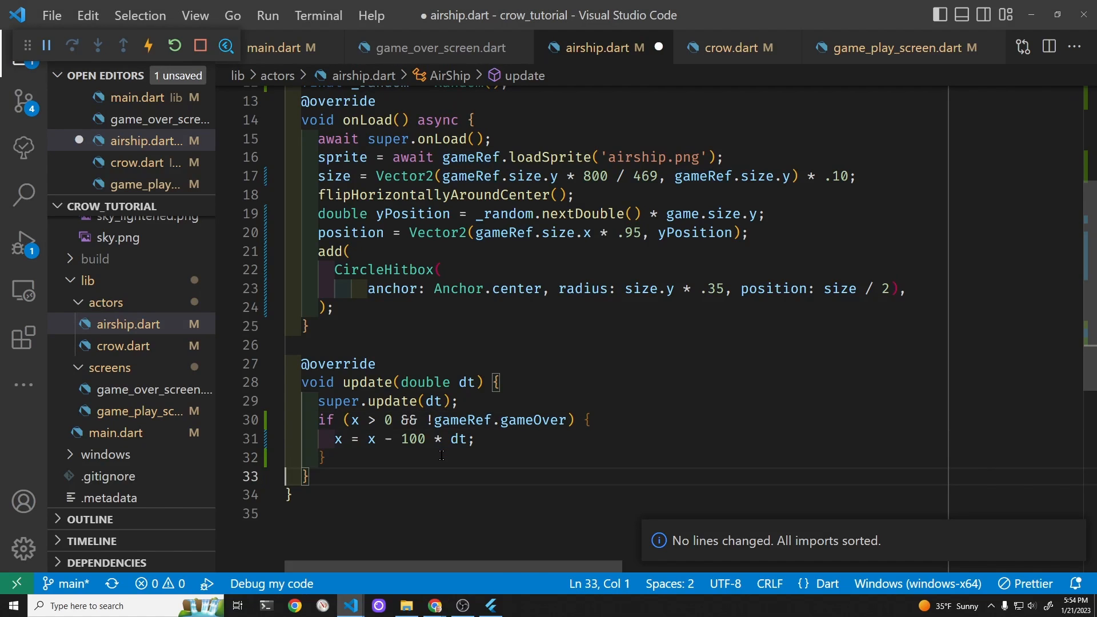
left_click(336, 457)
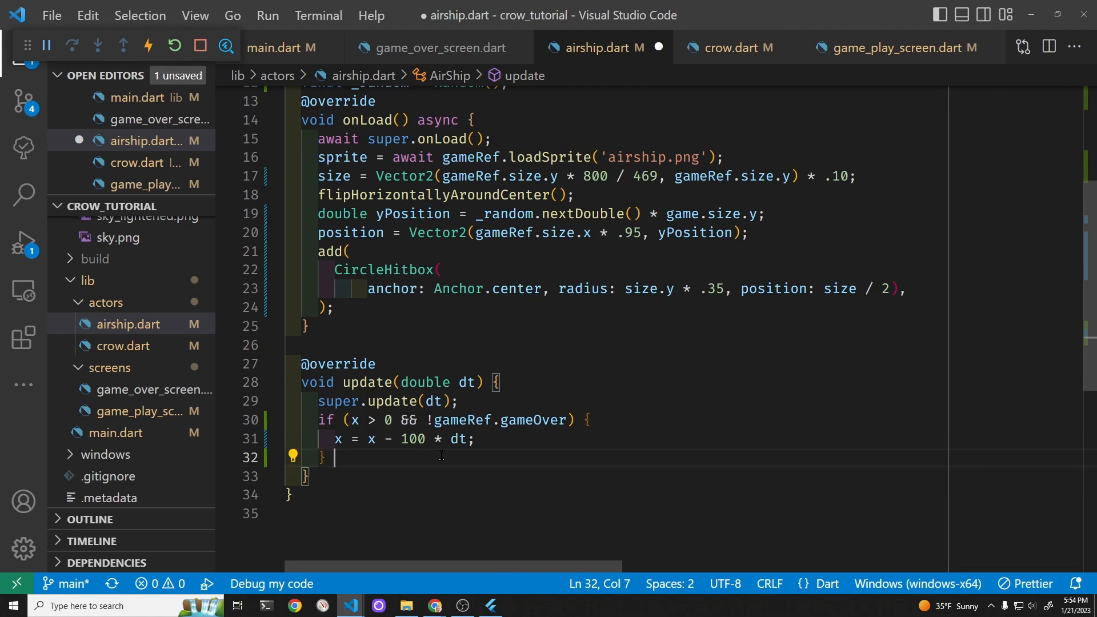
type("else {")
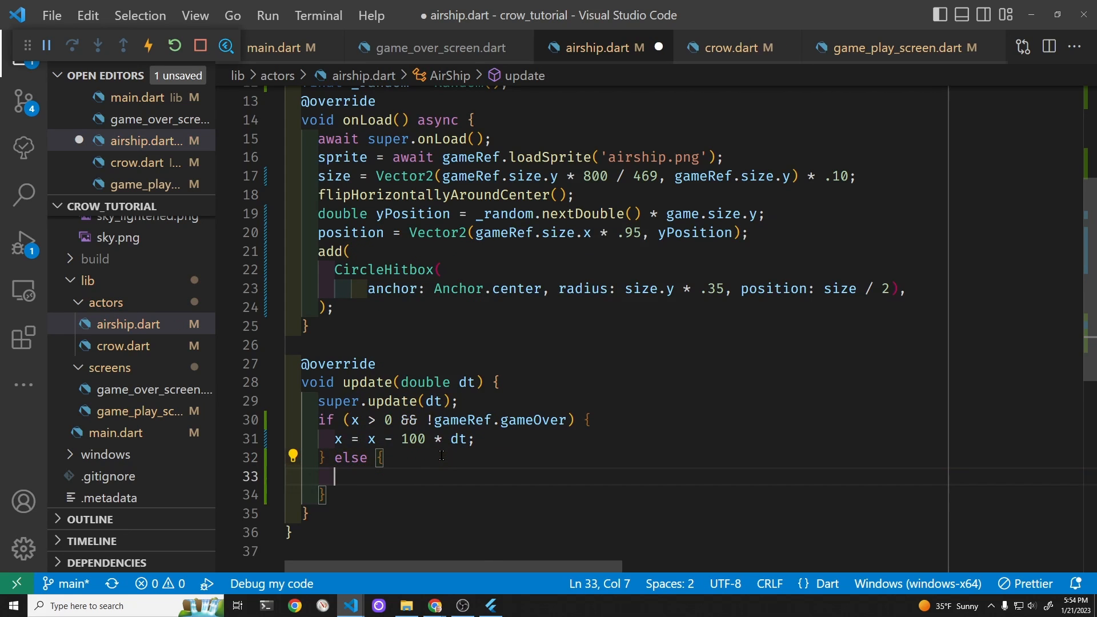